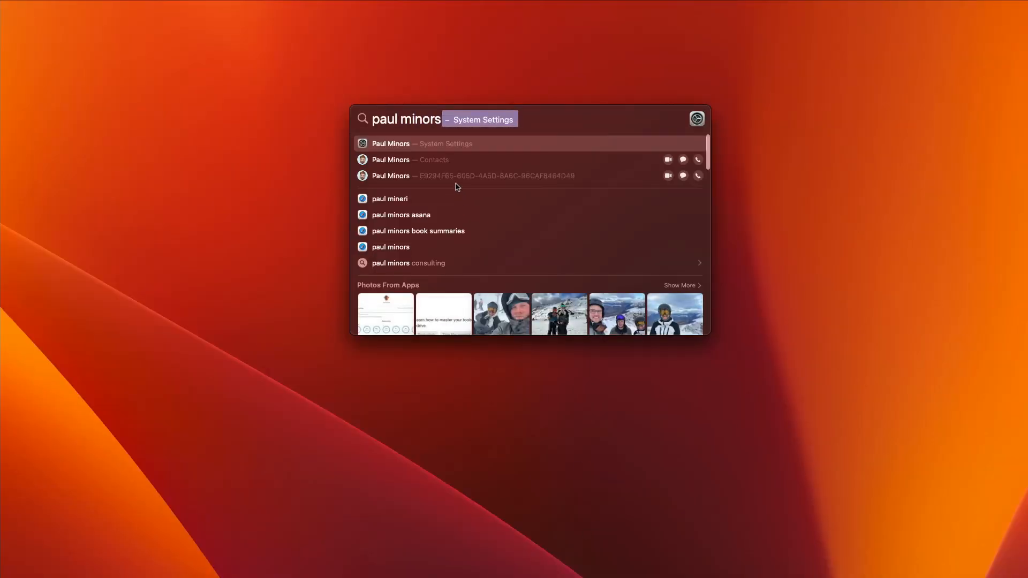
Convert 1 bitcoin into New Zealand dollars in the Raycast launcher.
scroll(down, 3)
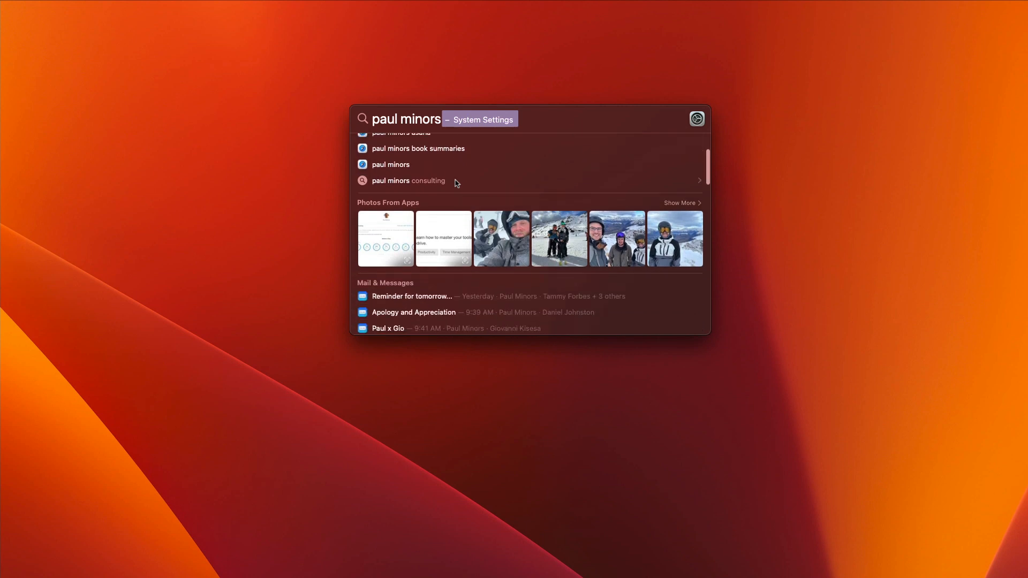
scroll(down, 3)
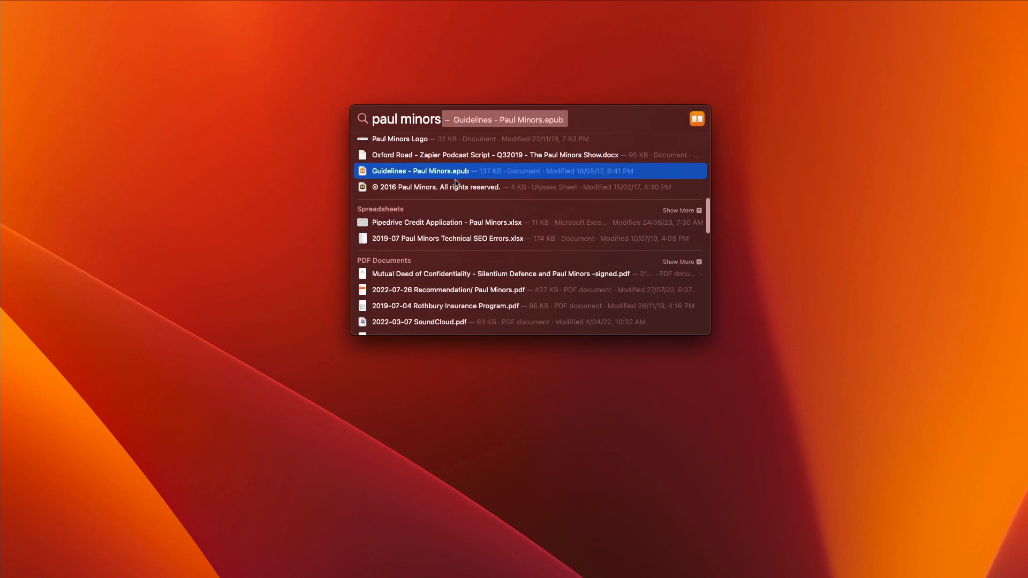
scroll(down, 3)
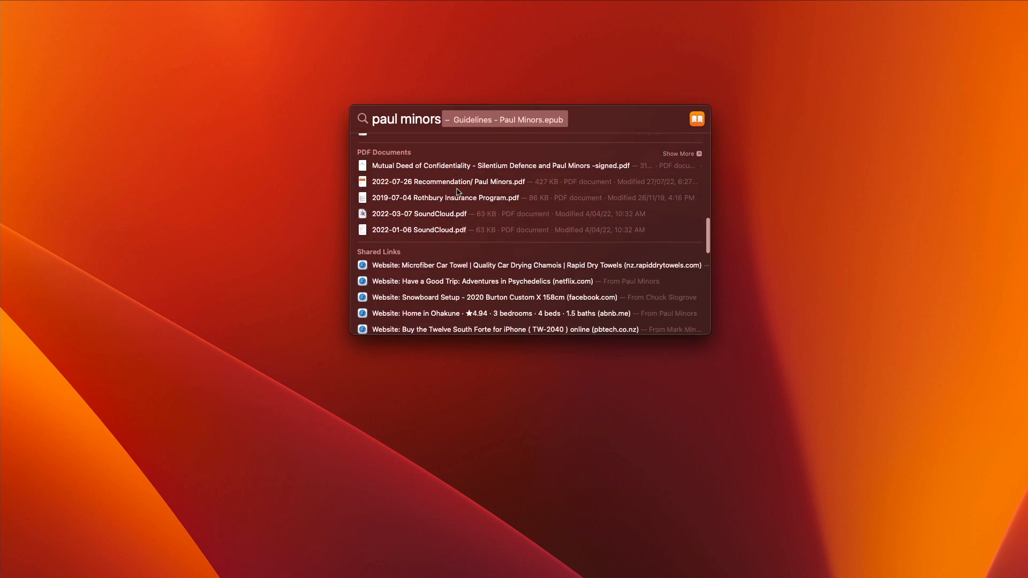
scroll(down, 3)
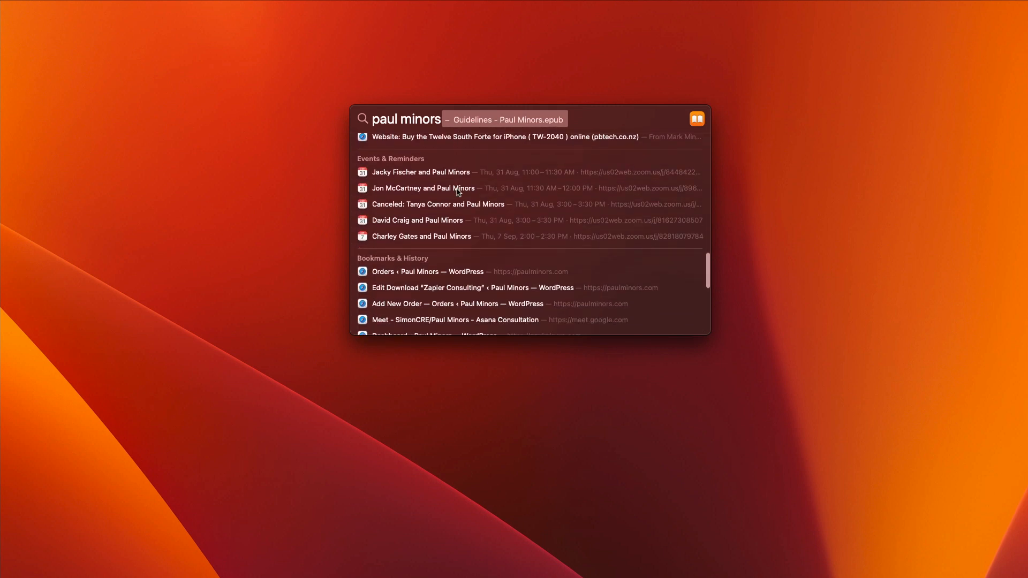
text(1 bitcoin)
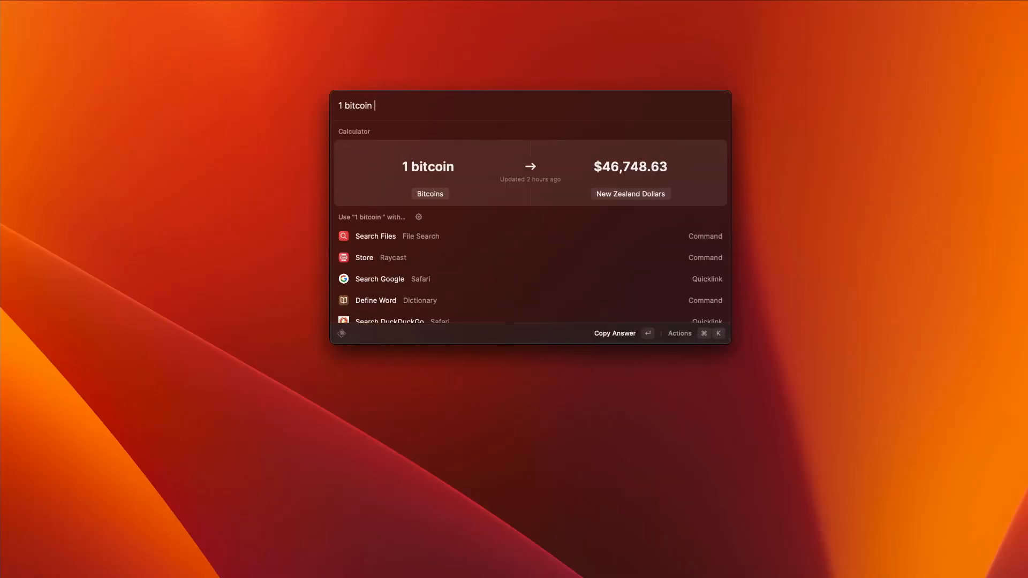
Bring up Clipboard History, then search 'shortcut' to list the available Shortcuts.
text(cl)
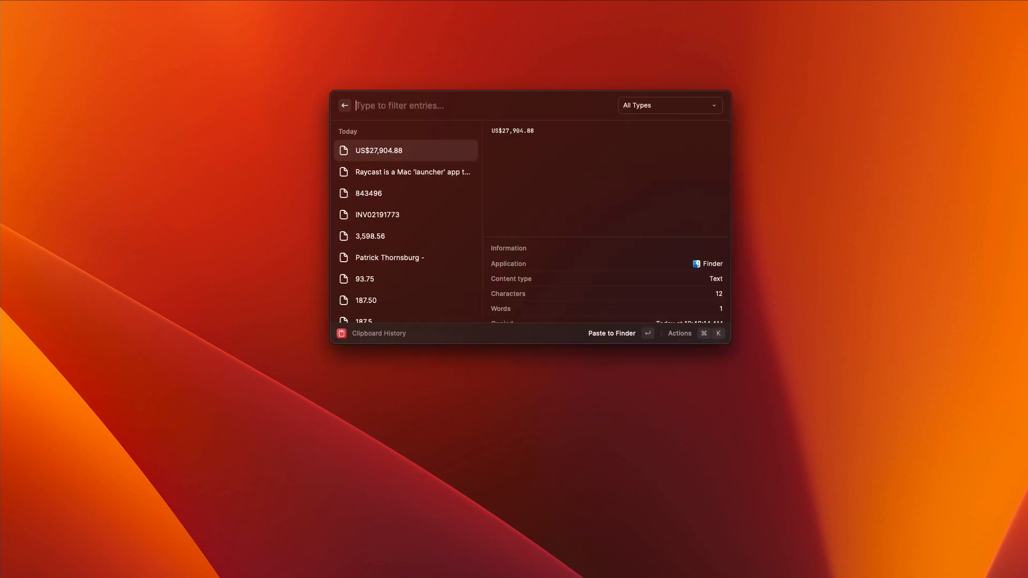
text(short)
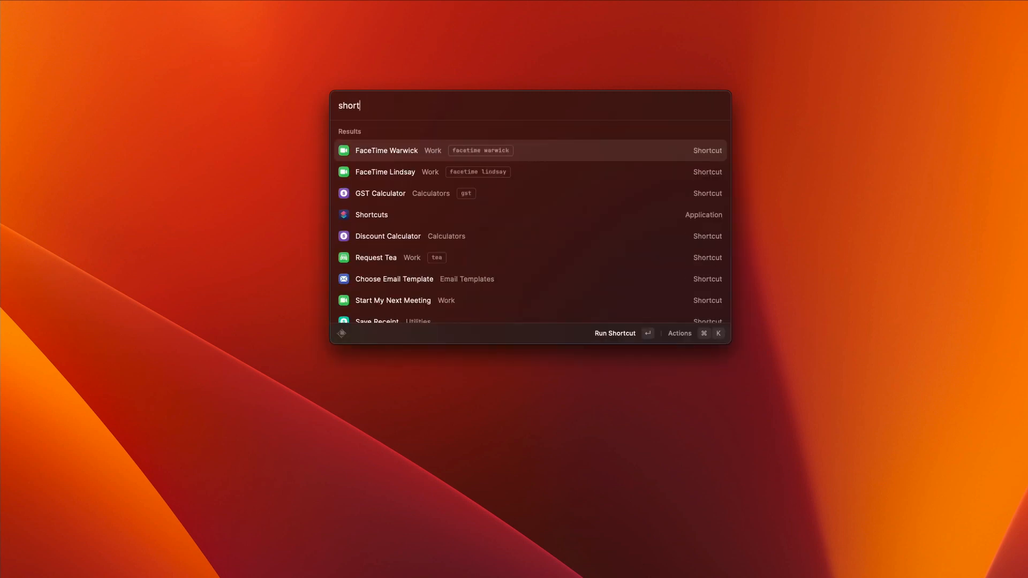
text(cut)
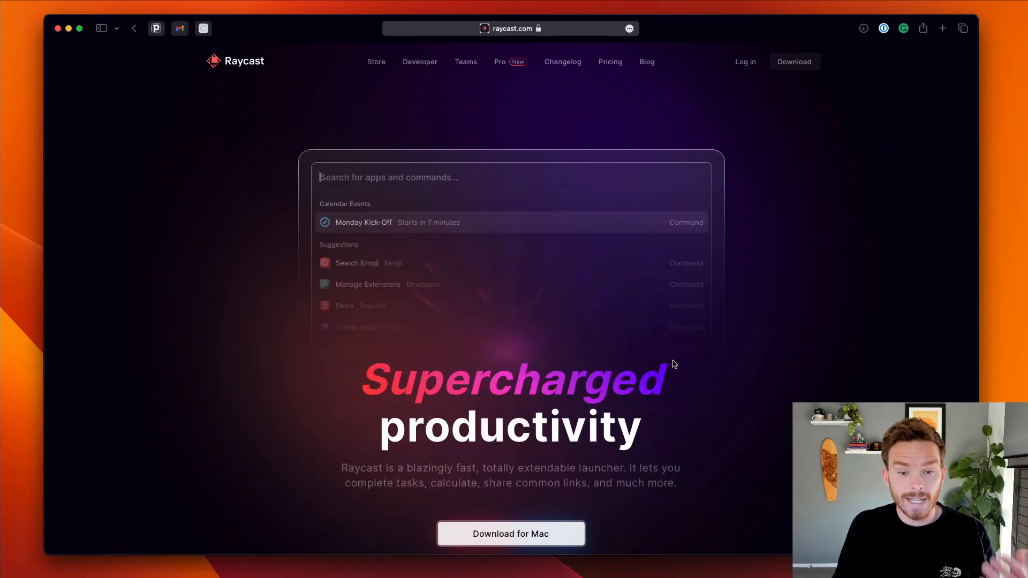
mouse_move(592, 106)
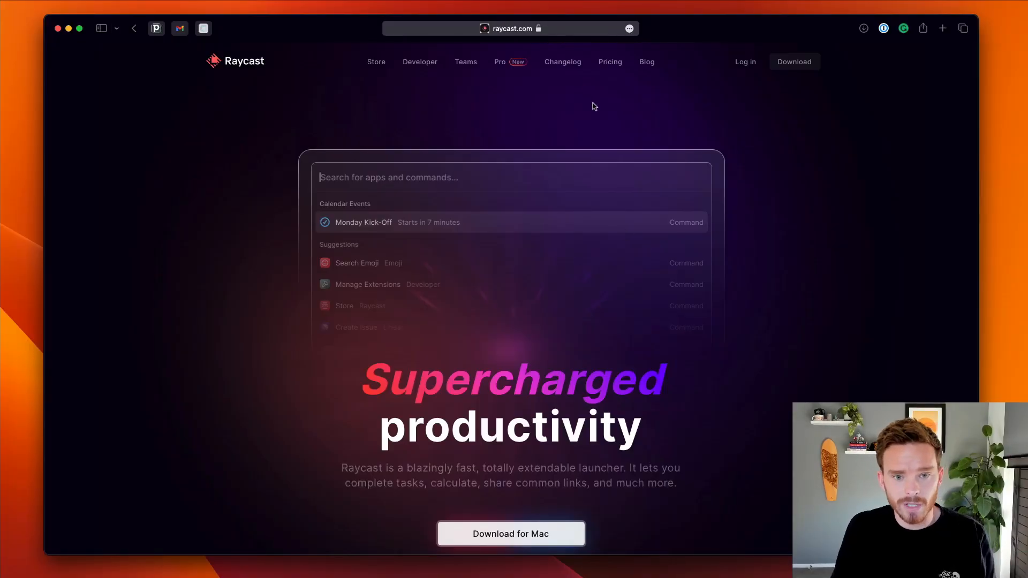
Scroll raycast.com down to the Download for Mac and Homebrew install options.
scroll(down, 3)
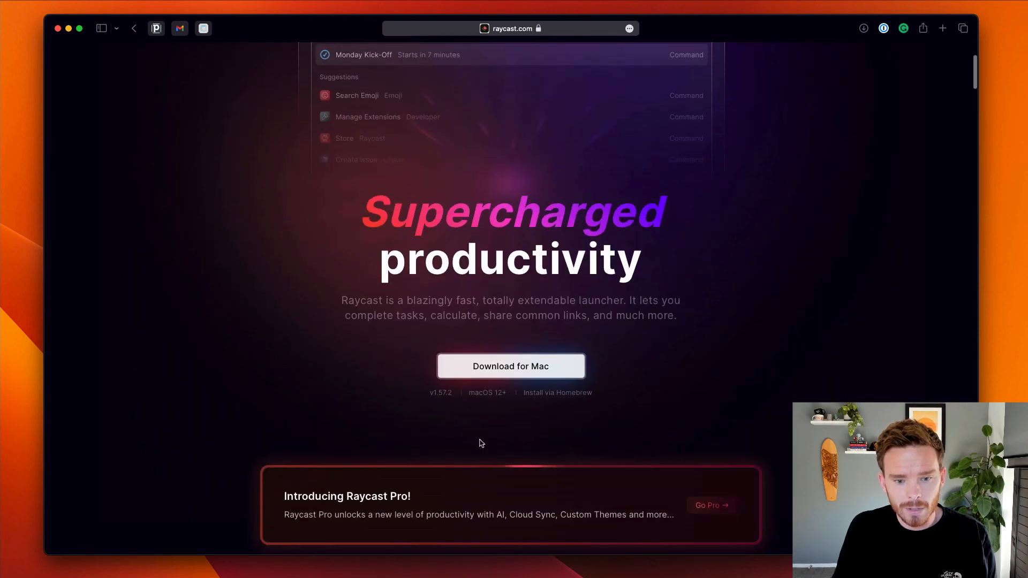
mouse_move(583, 373)
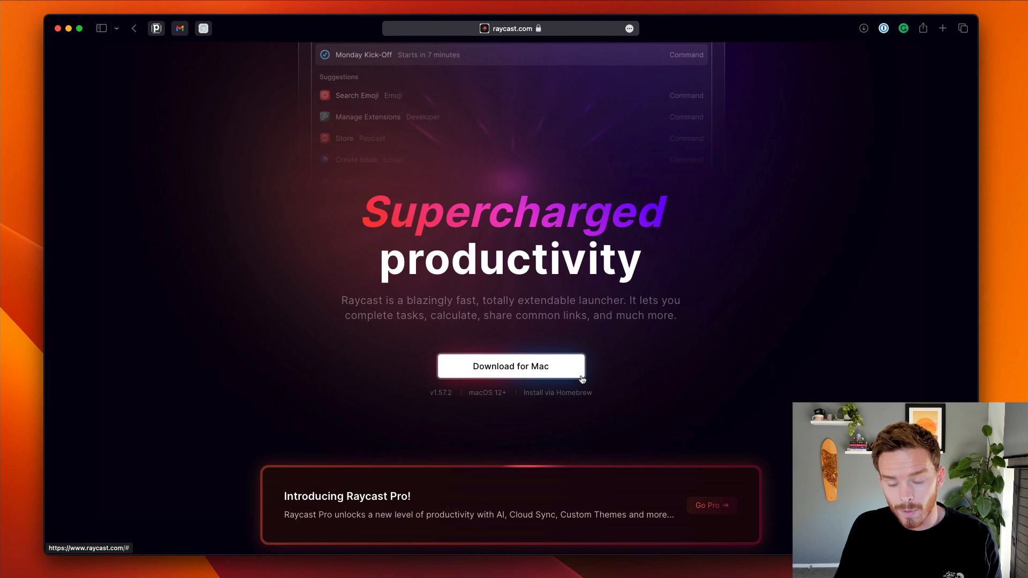
mouse_move(558, 392)
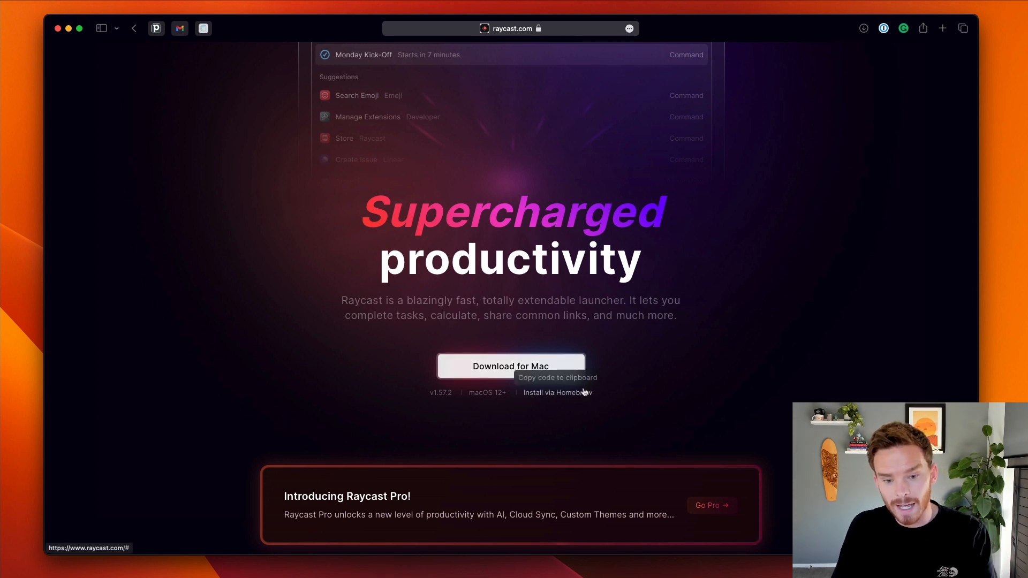
mouse_move(776, 377)
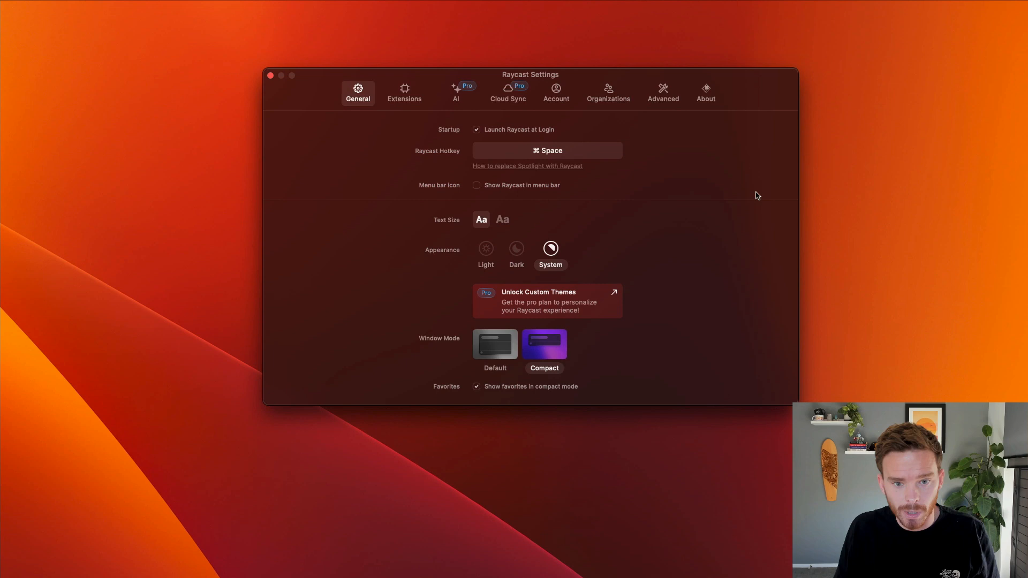
mouse_move(722, 205)
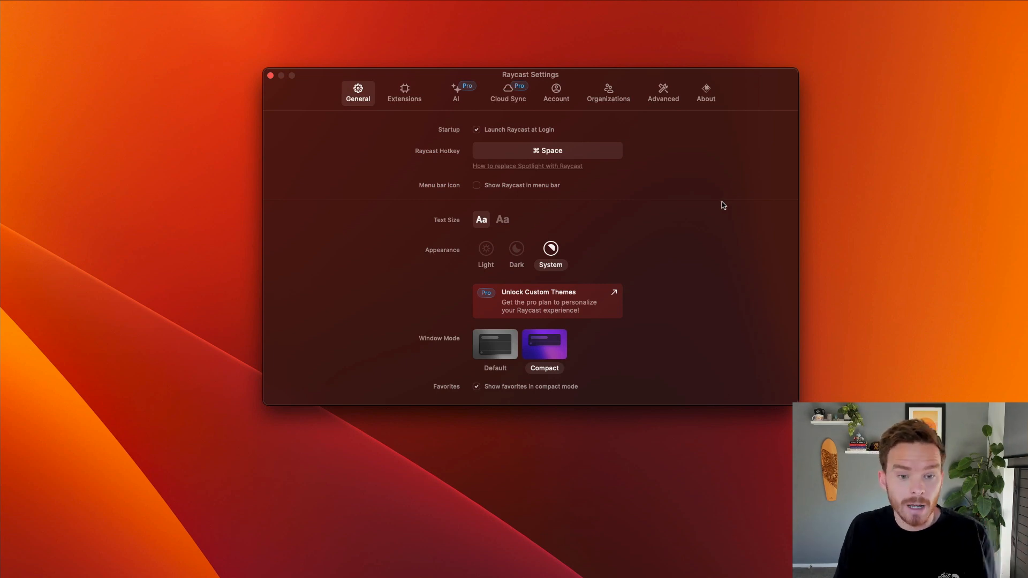
mouse_move(714, 207)
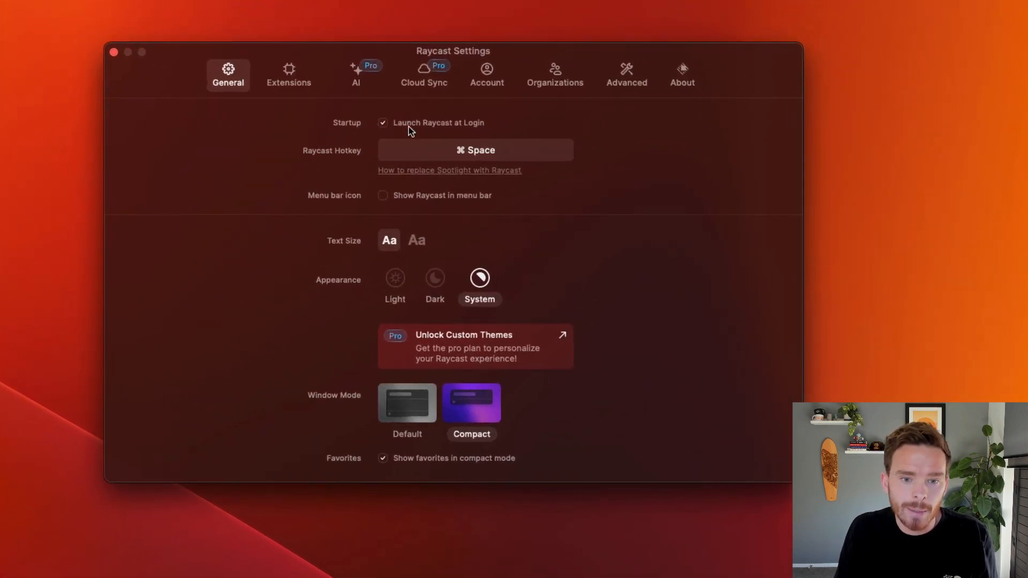
mouse_move(476, 128)
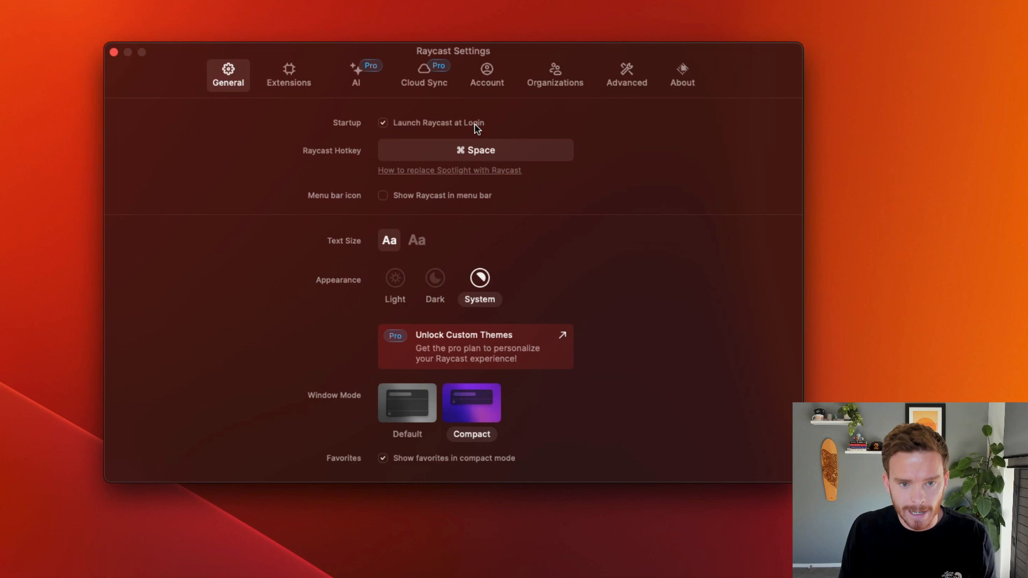
mouse_move(438, 163)
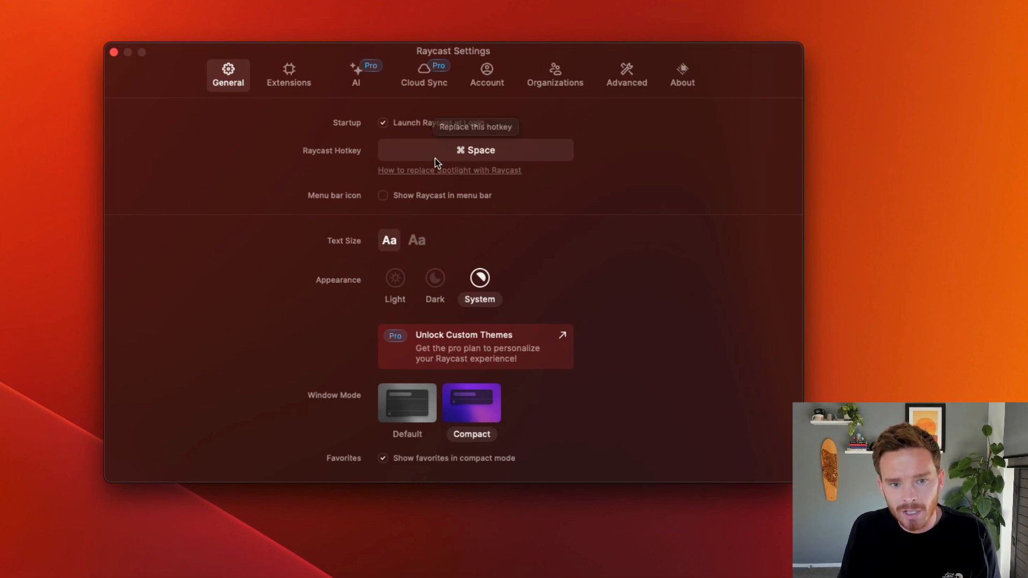
mouse_move(471, 161)
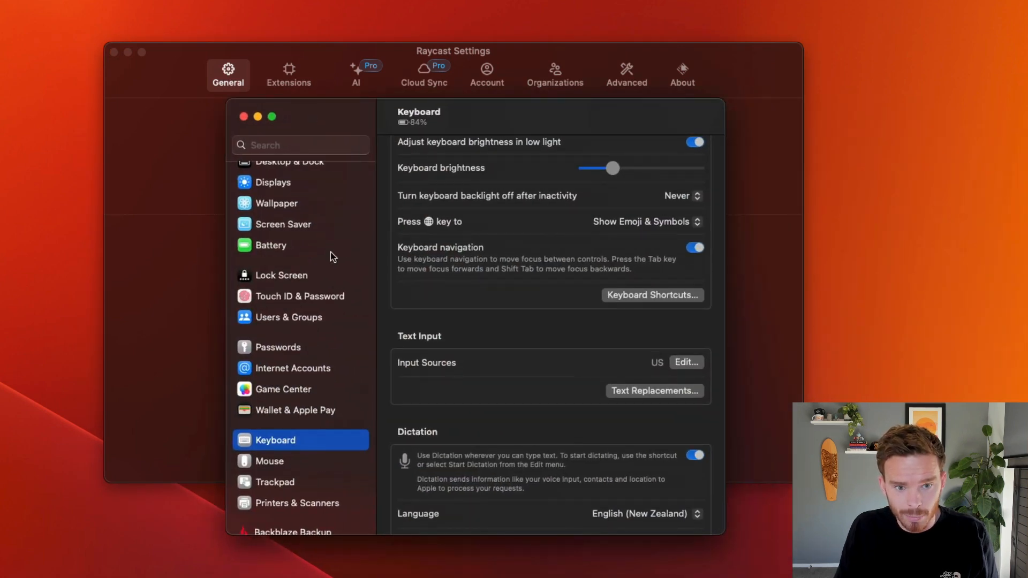
Review the Show Spotlight search key combination under Keyboard Shortcuts > Spotlight, then close with Done.
scroll(down, 3)
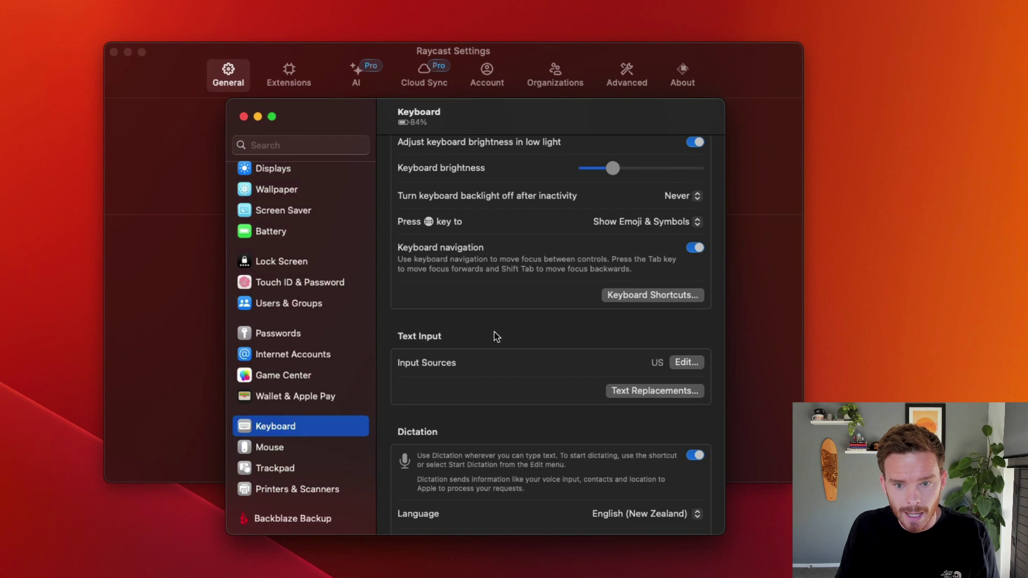
click(652, 295)
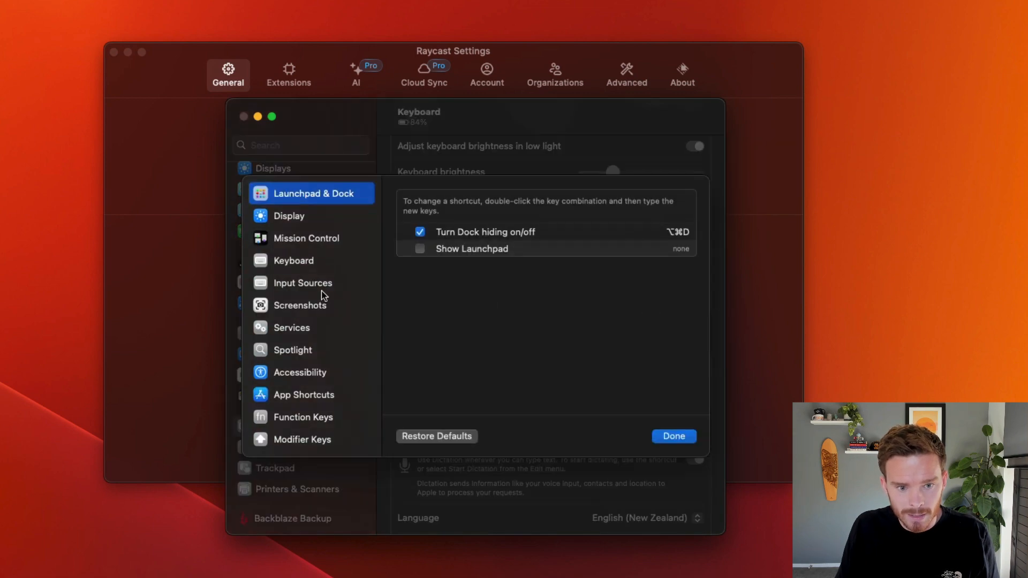
click(294, 349)
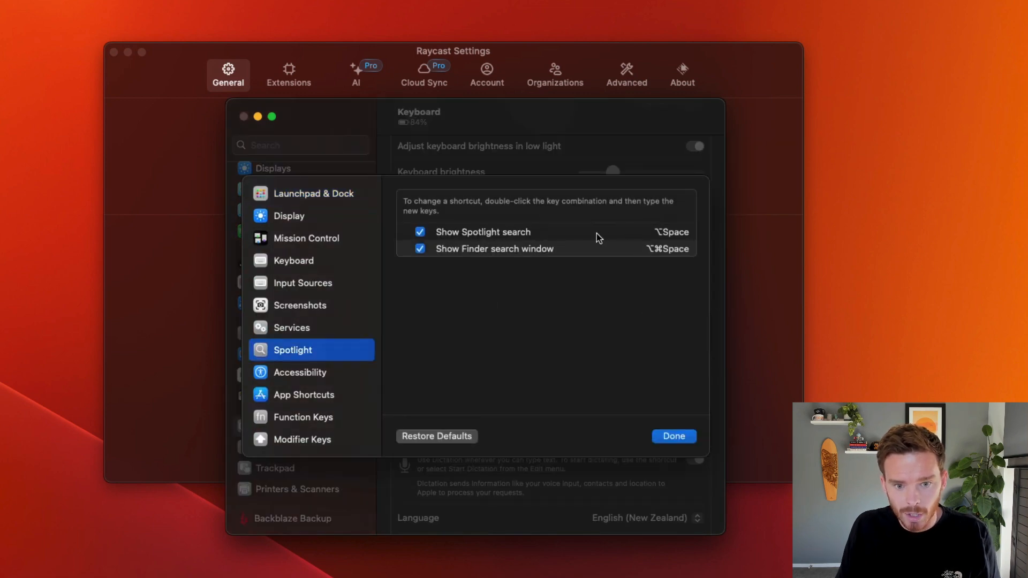
click(483, 231)
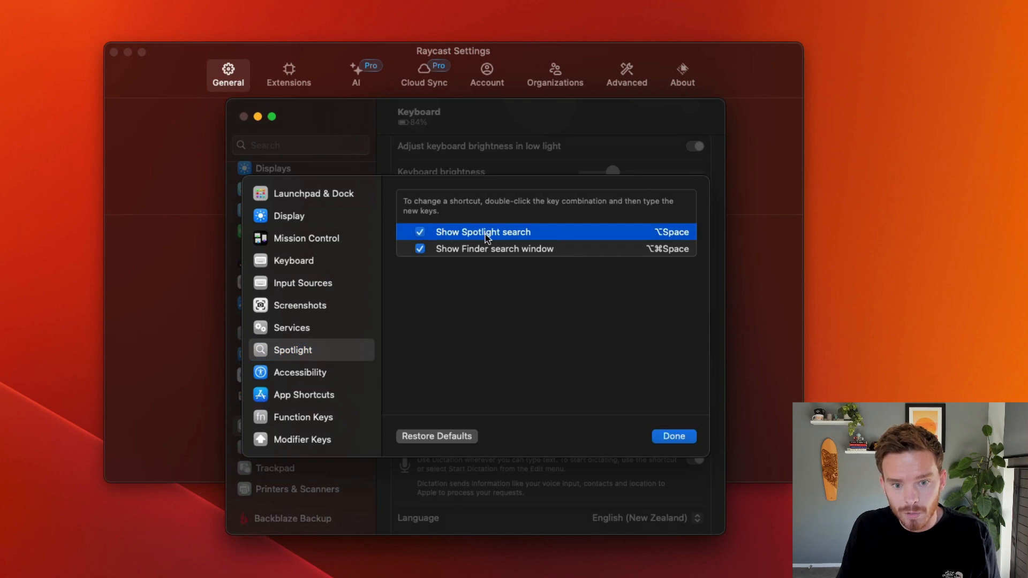
mouse_move(675, 238)
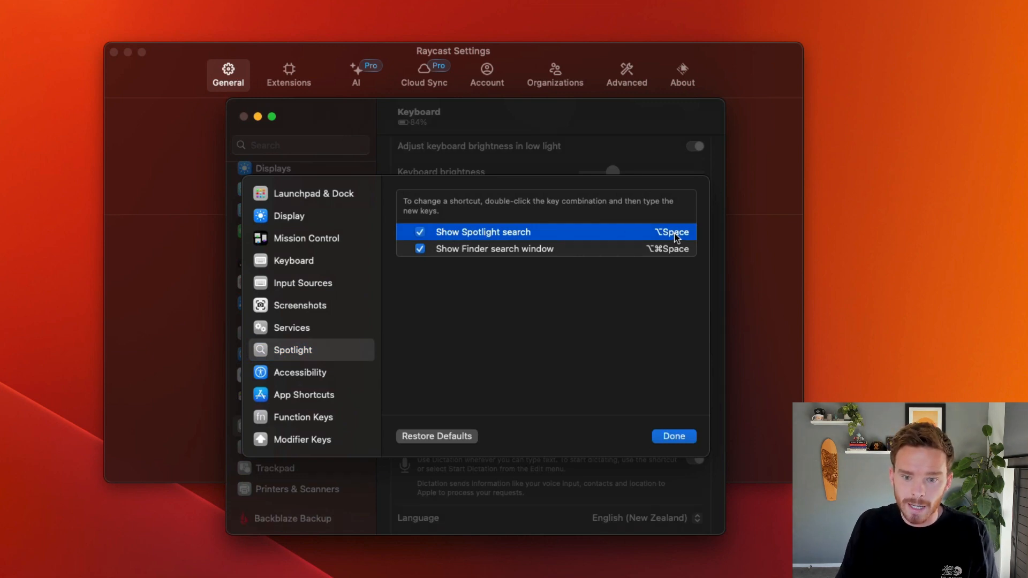
mouse_move(660, 244)
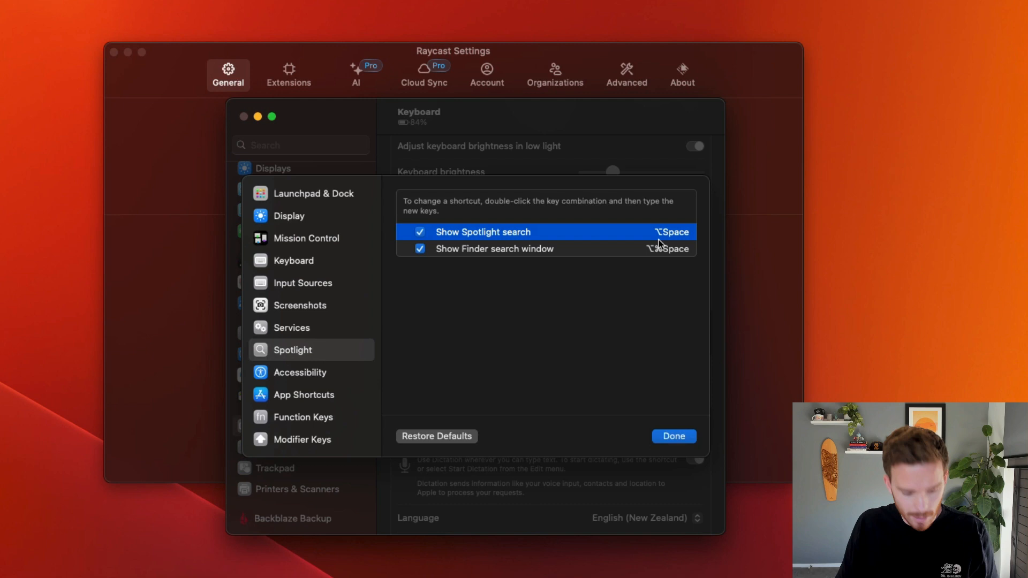
mouse_move(667, 240)
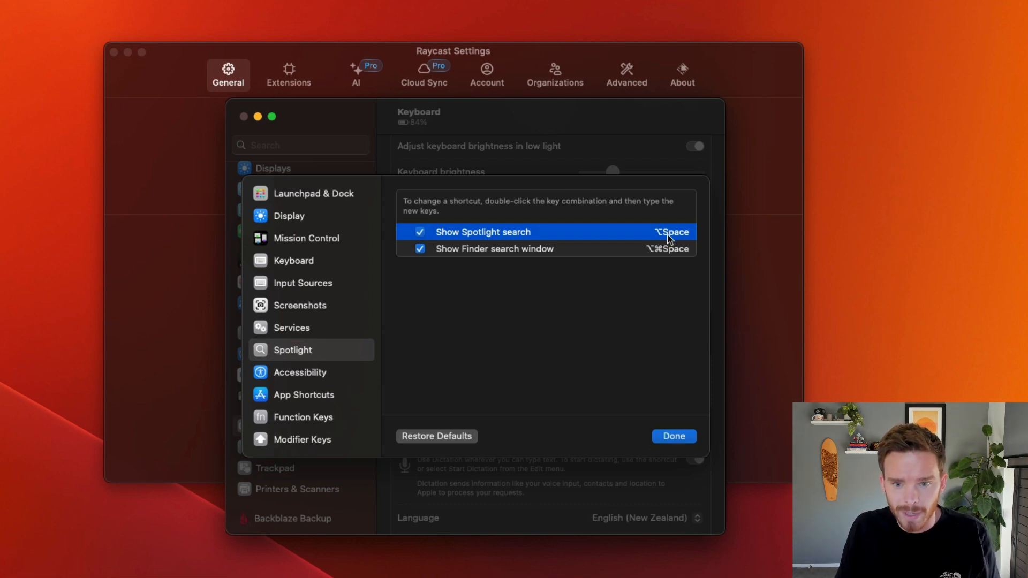
double_click(671, 231)
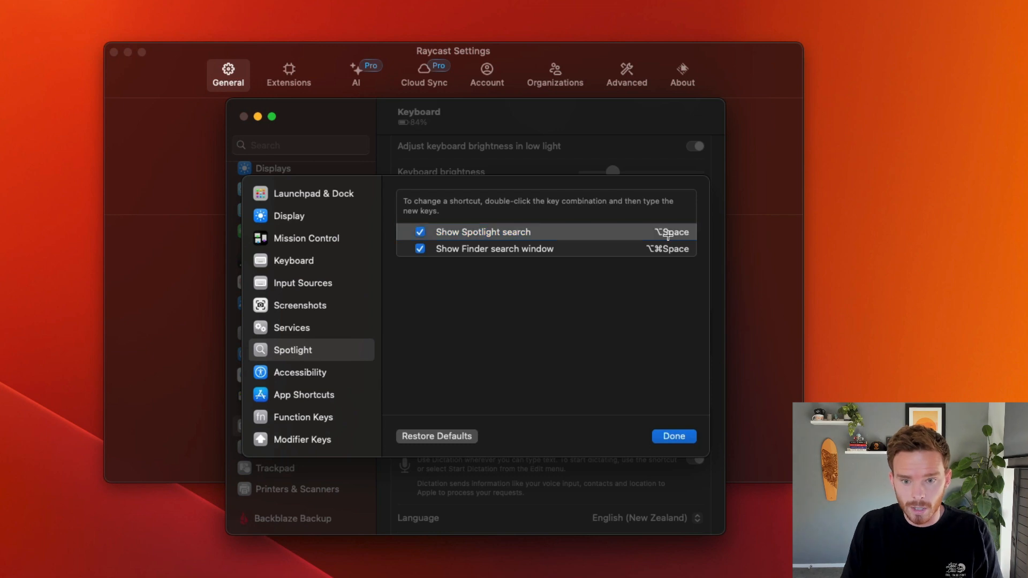
mouse_move(682, 408)
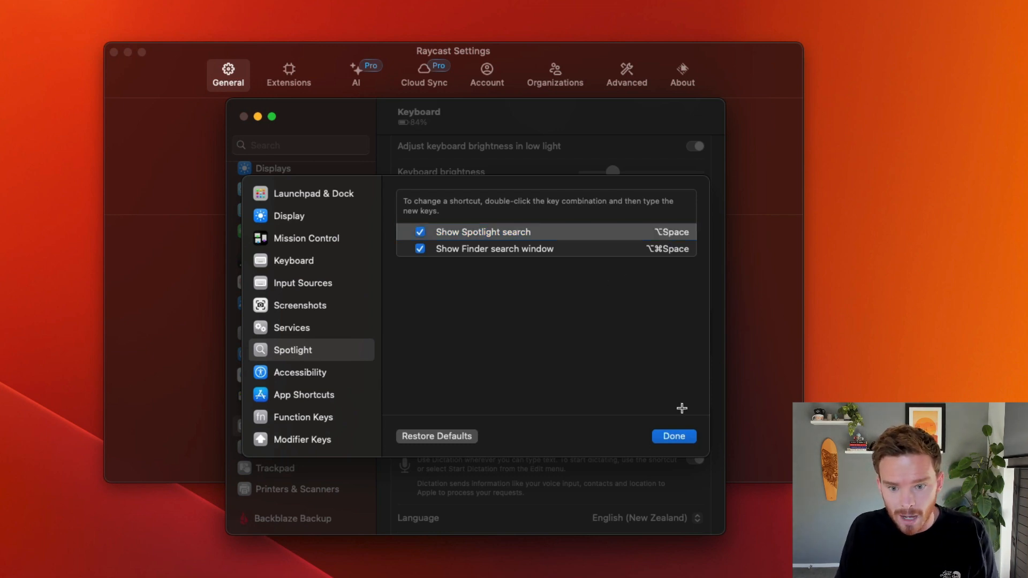
click(673, 436)
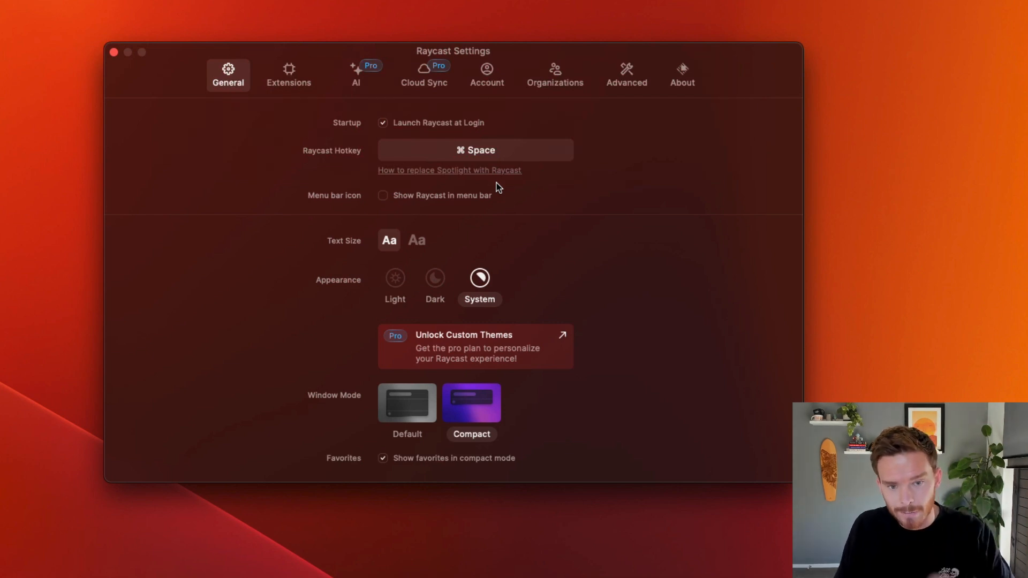
mouse_move(493, 231)
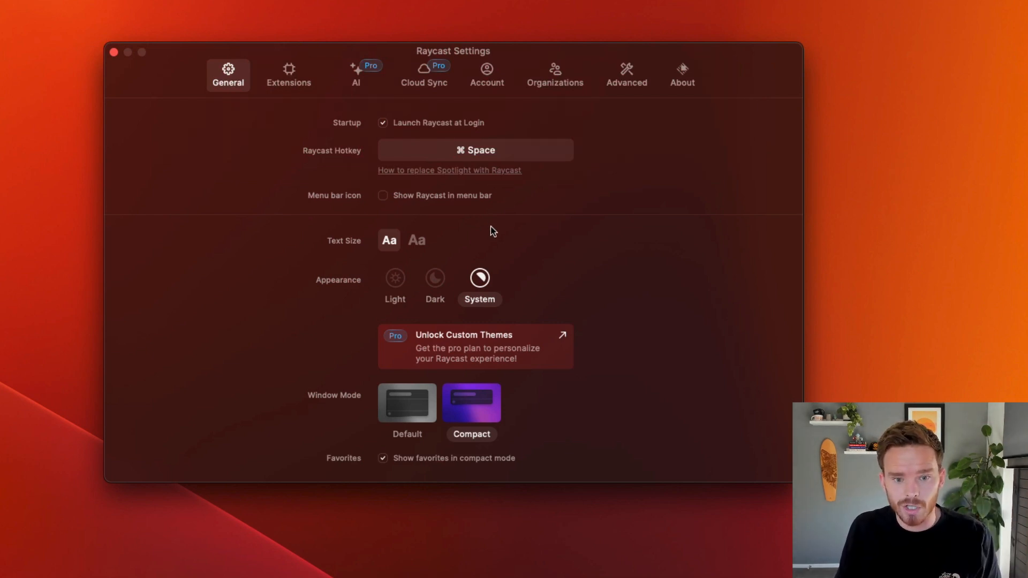
mouse_move(535, 273)
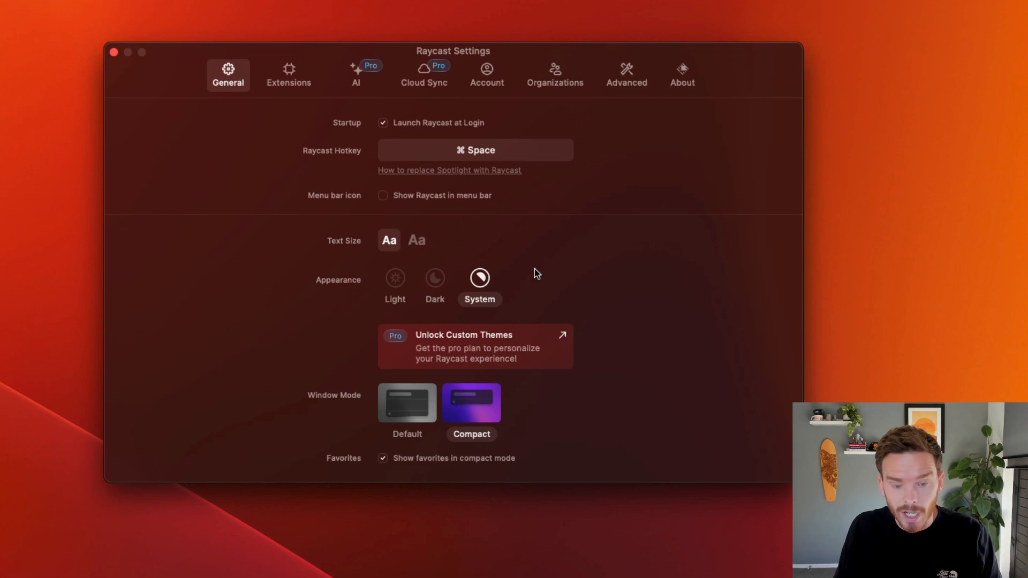
mouse_move(416, 240)
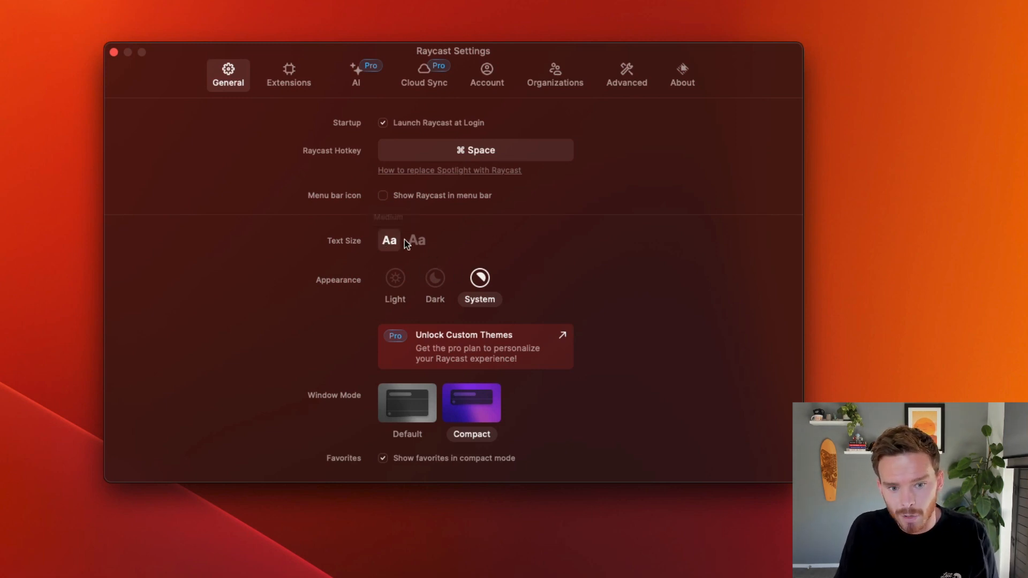
mouse_move(415, 243)
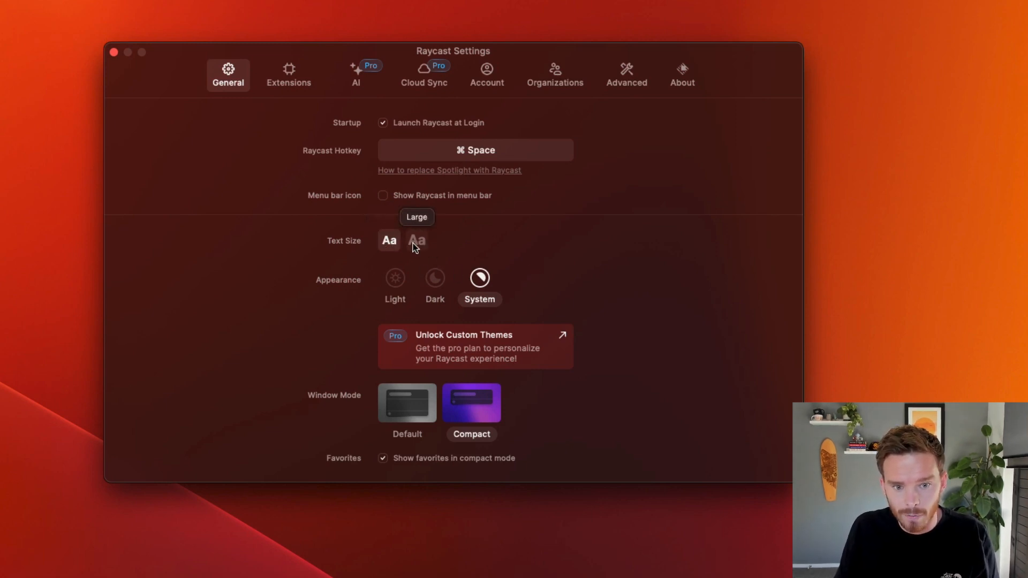
Preview the light theme, set appearance to System and window mode to Compact, then close settings.
click(395, 277)
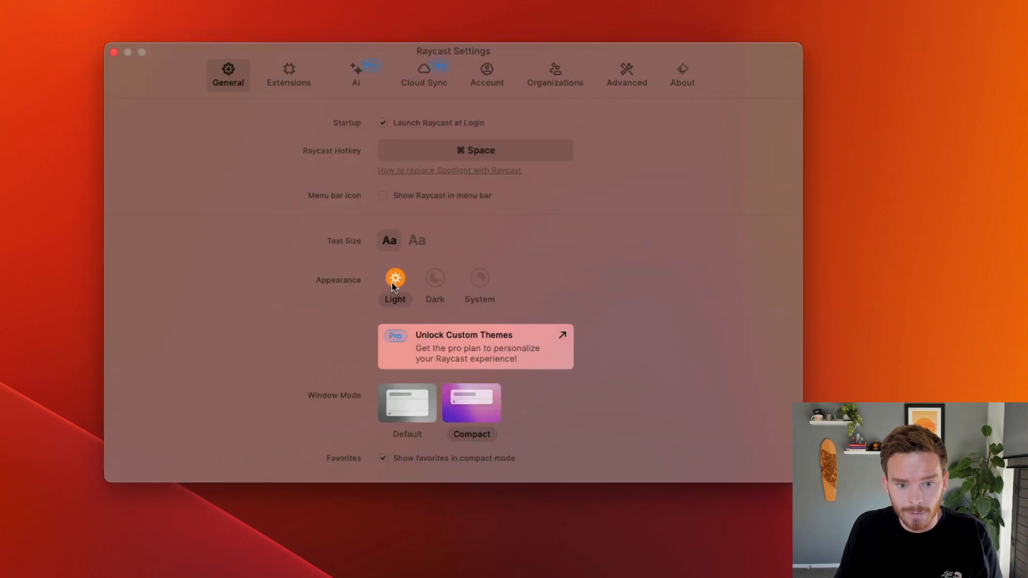
click(479, 279)
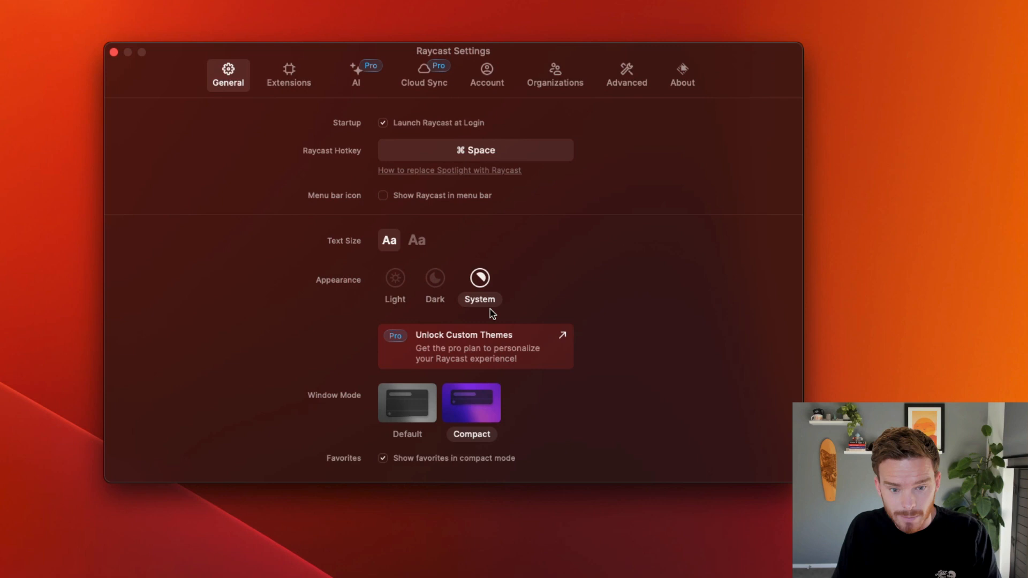
mouse_move(408, 403)
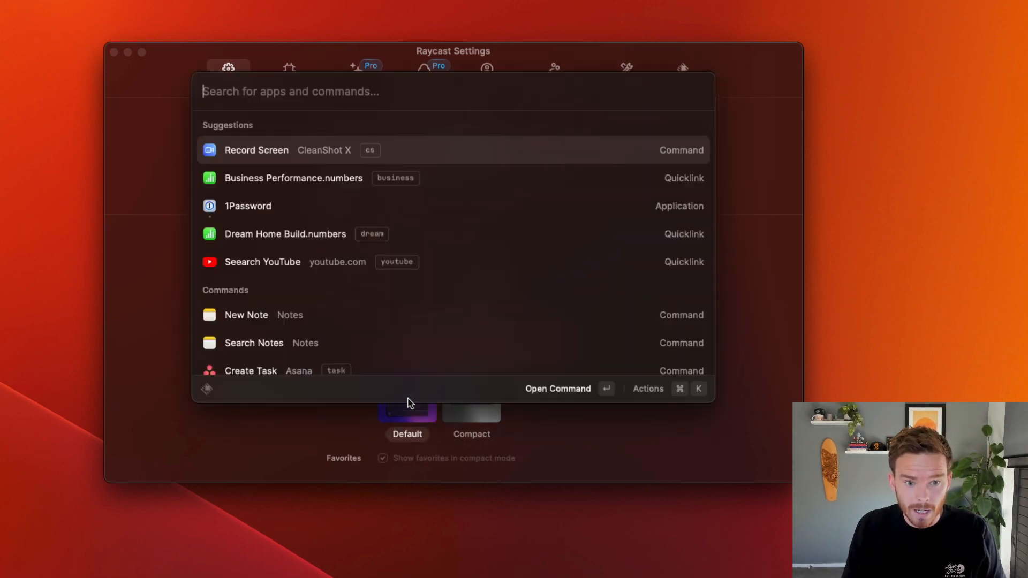
click(471, 402)
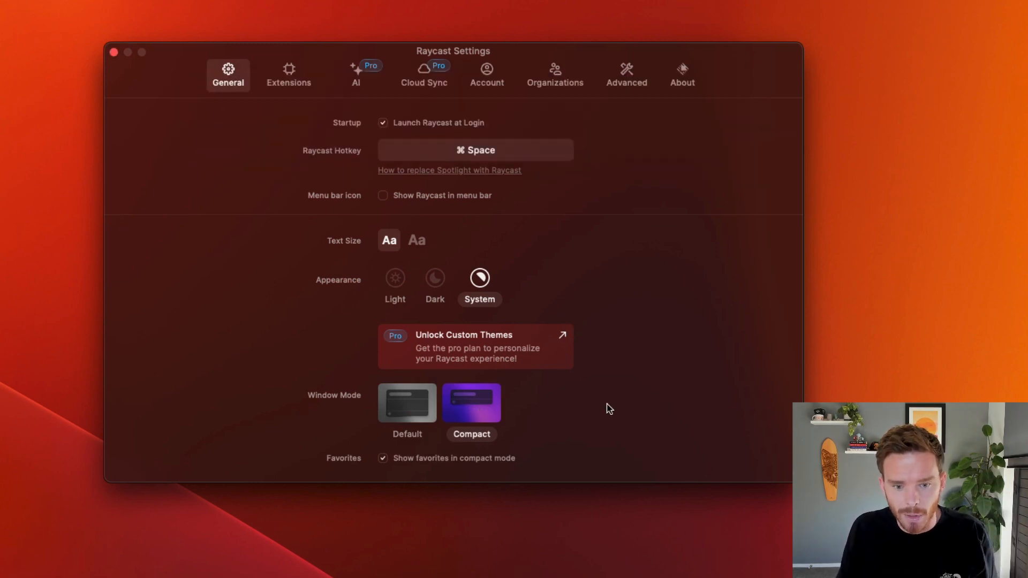
mouse_move(581, 303)
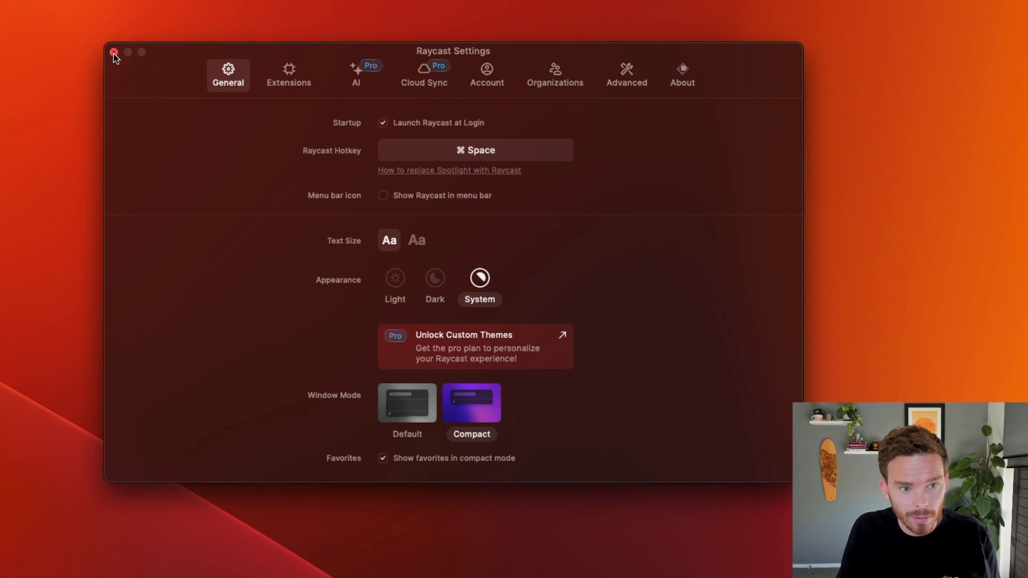
click(113, 52)
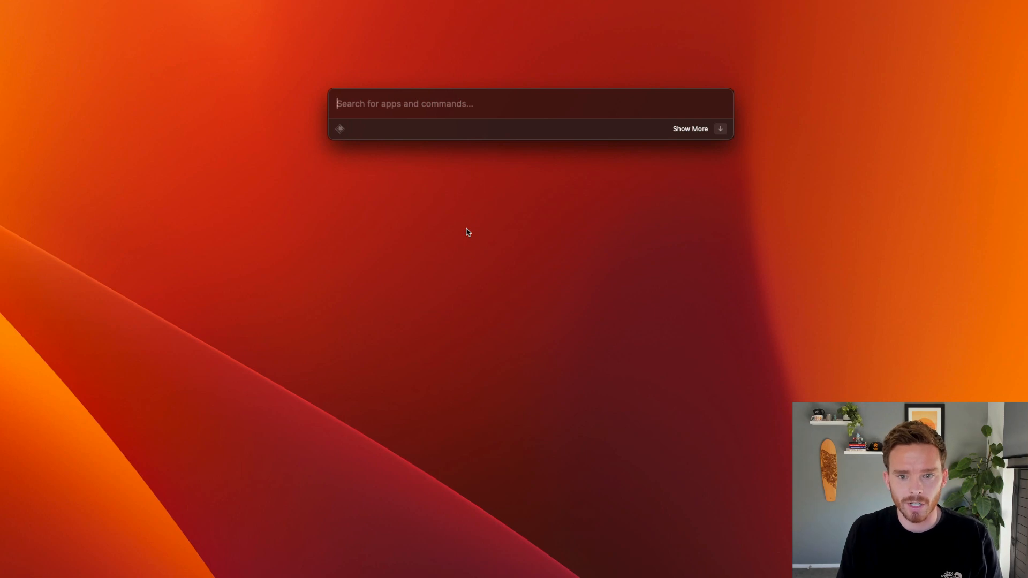
mouse_move(582, 280)
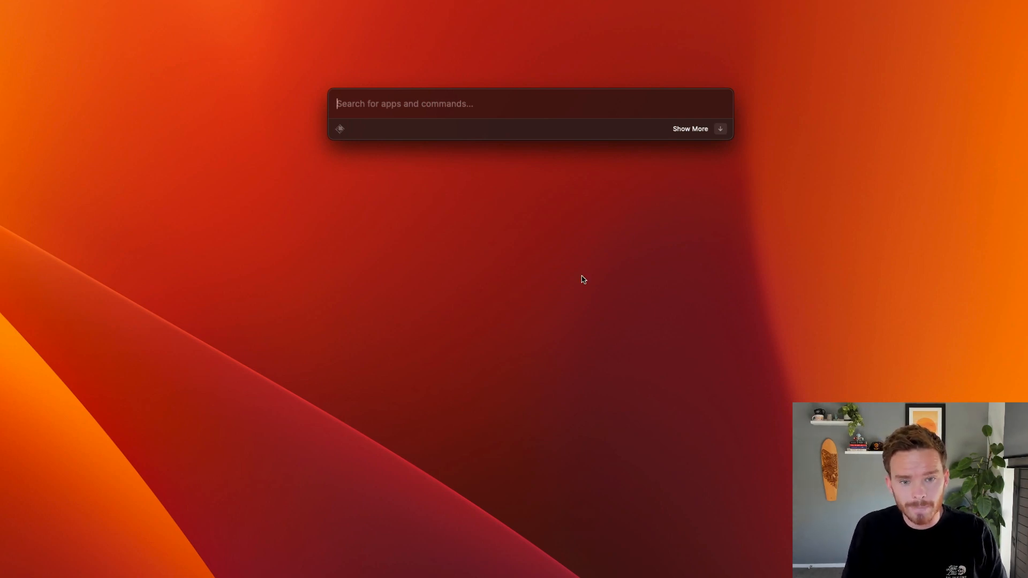
Search 'invoice' in the launcher, with Search Files offered as the top result.
text(invoice)
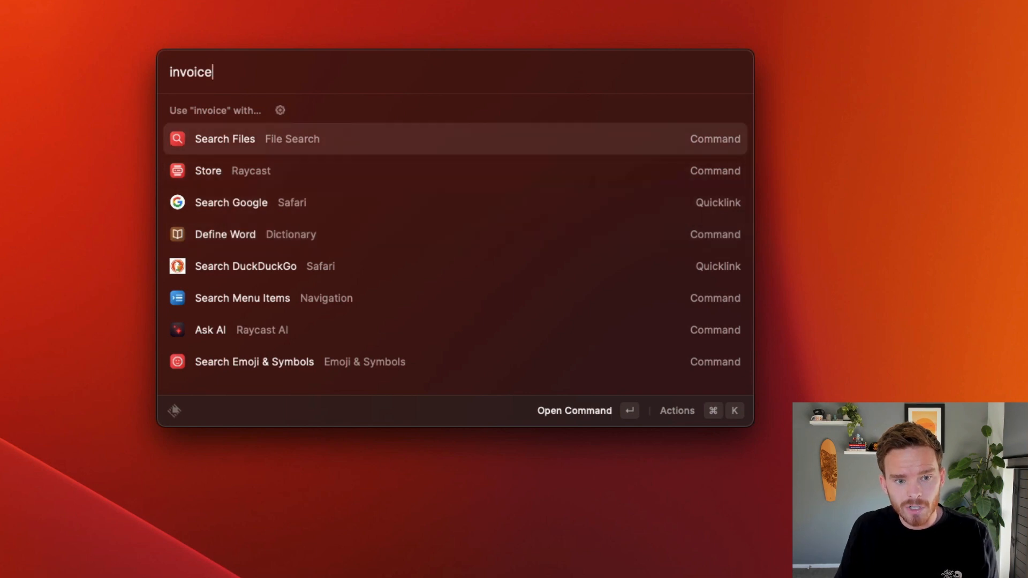
List invoice PDFs via Search Files and browse one PDF's actions down to Move to Trash.
click(224, 138)
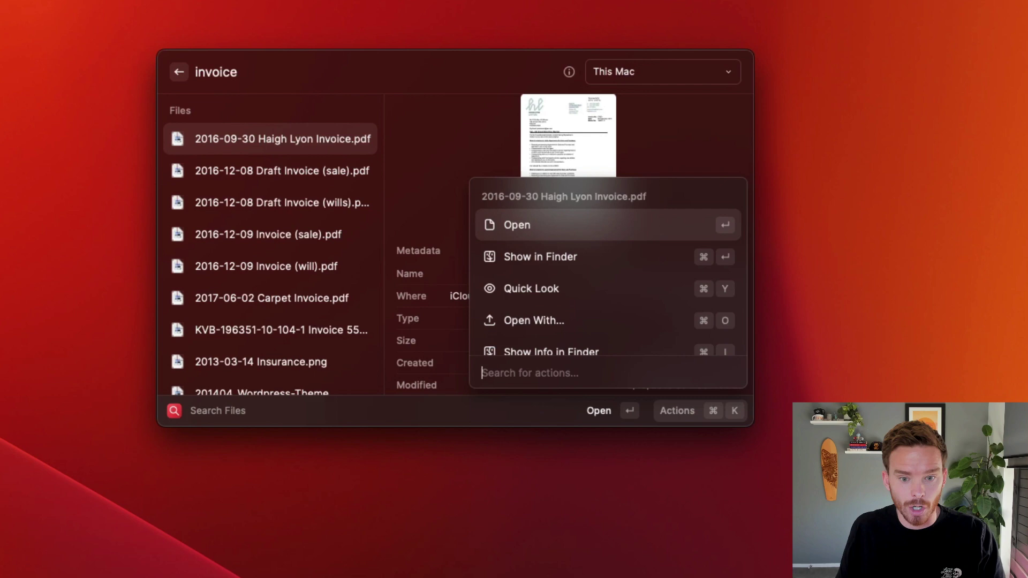
click(539, 256)
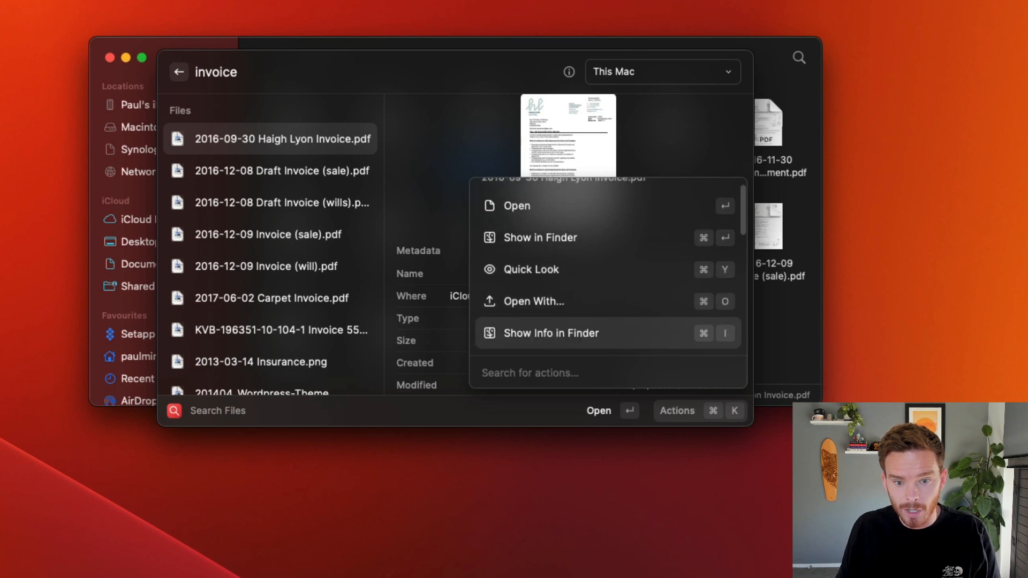
scroll(down, 3)
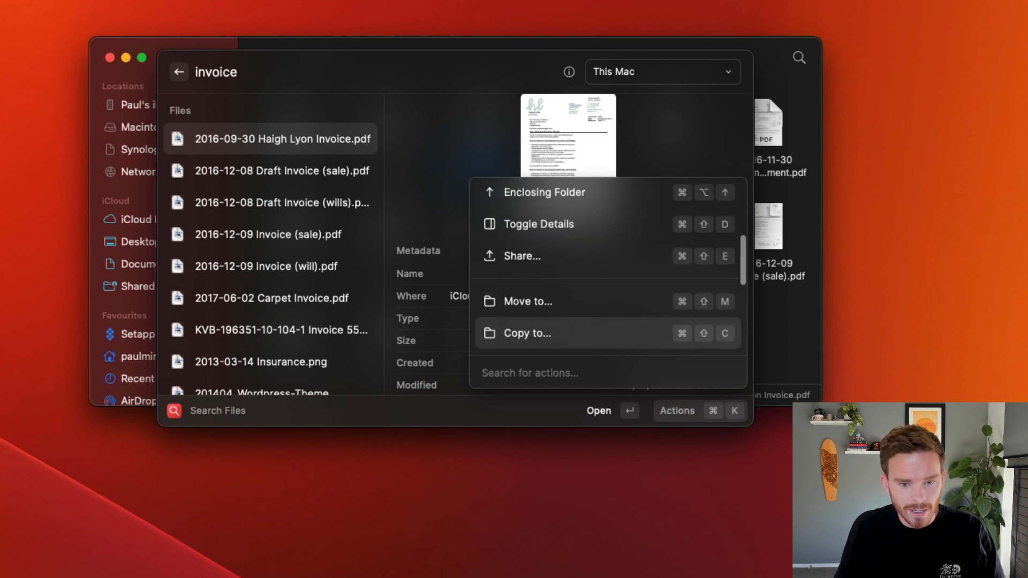
scroll(down, 3)
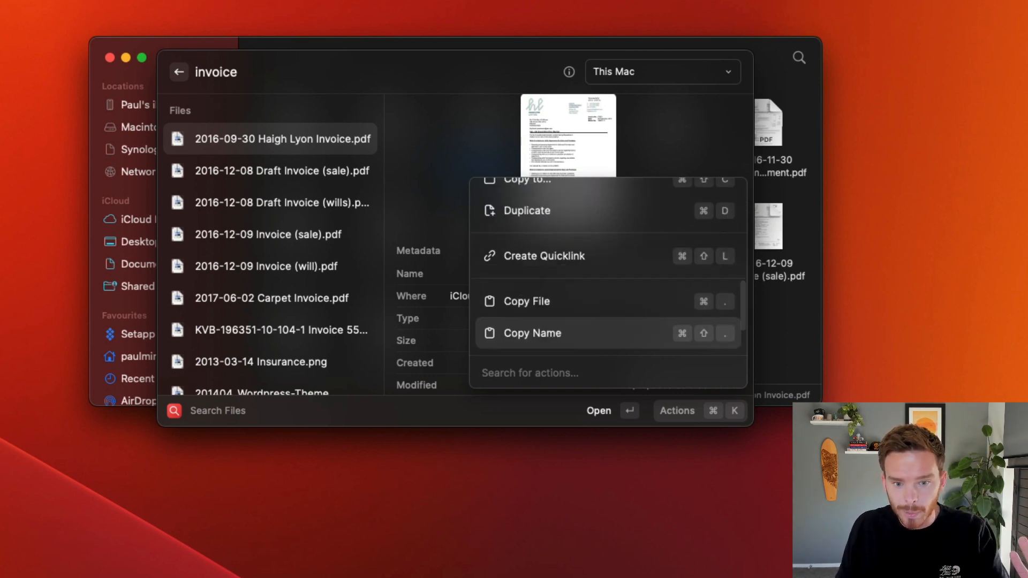
scroll(down, 3)
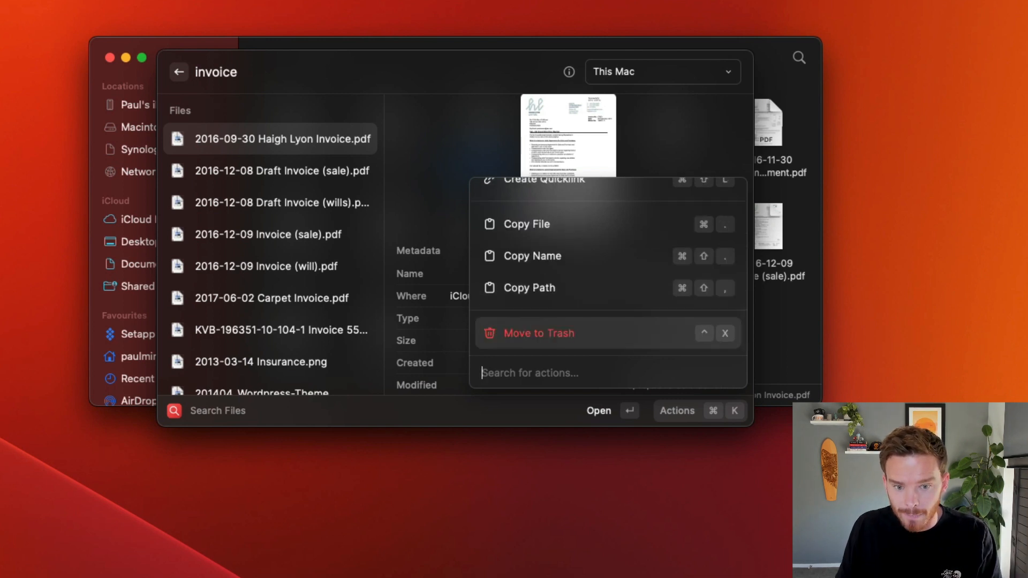
scroll(up, 3)
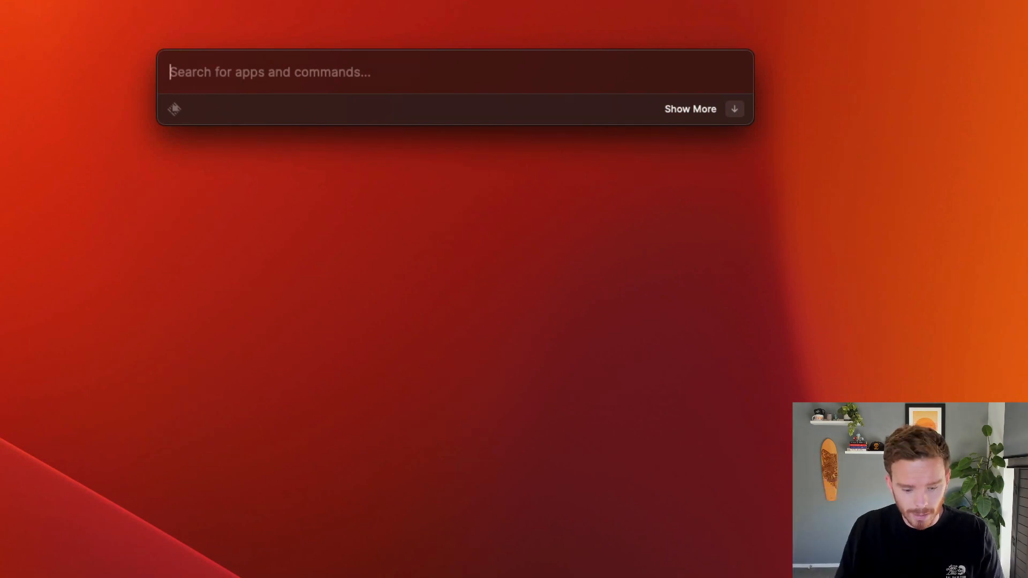
text(1p)
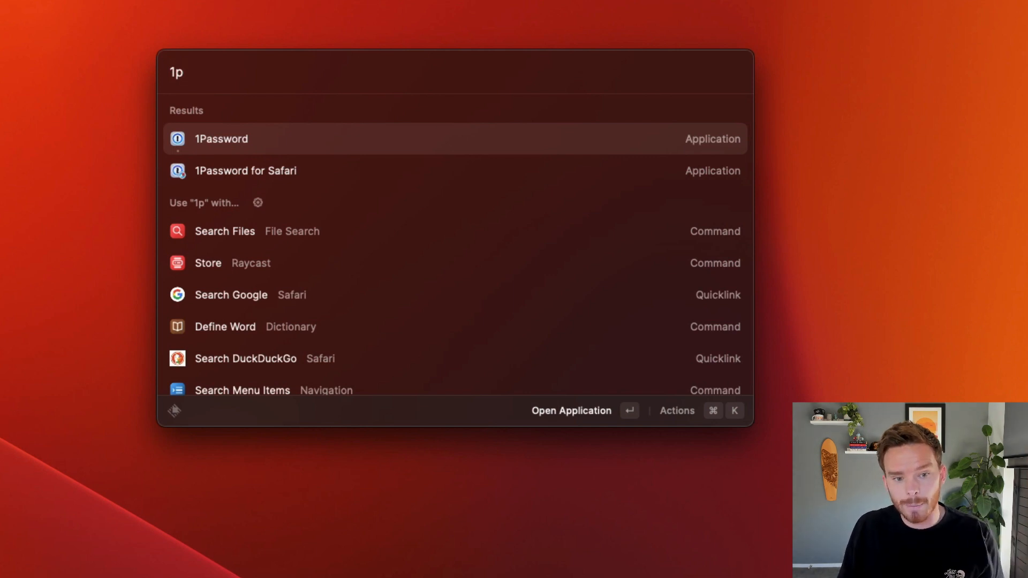
click(220, 138)
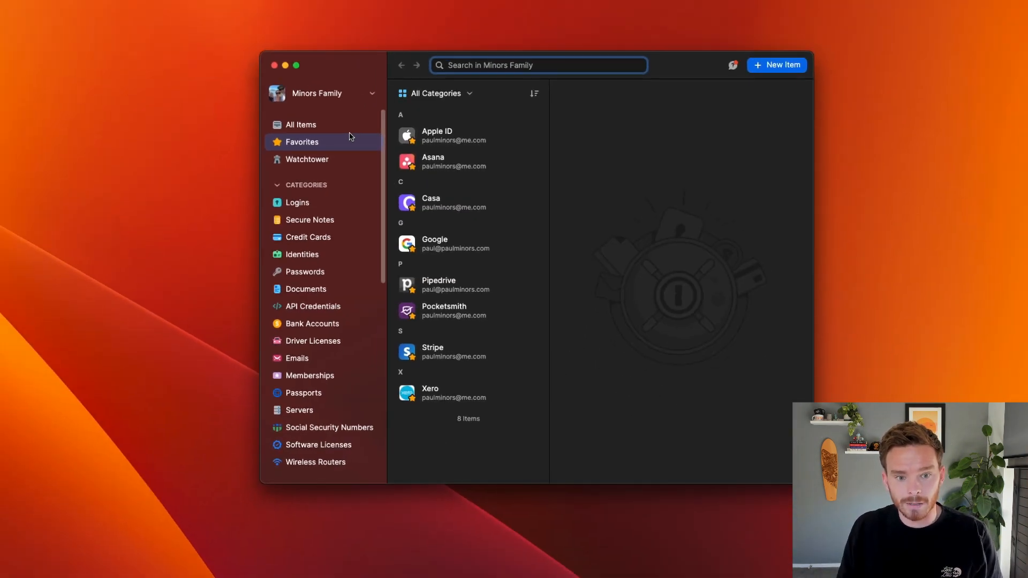
mouse_move(350, 136)
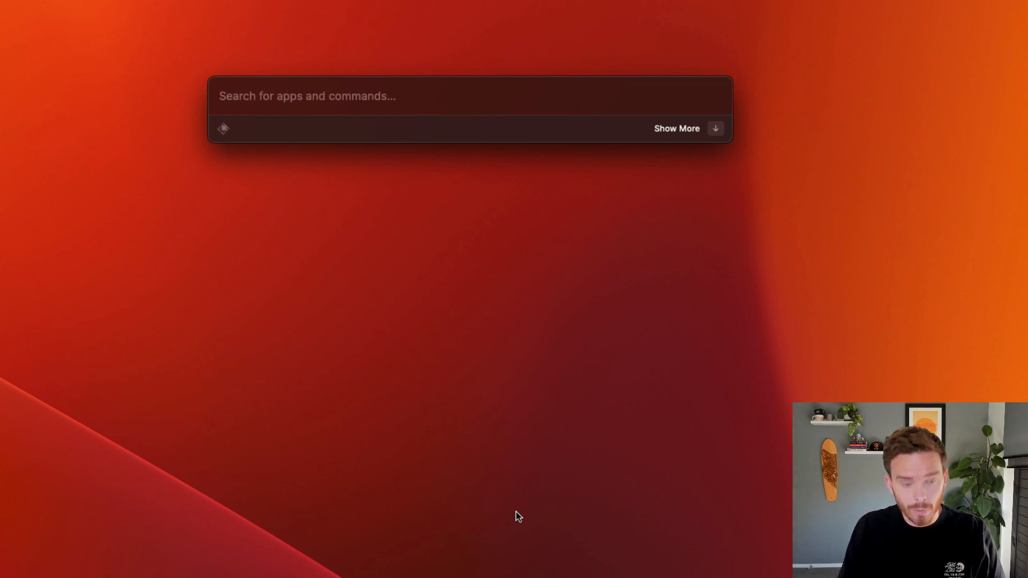
Enter 1234*4567 in the launcher to get the inline calculator result.
text(1234)
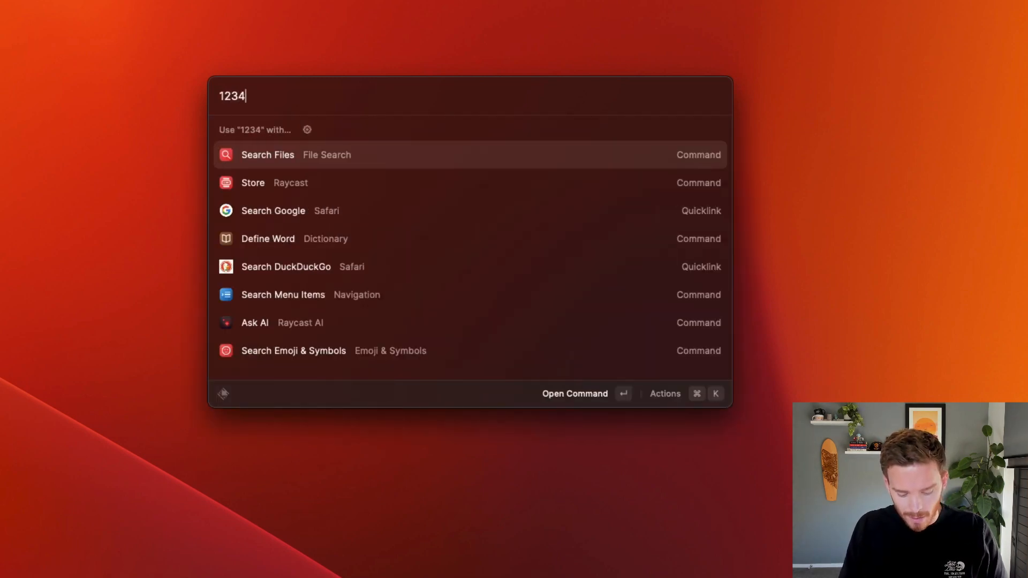
text(*4)
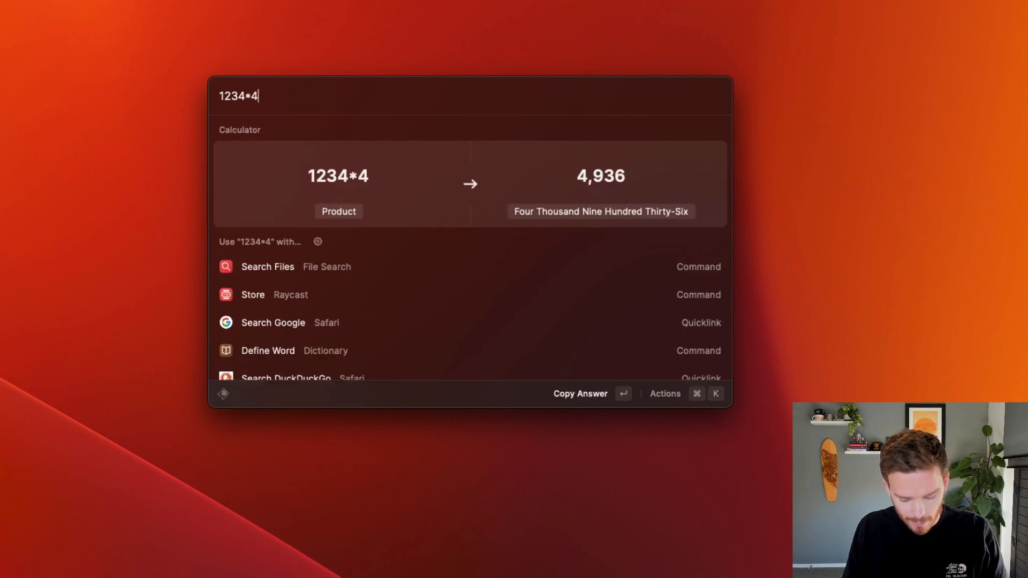
text(567)
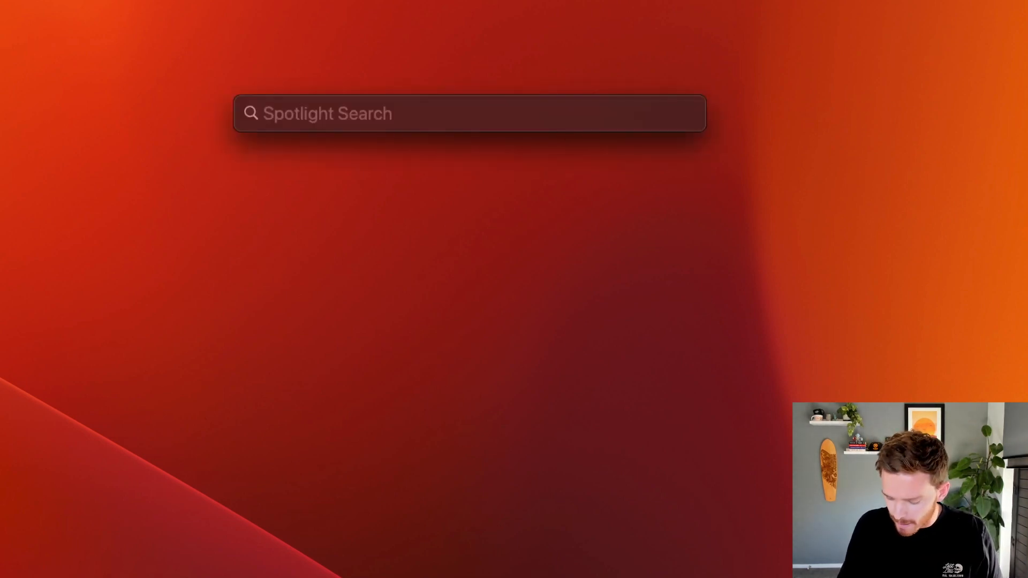
Enter 1234*456 in Spotlight Search, which returns web suggestions instead of a result.
text(1234)
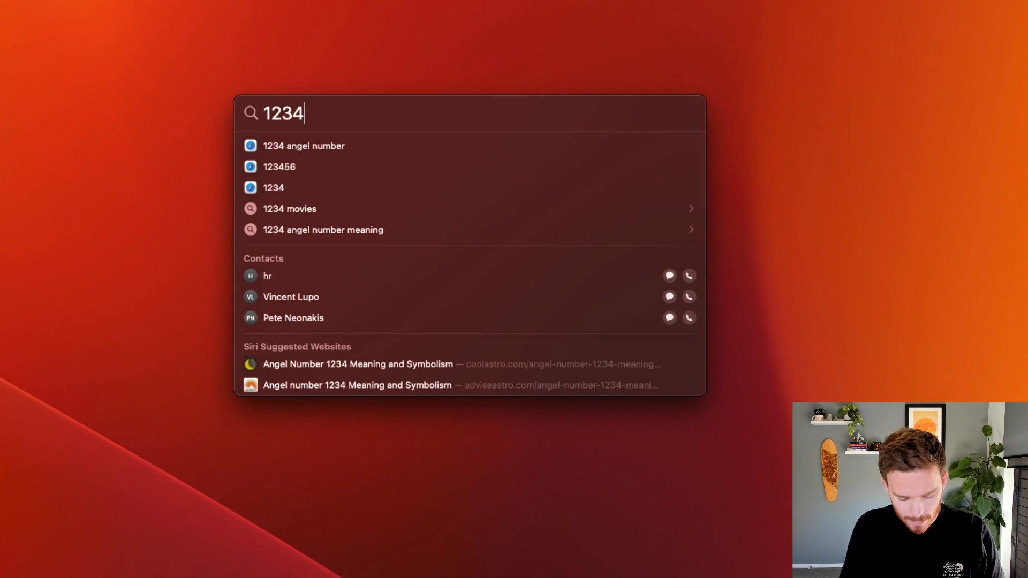
text(*456)
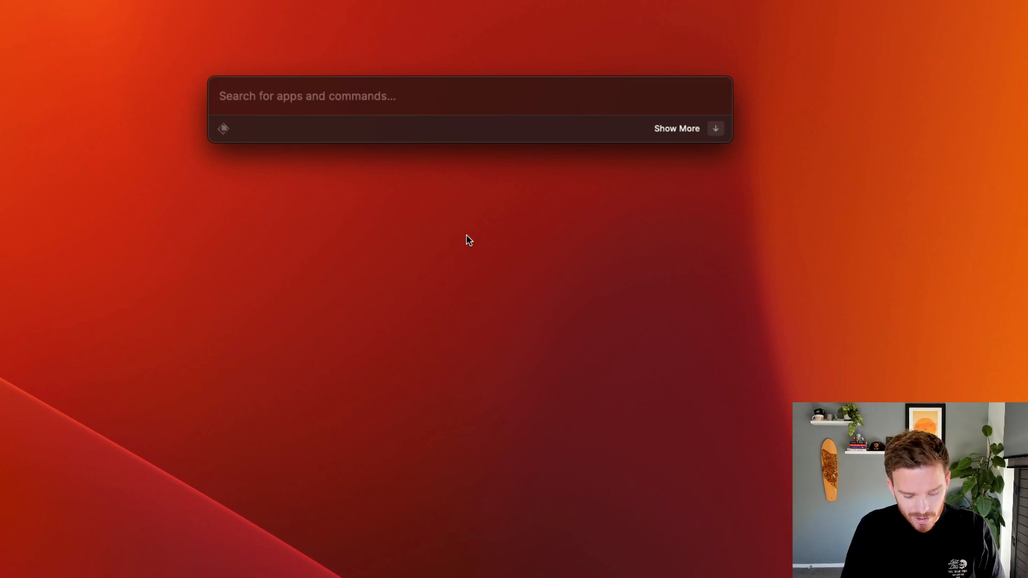
Convert '1km in miles' to 0.6213711922 mi, then search 'calculat' for Calculator History.
text(1km in mil)
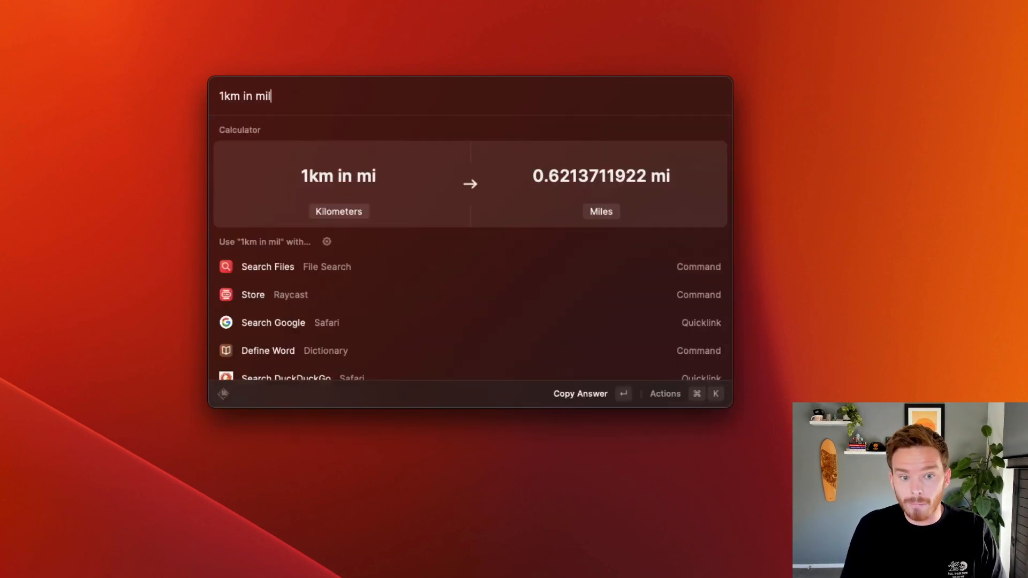
text(es)
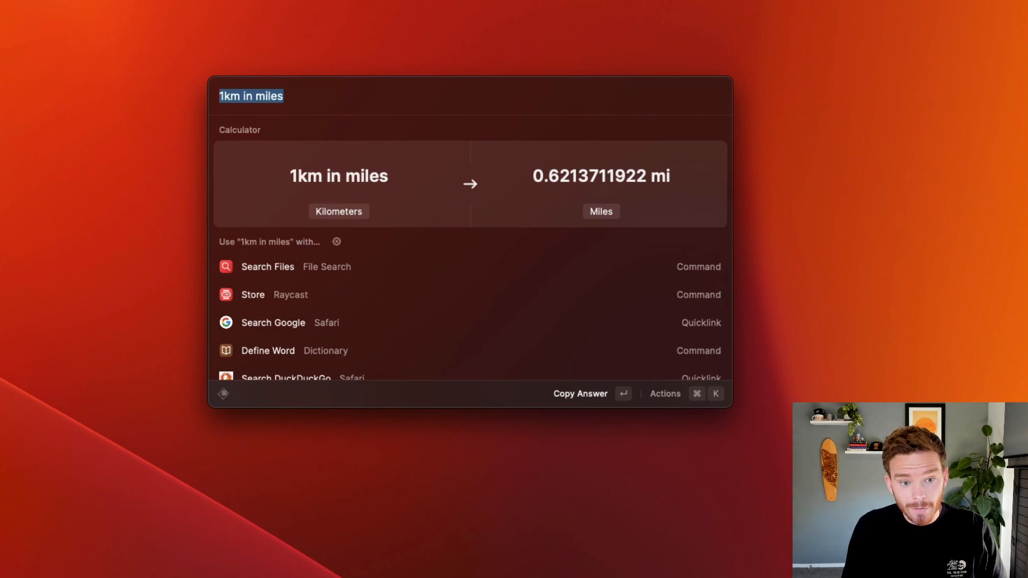
text(calculat)
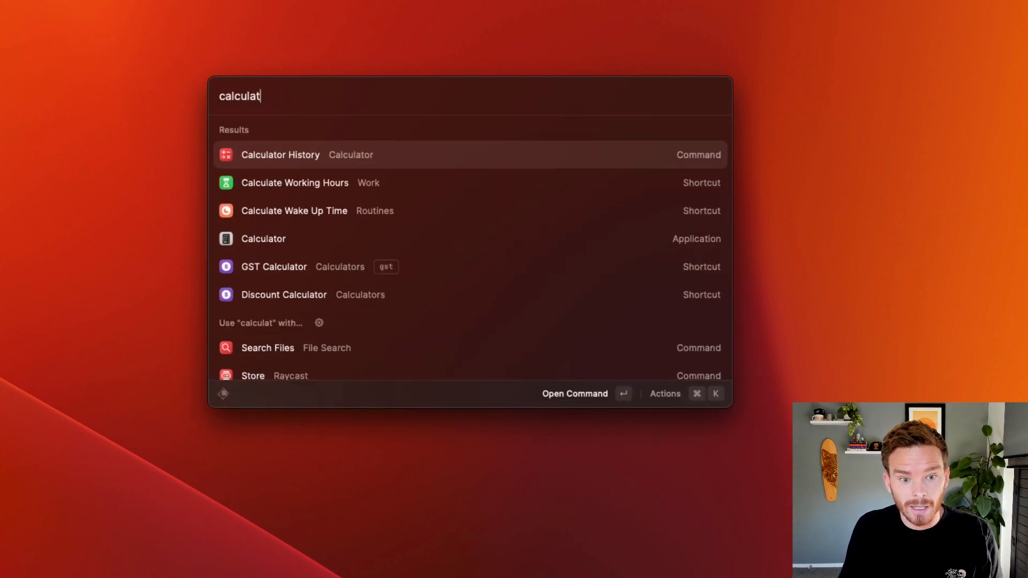
Open Calculator History and browse today's and yesterday's calculations, selecting an entry.
key(Return)
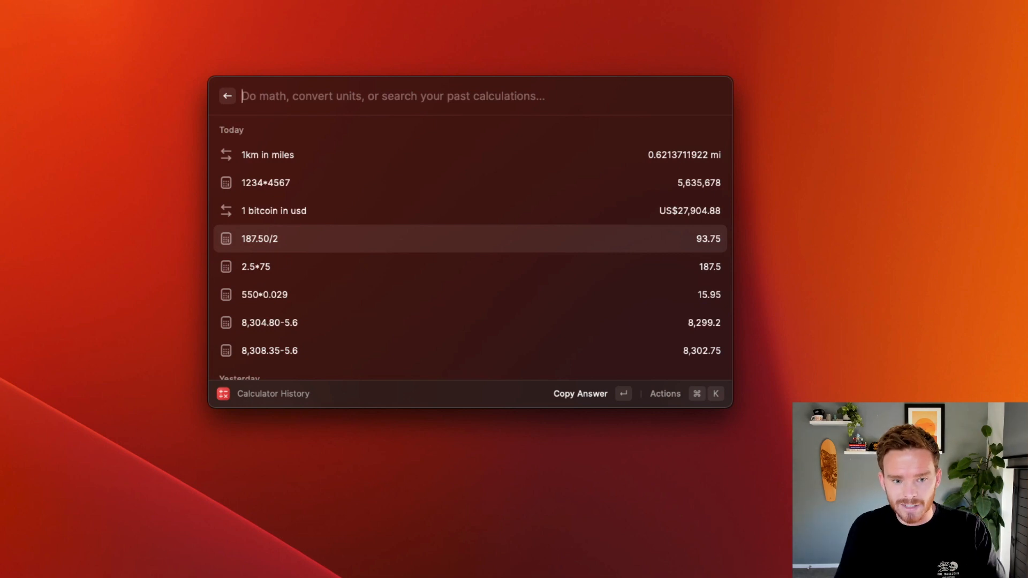
scroll(down, 3)
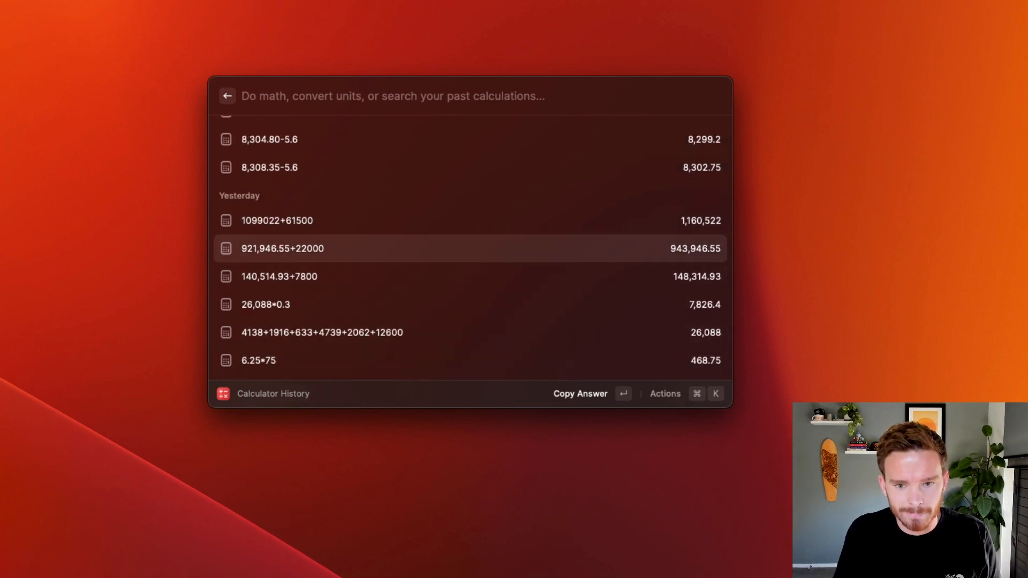
click(227, 95)
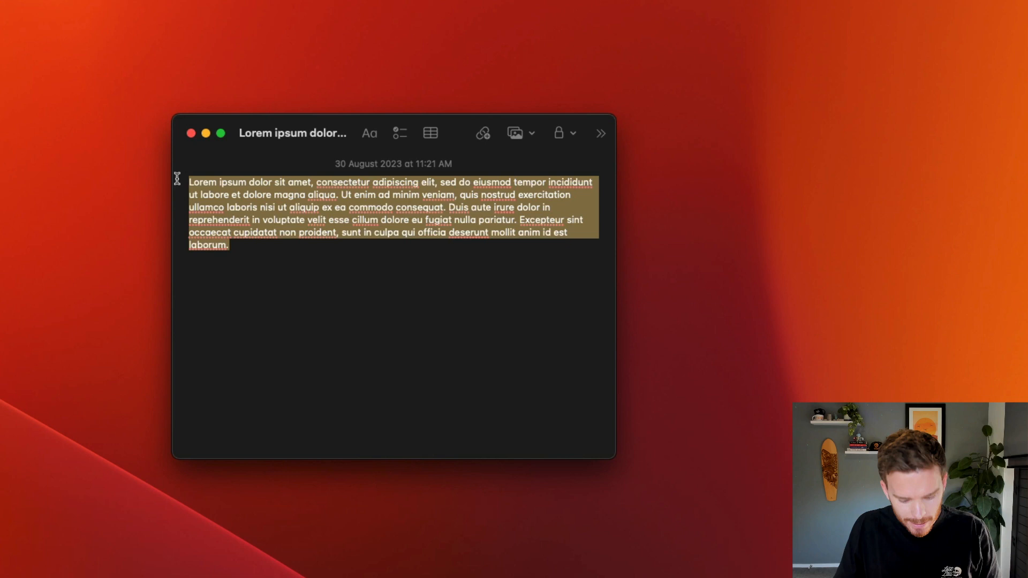
Browse Clipboard History and start filtering the entries by 'Pipedrive'.
click(396, 291)
text(cl)
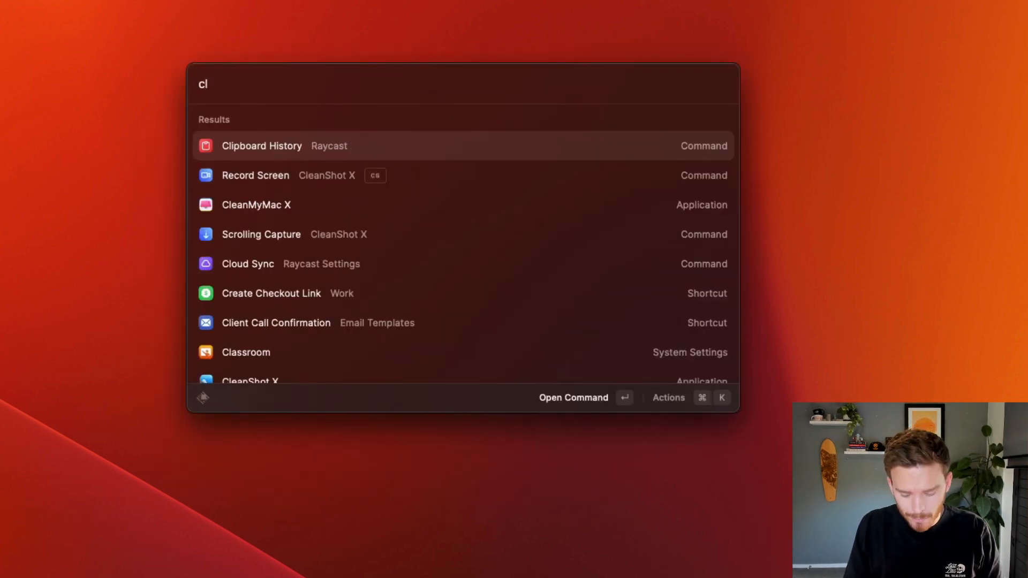
text(ip)
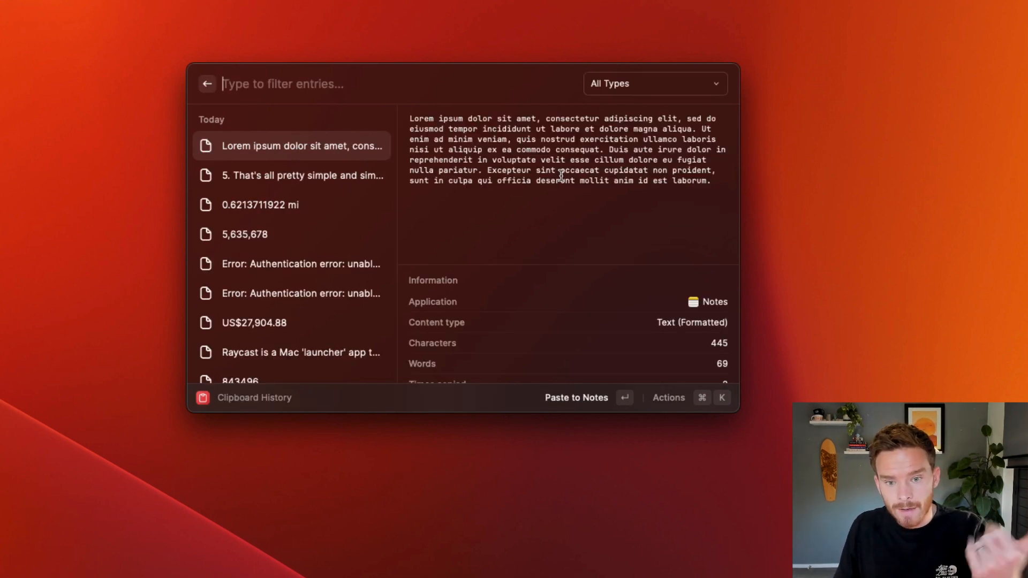
mouse_move(308, 204)
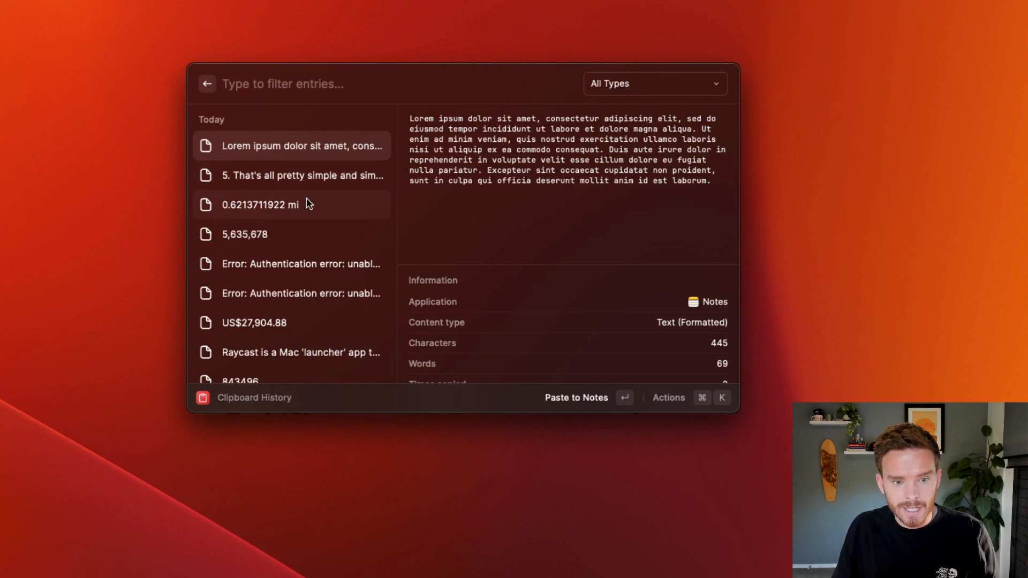
scroll(down, 3)
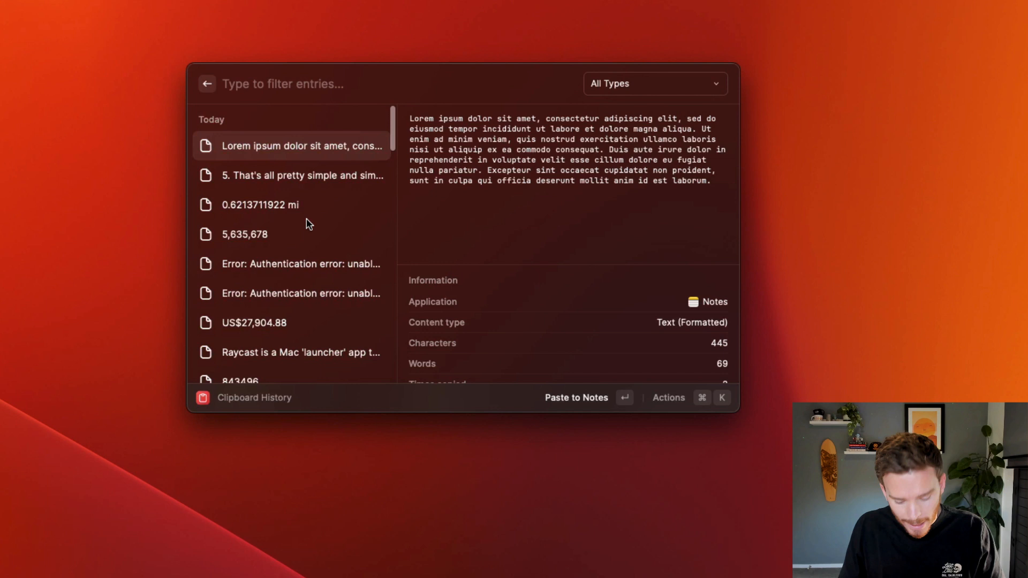
Finish the Pipedrive filter, scan the matching entries, then return to the empty root search.
text(pi)
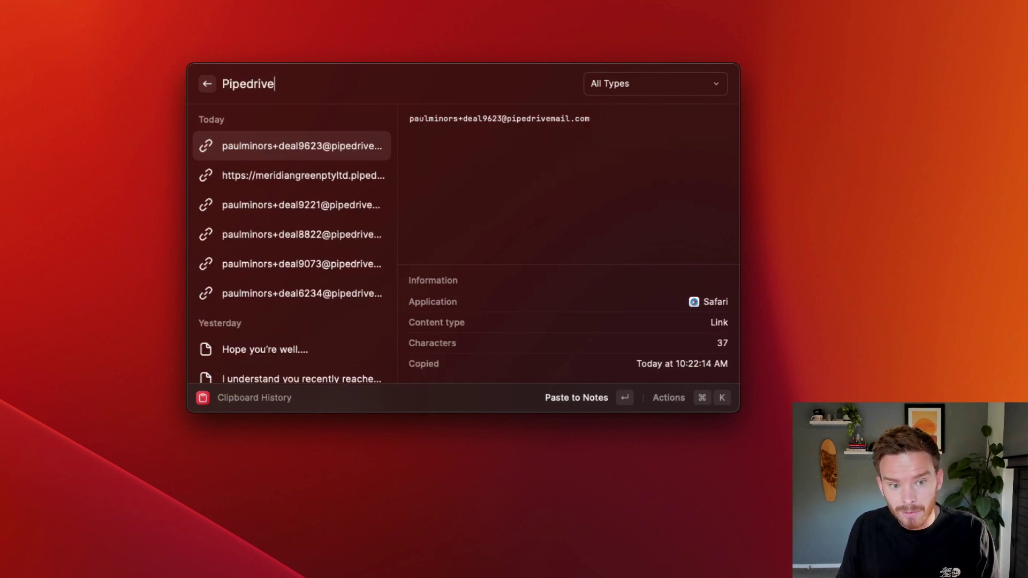
scroll(down, 3)
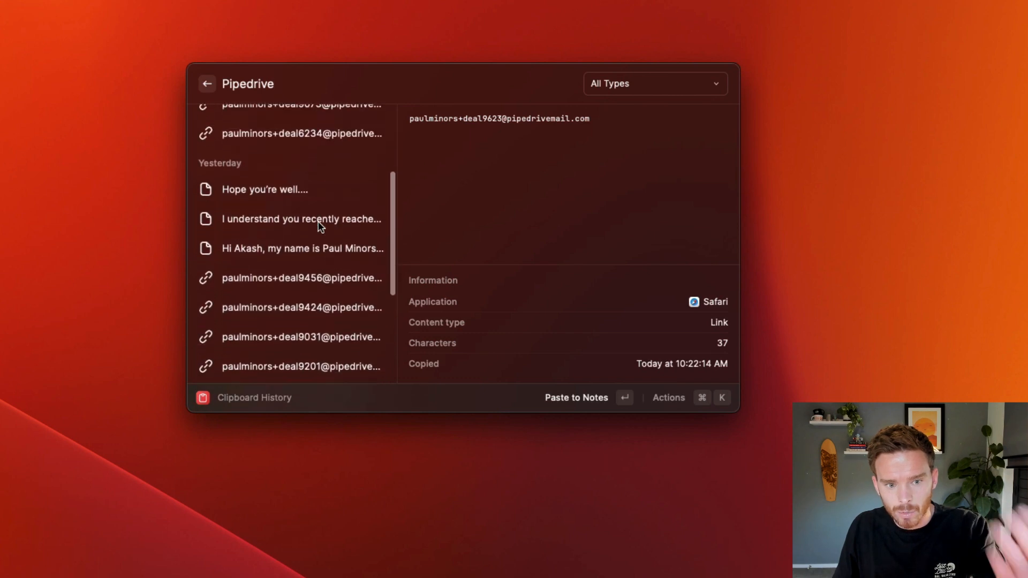
scroll(up, 3)
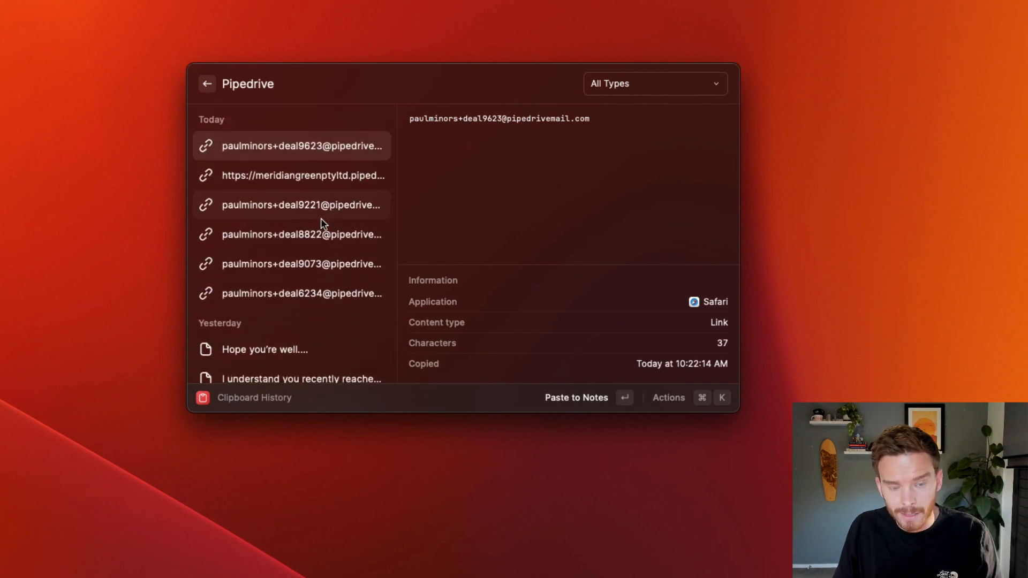
click(207, 84)
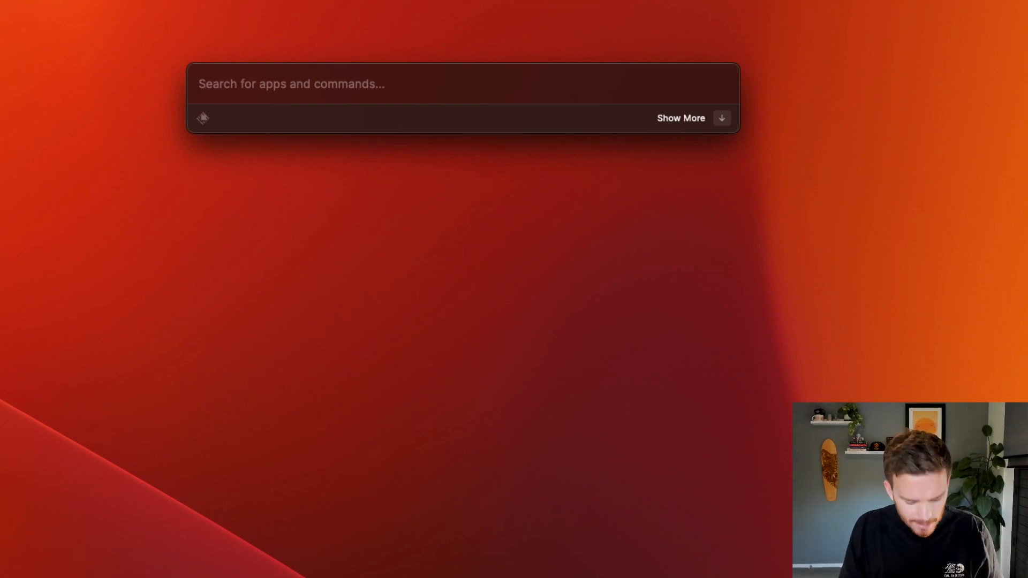
Locate Clipboard History in the Extensions settings list and select it.
click(459, 83)
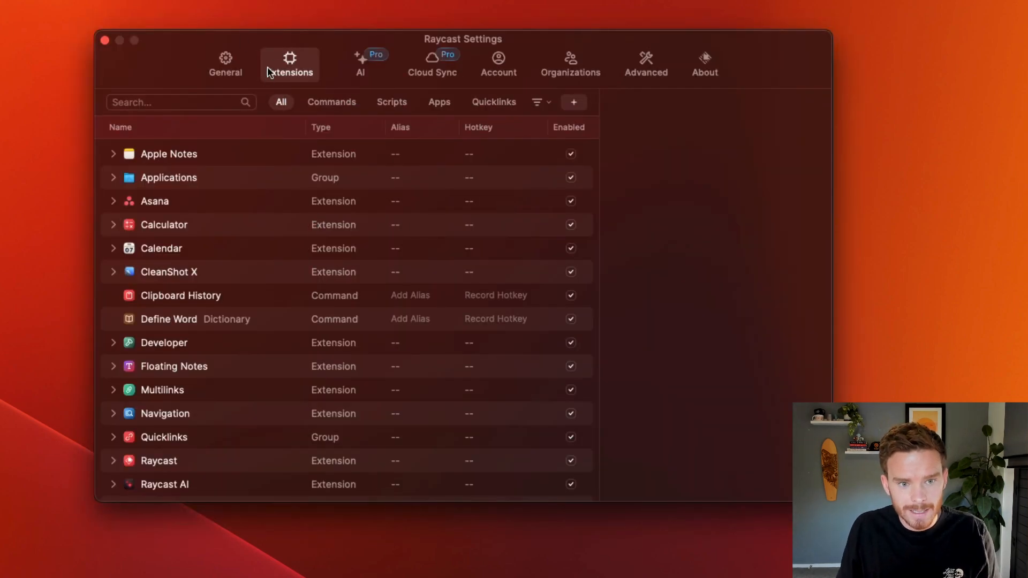
scroll(down, 3)
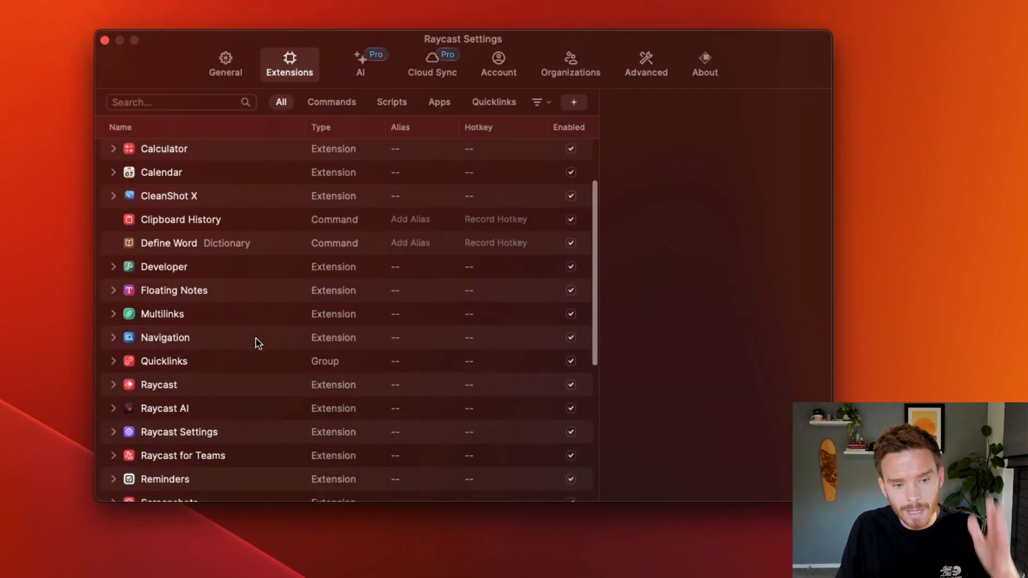
scroll(down, 3)
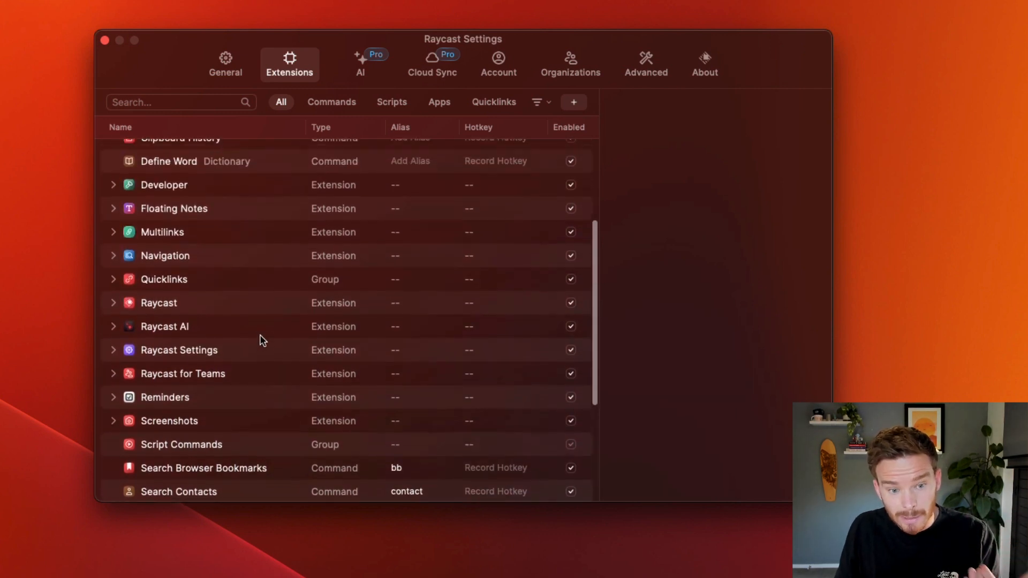
scroll(up, 3)
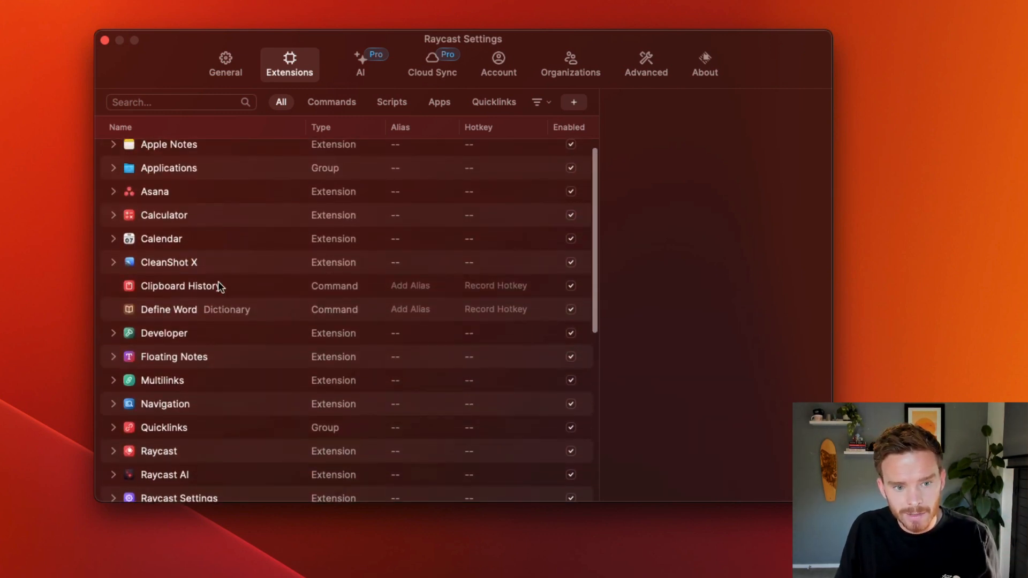
click(176, 285)
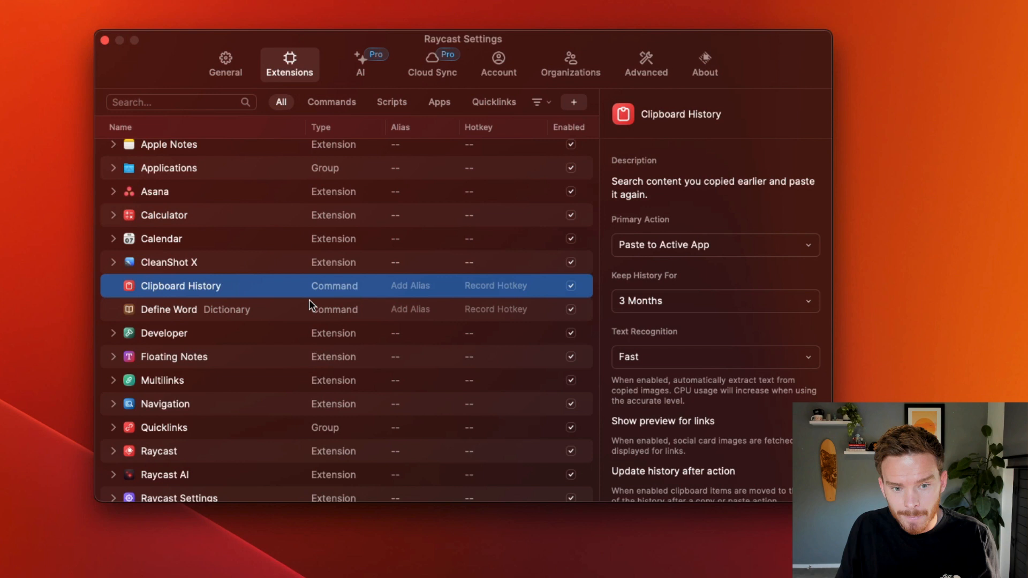
mouse_move(417, 296)
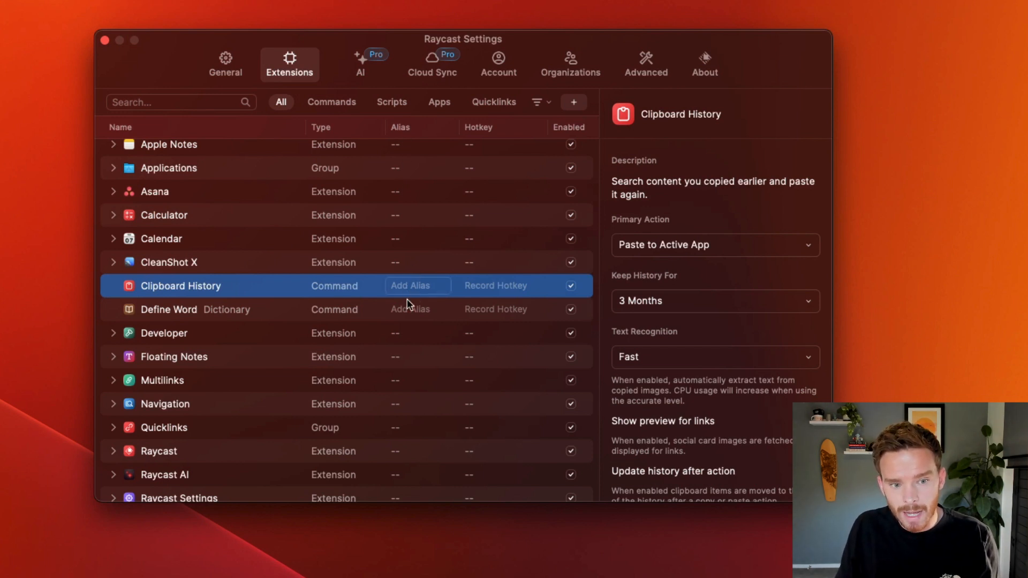
Record Control-Option-Space as the global hotkey for Clipboard History.
click(418, 285)
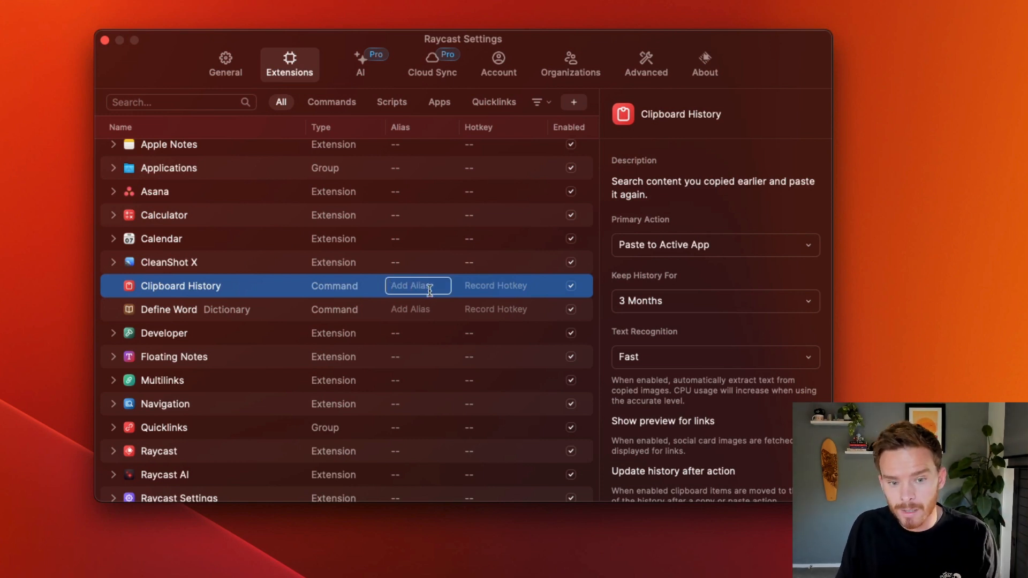
click(495, 284)
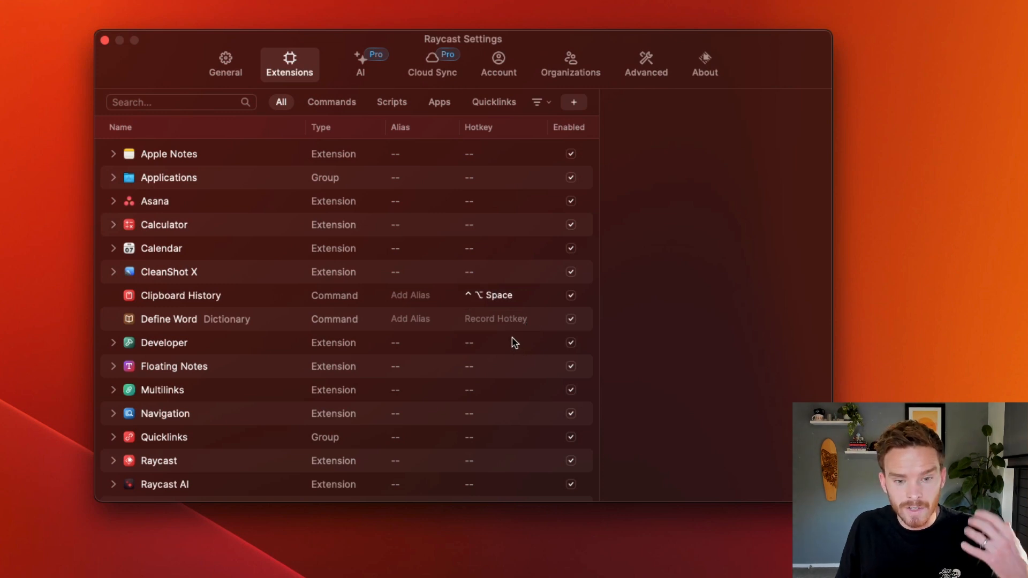
scroll(down, 3)
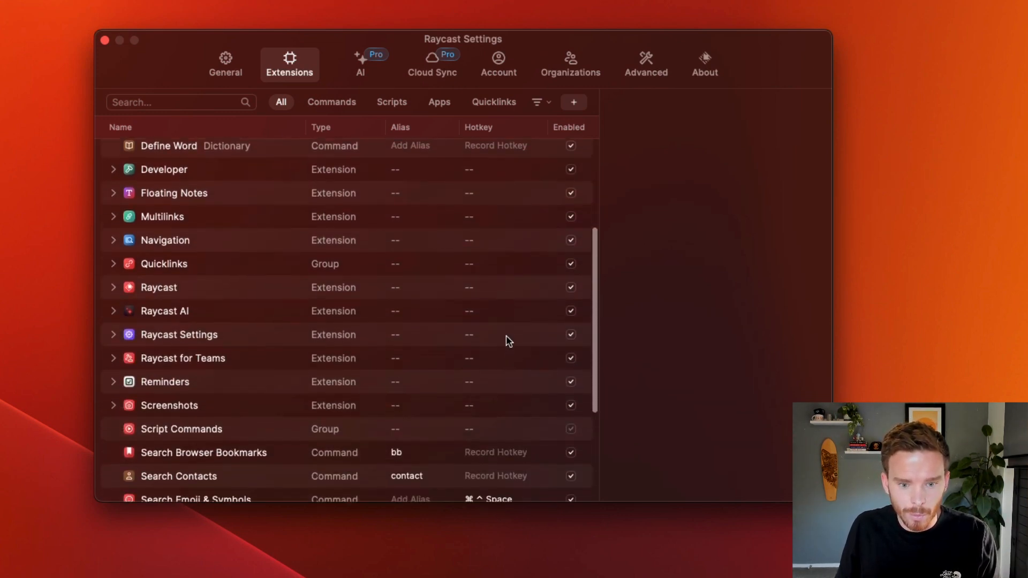
scroll(down, 3)
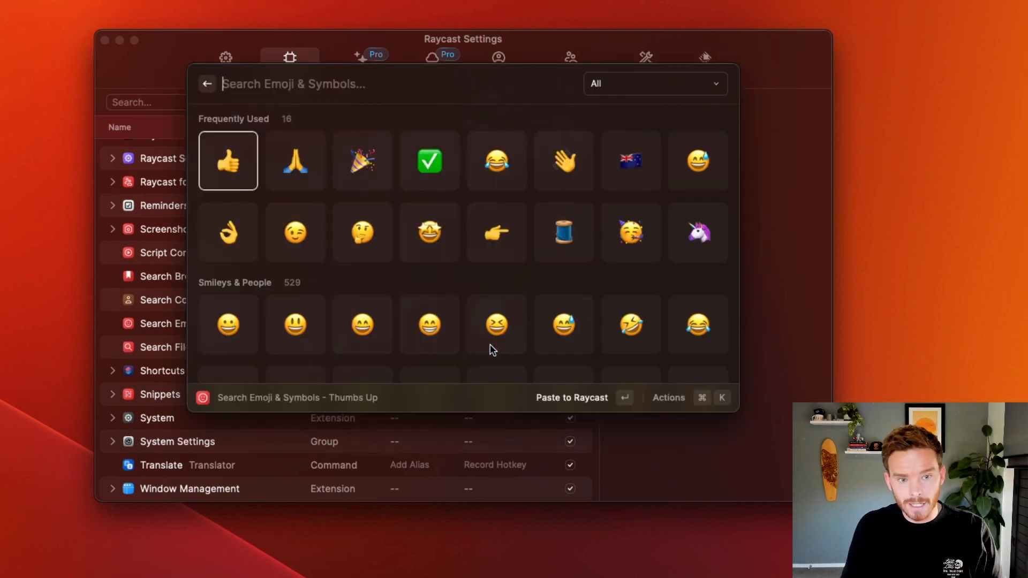
Search the emoji picker for 'new zel' and leave it for the root search.
text(new zel)
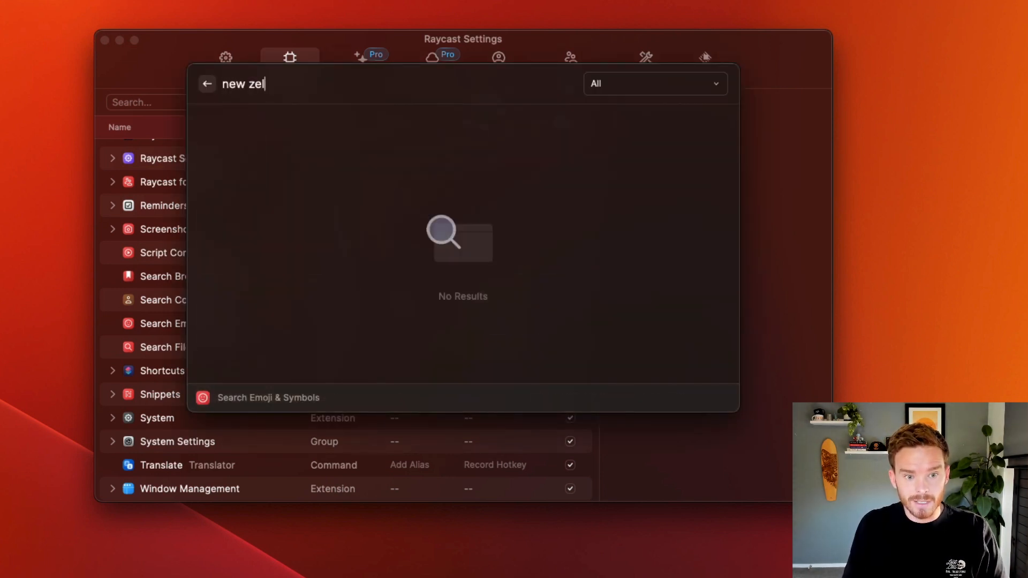
key(backspace)
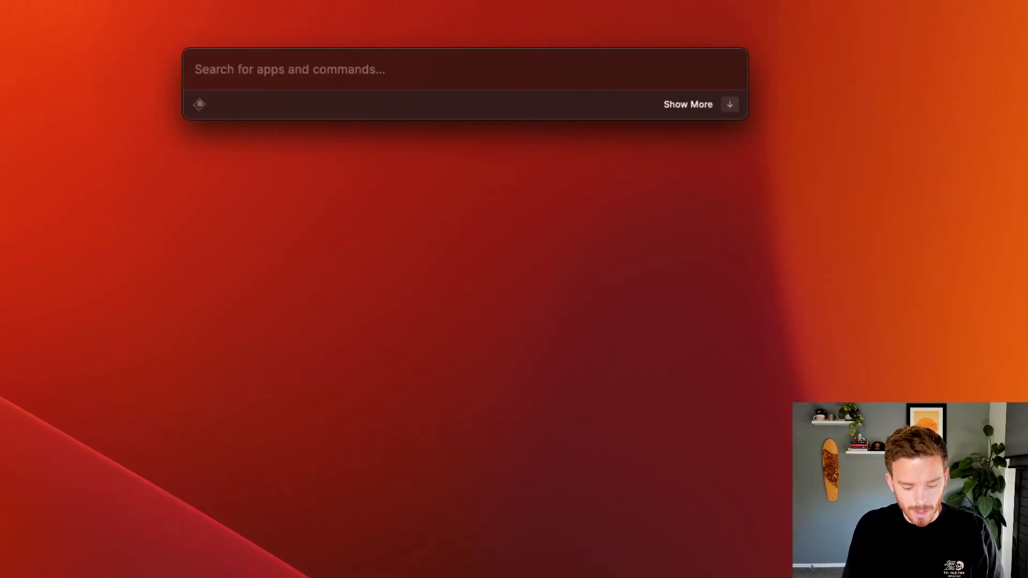
Run My Schedule via 'sched' and look through today's calendar events.
text(sched)
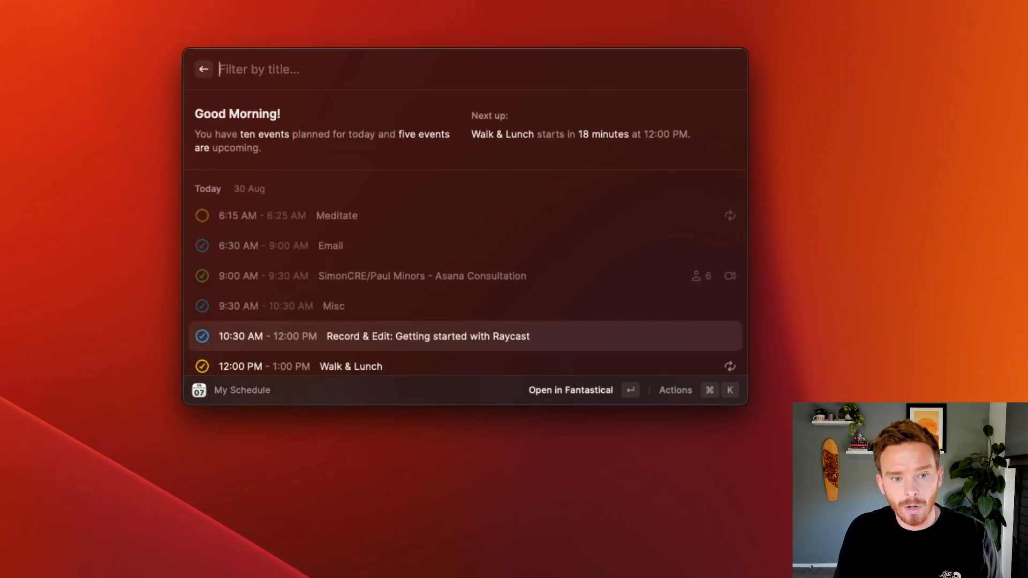
mouse_move(571, 308)
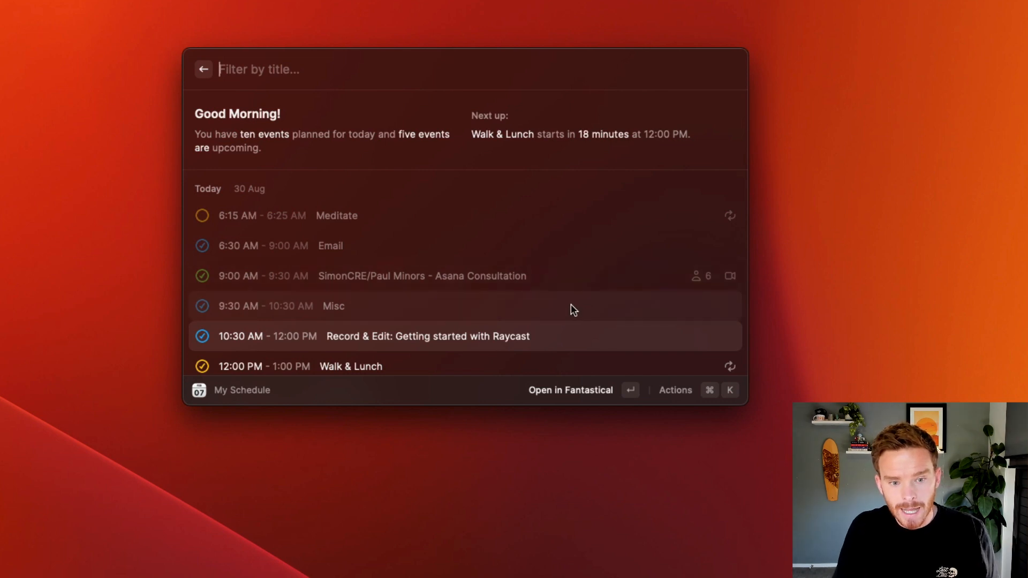
scroll(down, 3)
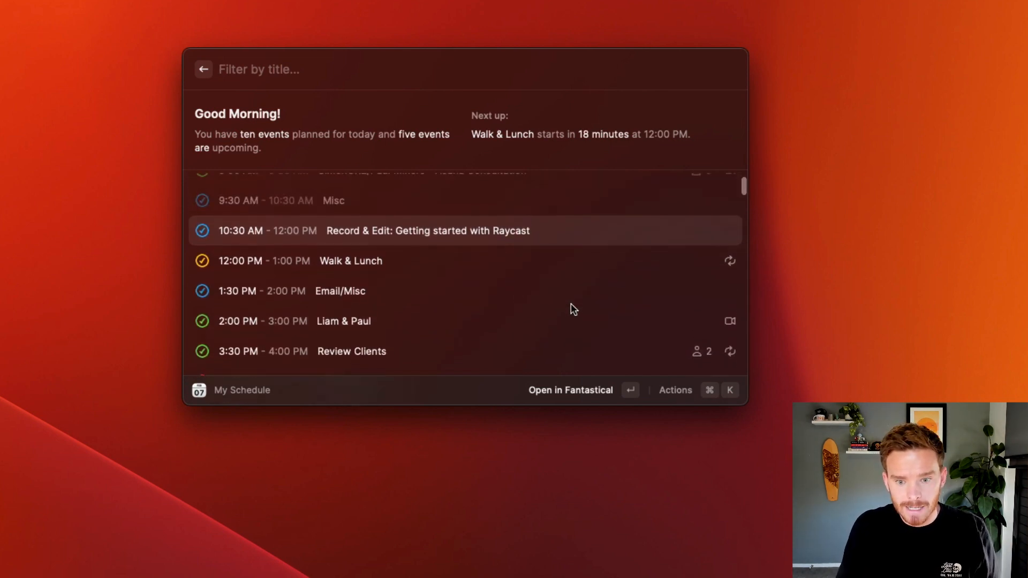
click(675, 390)
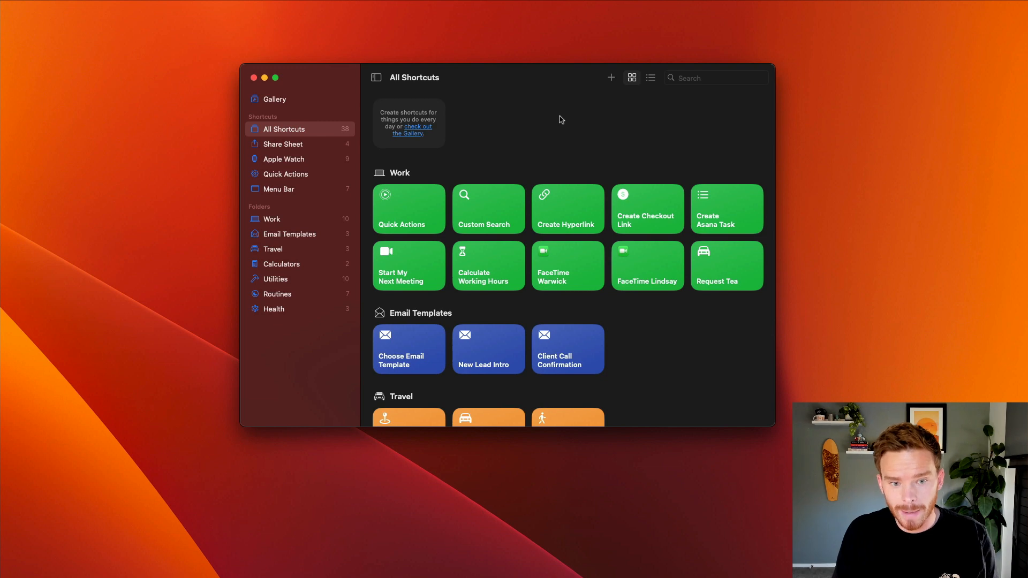
Scroll through the All Shortcuts library groups and back to the top.
scroll(down, 3)
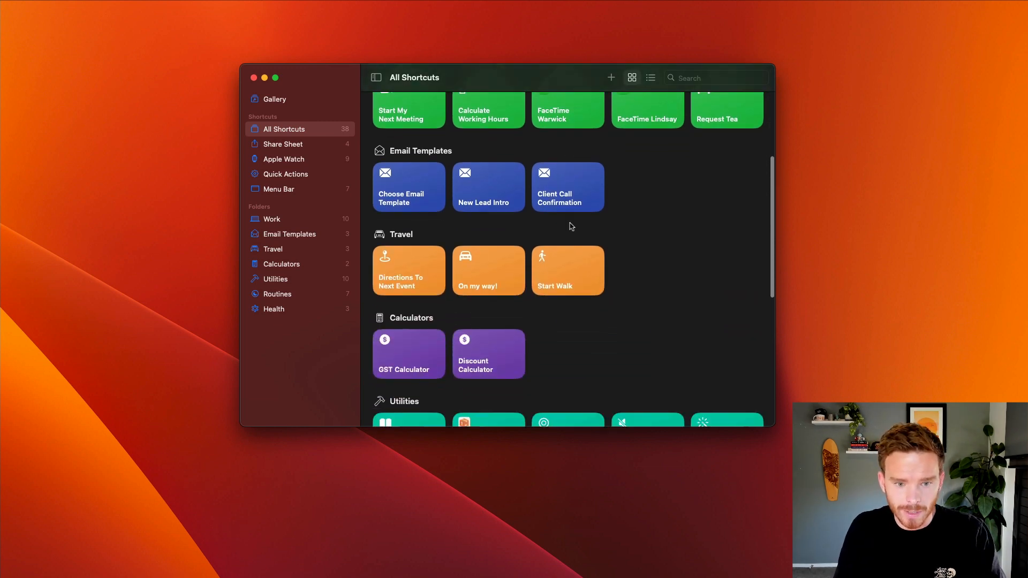
scroll(up, 3)
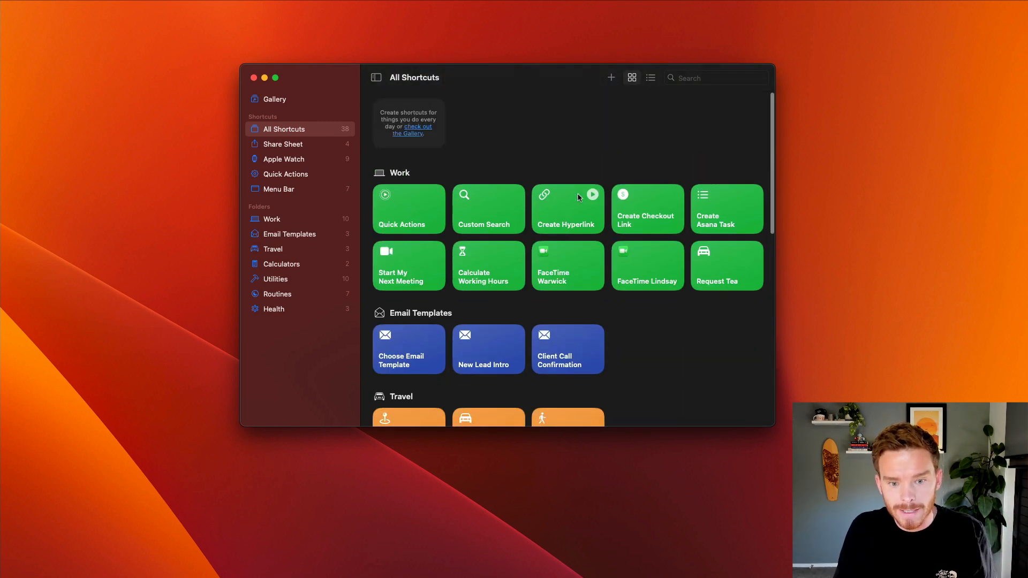
mouse_move(566, 271)
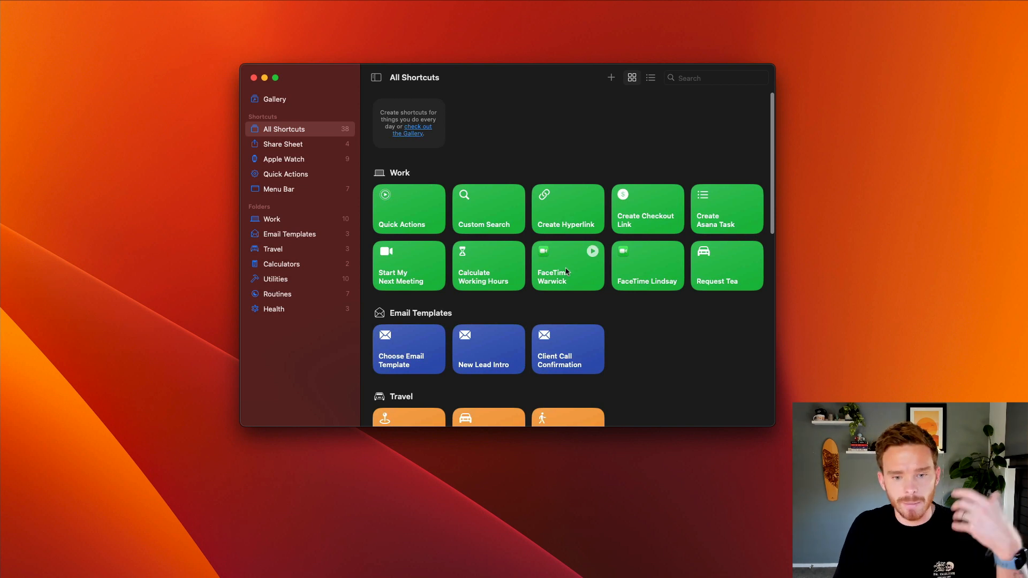
mouse_move(583, 293)
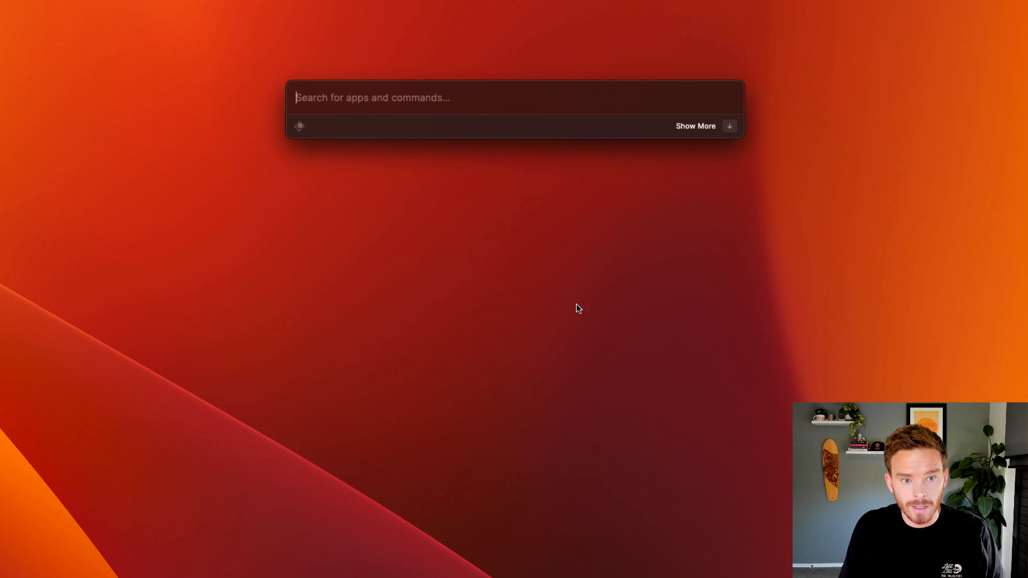
text(face)
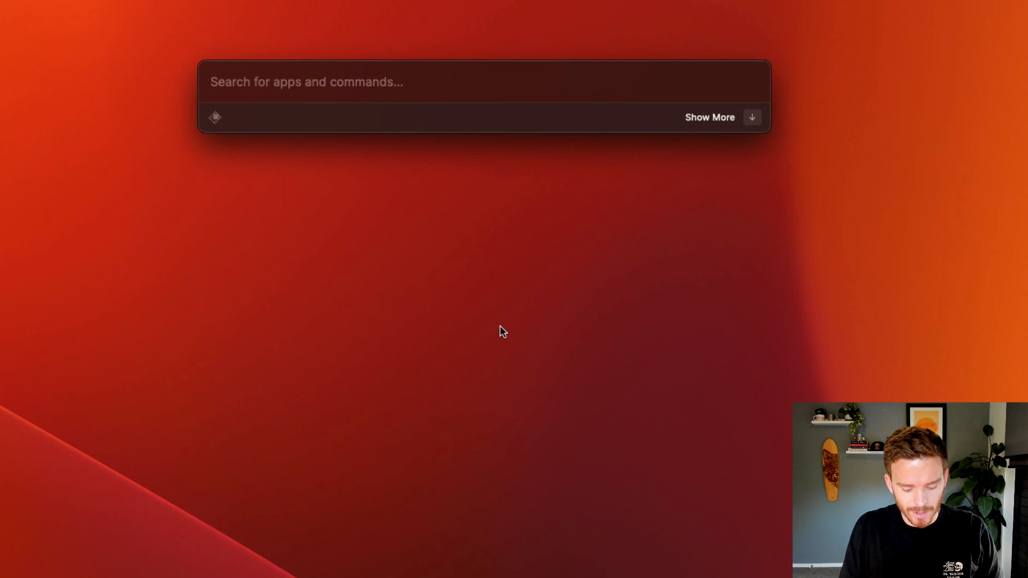
text(reminder)
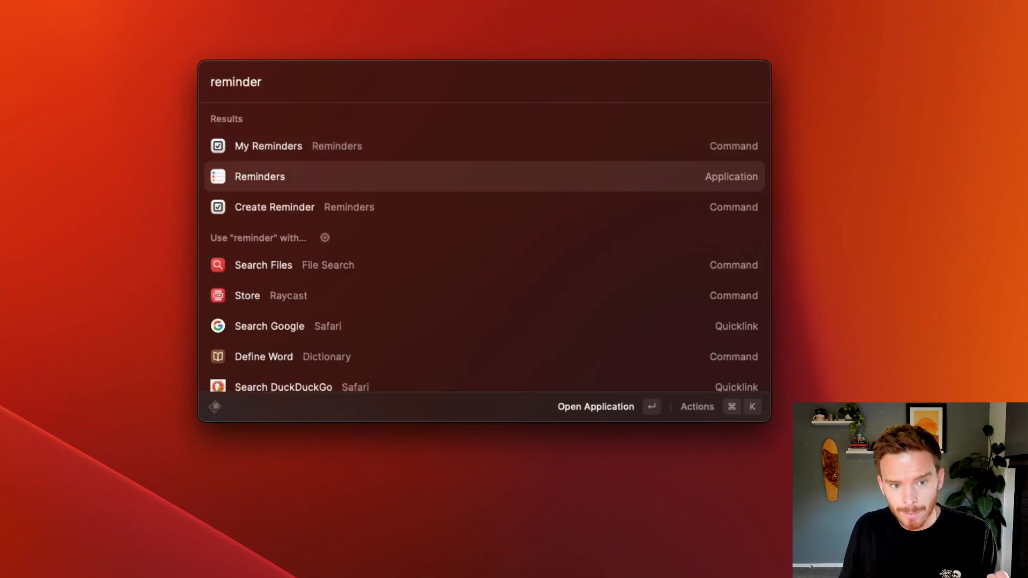
Start a Create Reminder form and reveal its due date choices.
click(268, 145)
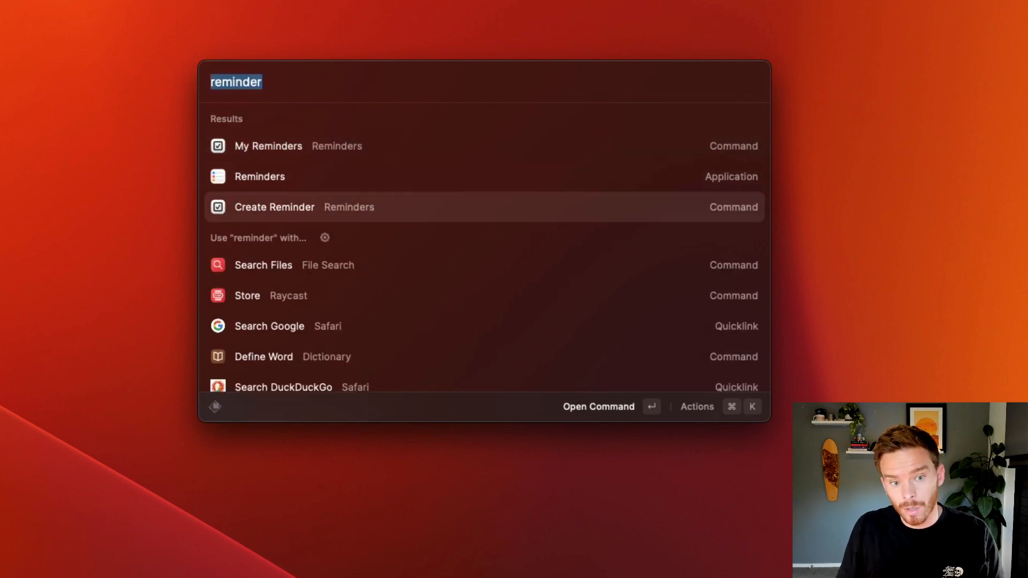
click(273, 207)
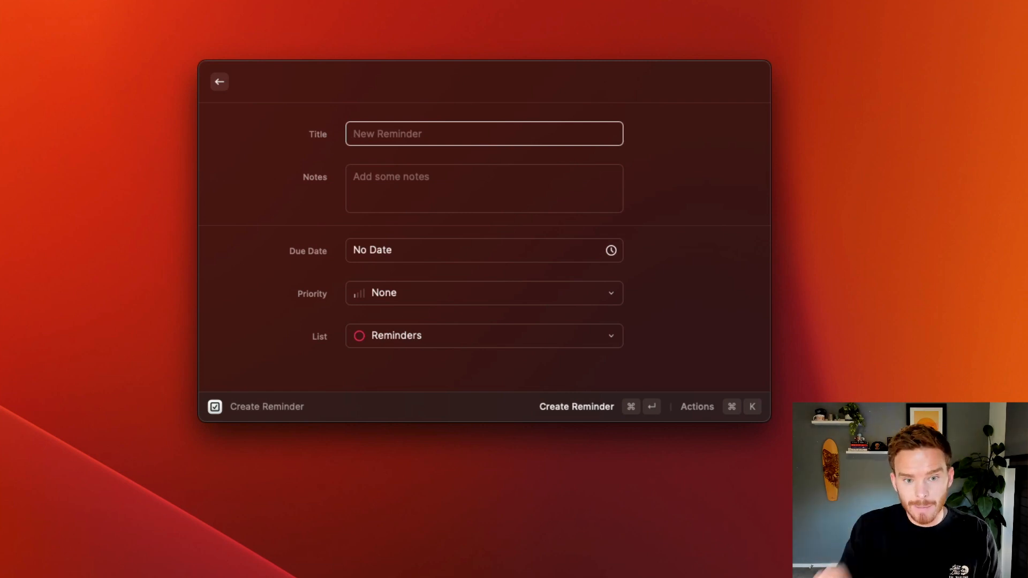
click(479, 249)
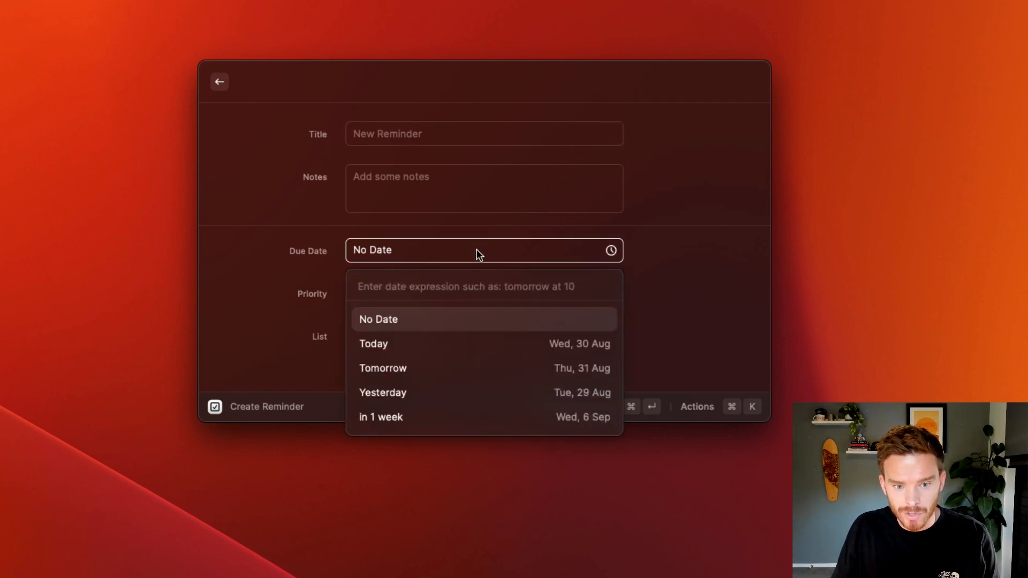
Close the due date choices and preview the available reminder lists.
click(378, 319)
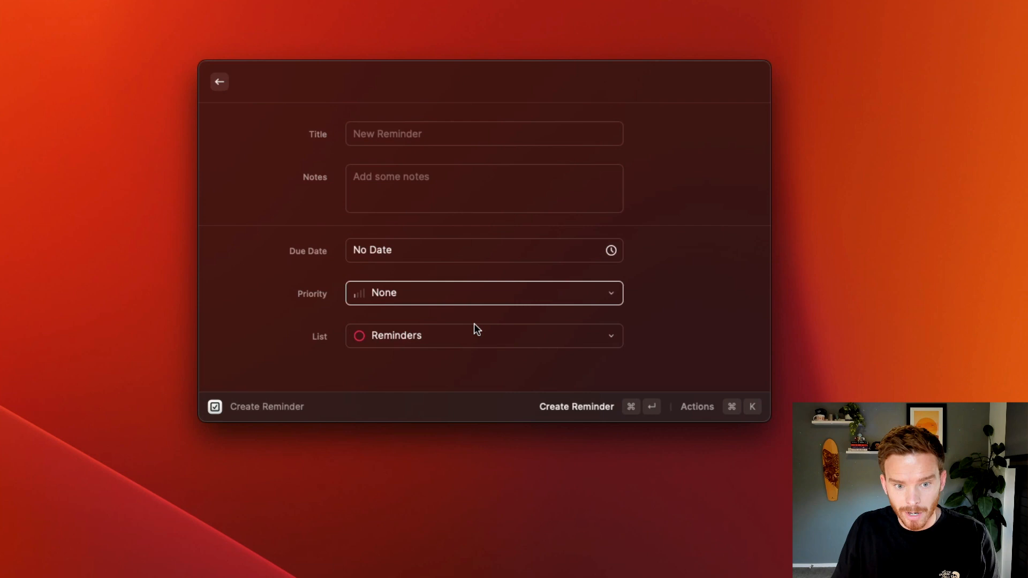
click(484, 335)
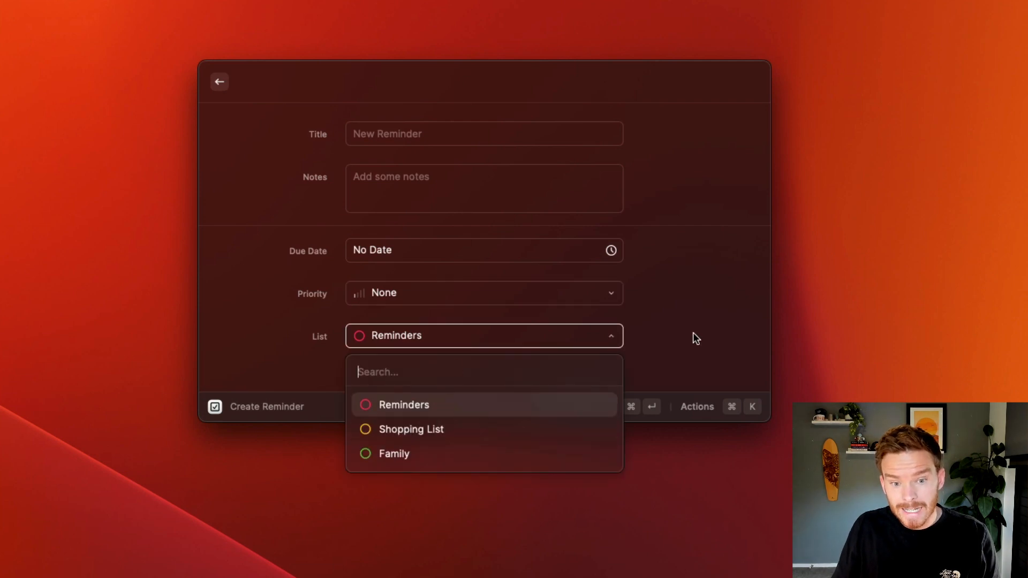
click(403, 404)
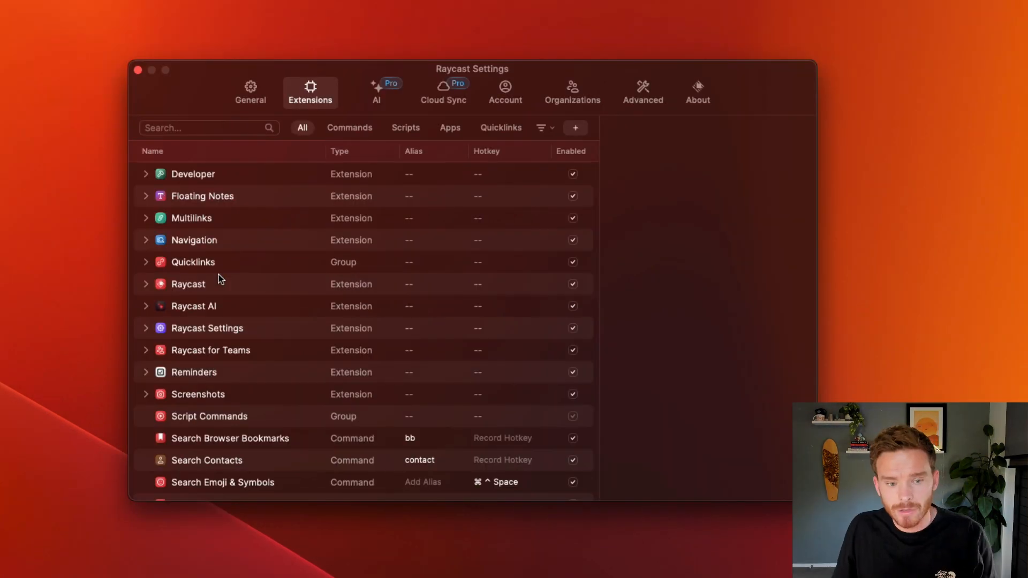
mouse_move(293, 339)
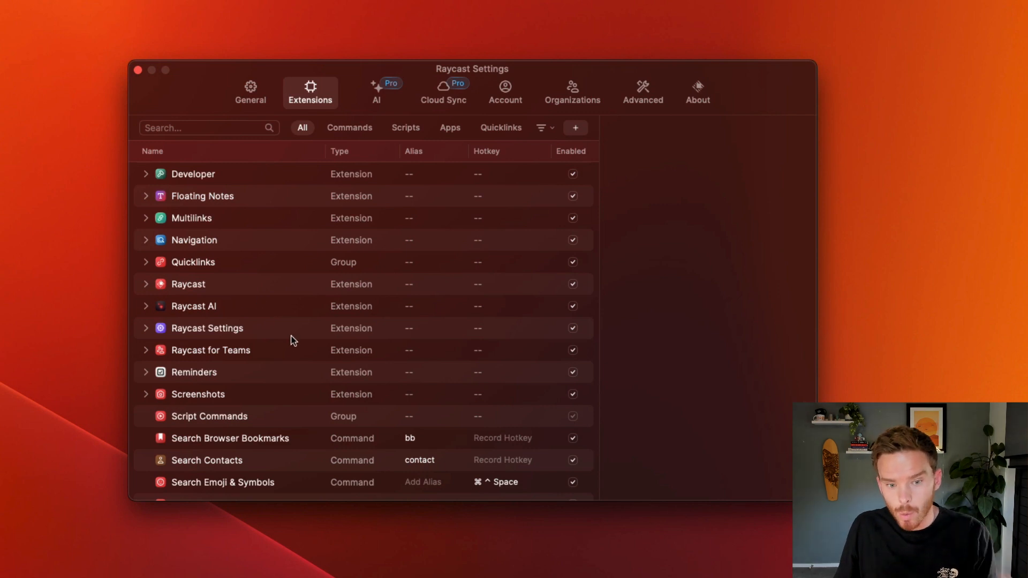
mouse_move(189, 387)
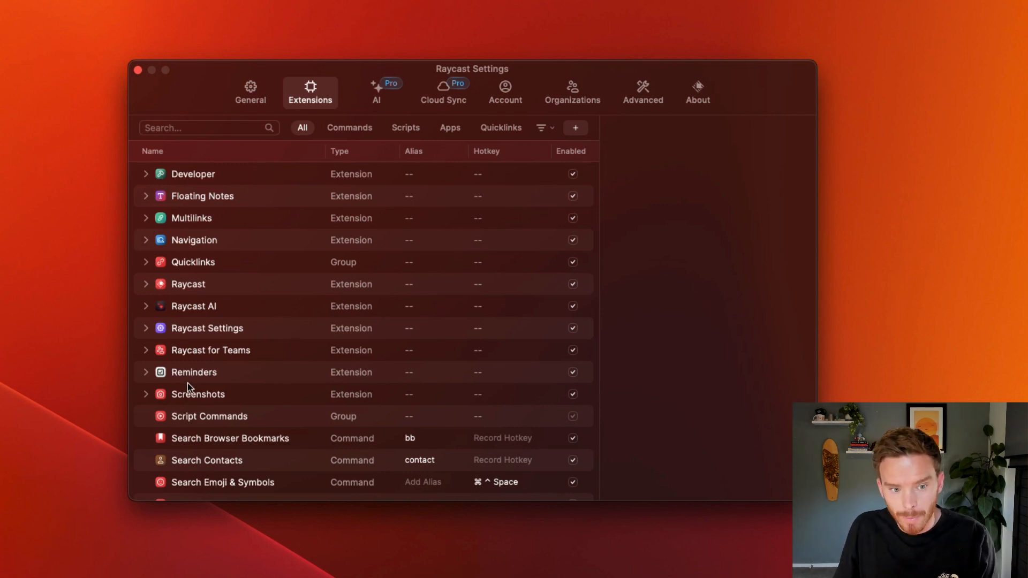
Review the Reminders extension's Create Reminder command and the Quicklinks group description.
click(145, 371)
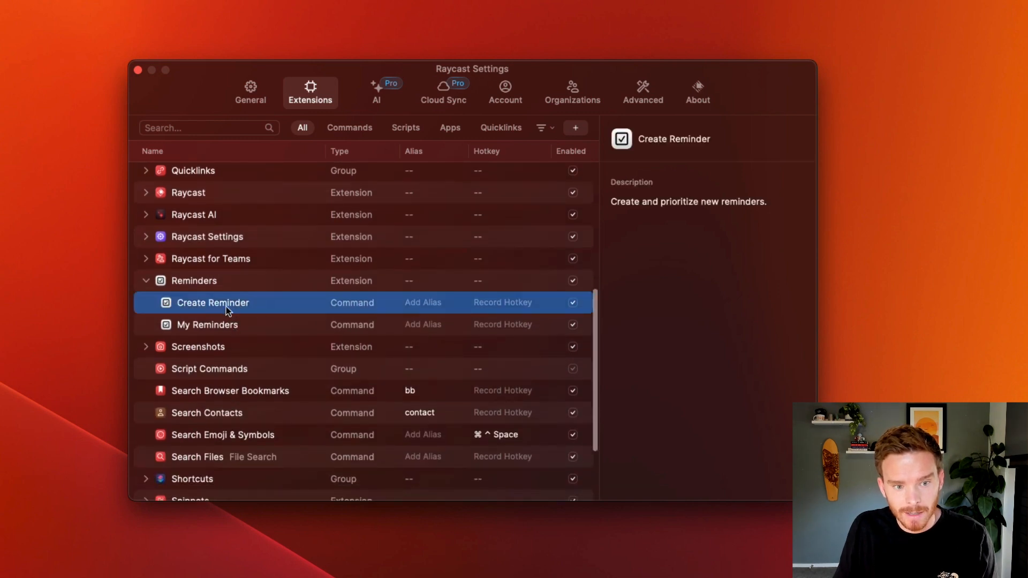
click(502, 302)
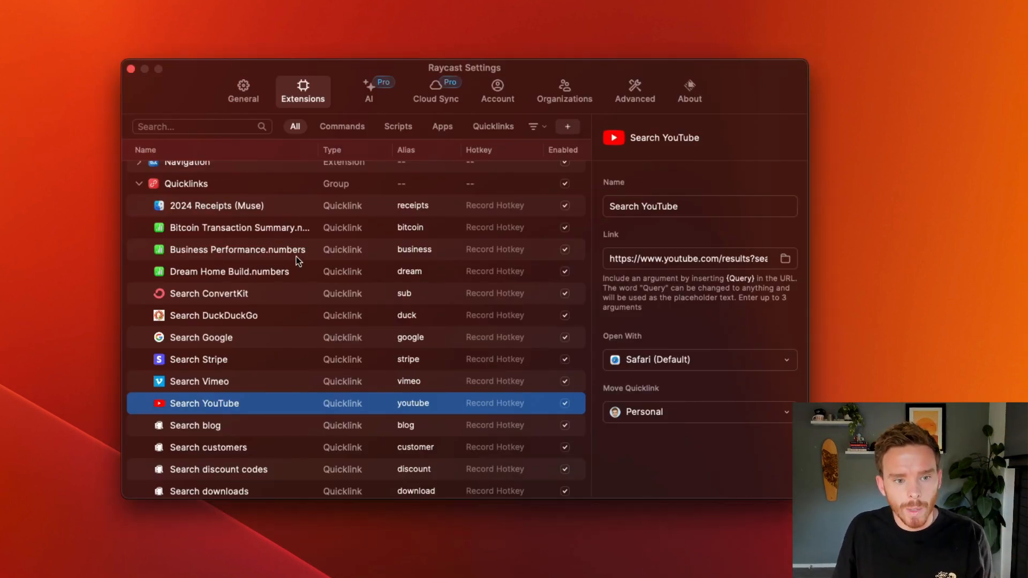
click(185, 183)
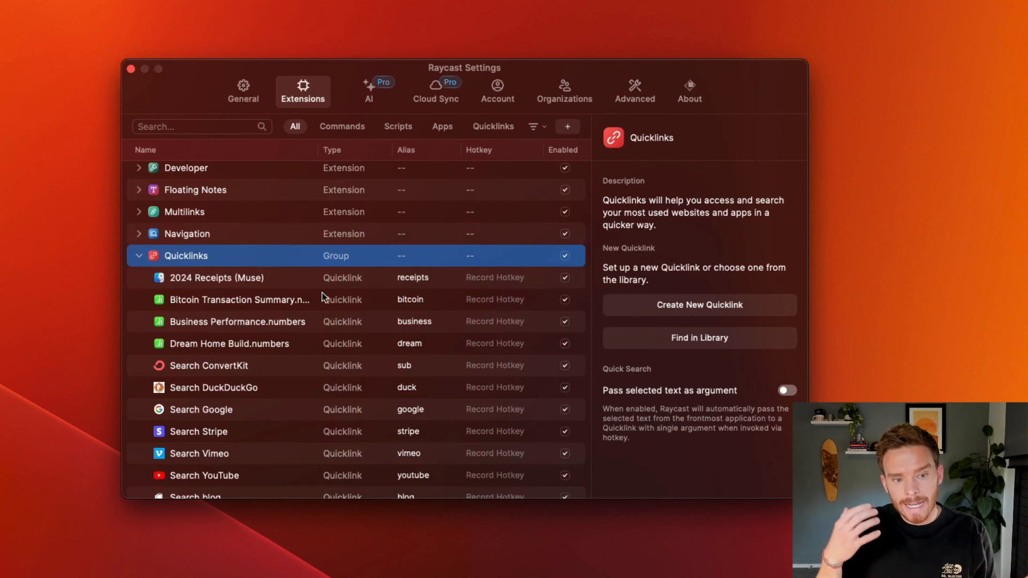
Select the Search YouTube quicklink and highlight its link address.
scroll(down, 3)
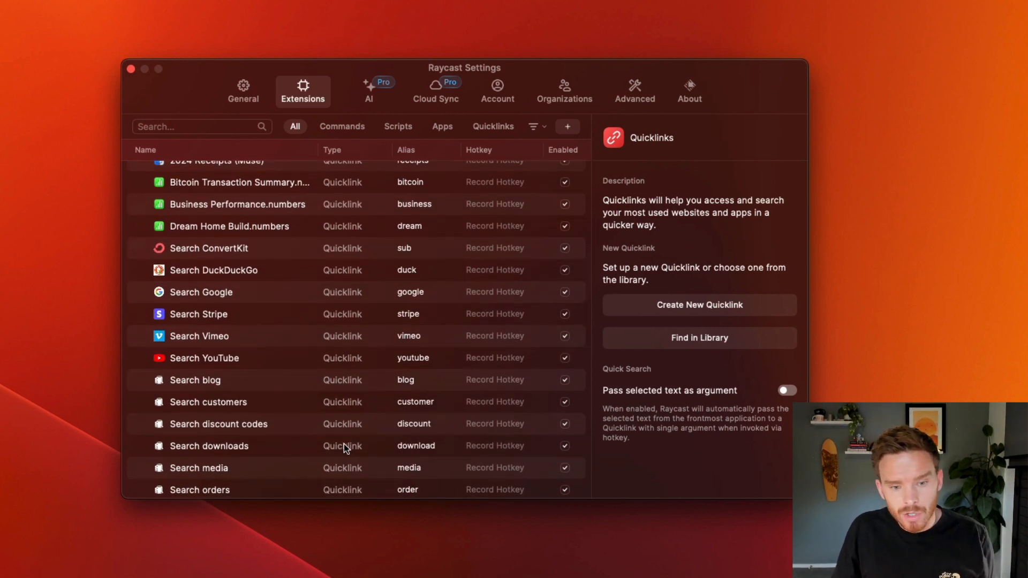
scroll(up, 3)
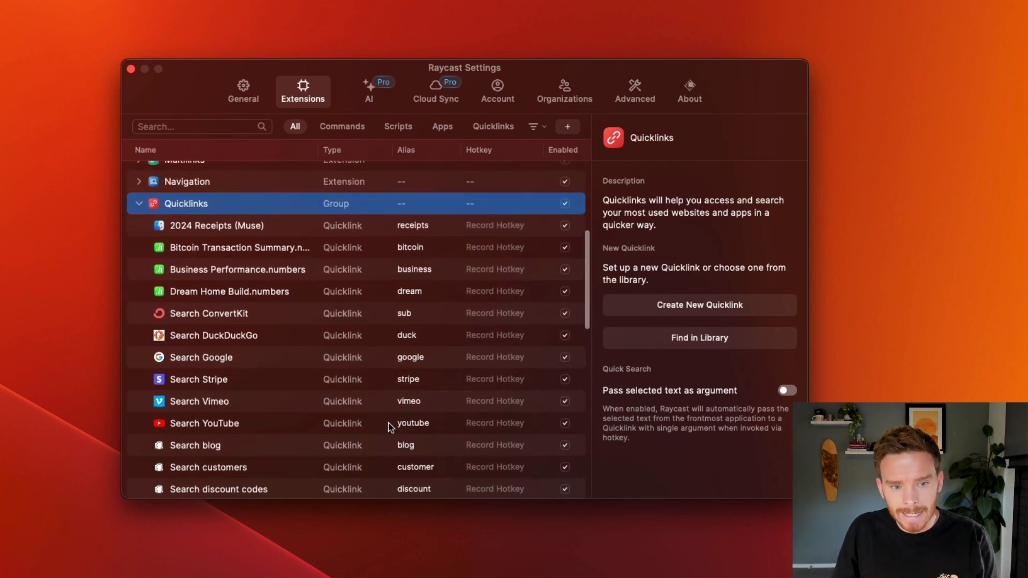
click(203, 423)
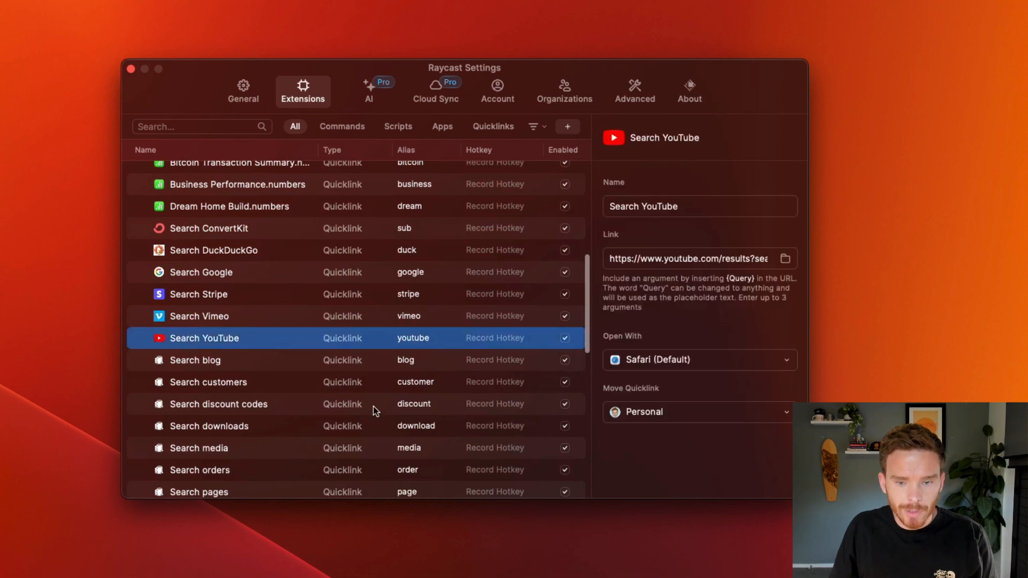
triple_click(699, 206)
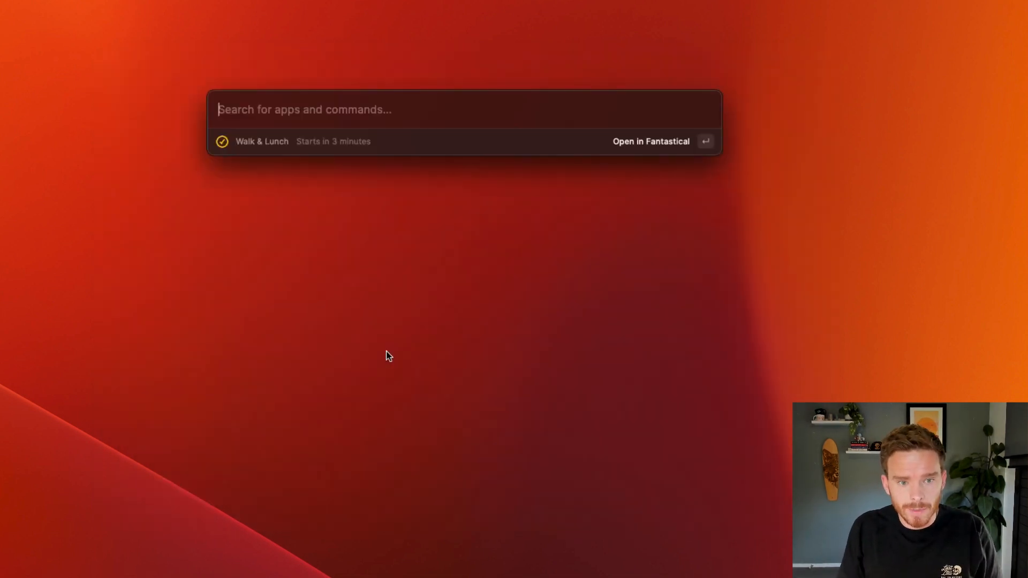
Start a Create Quicklink form named 'Search YouTube'.
text(quicklink)
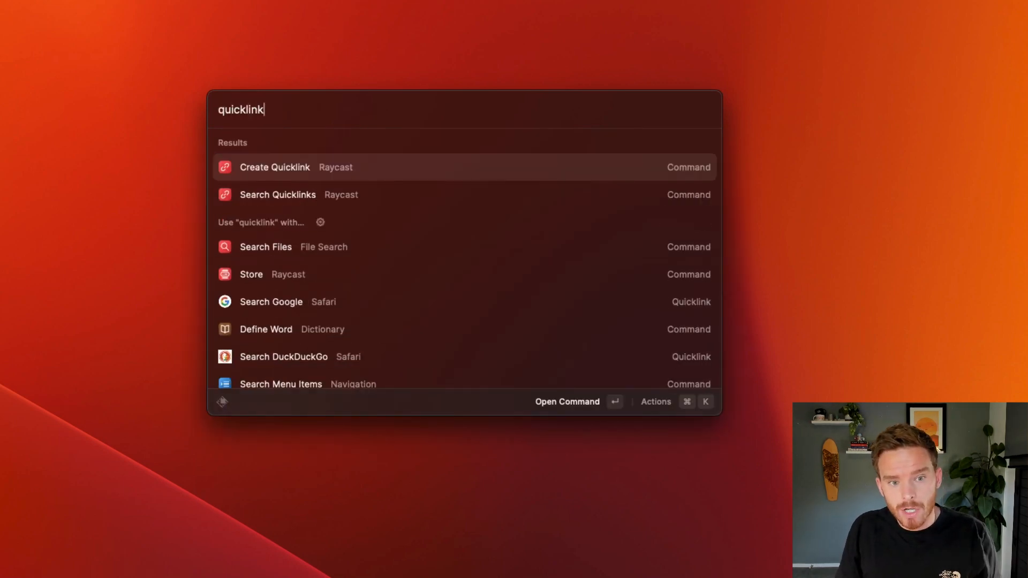
click(274, 167)
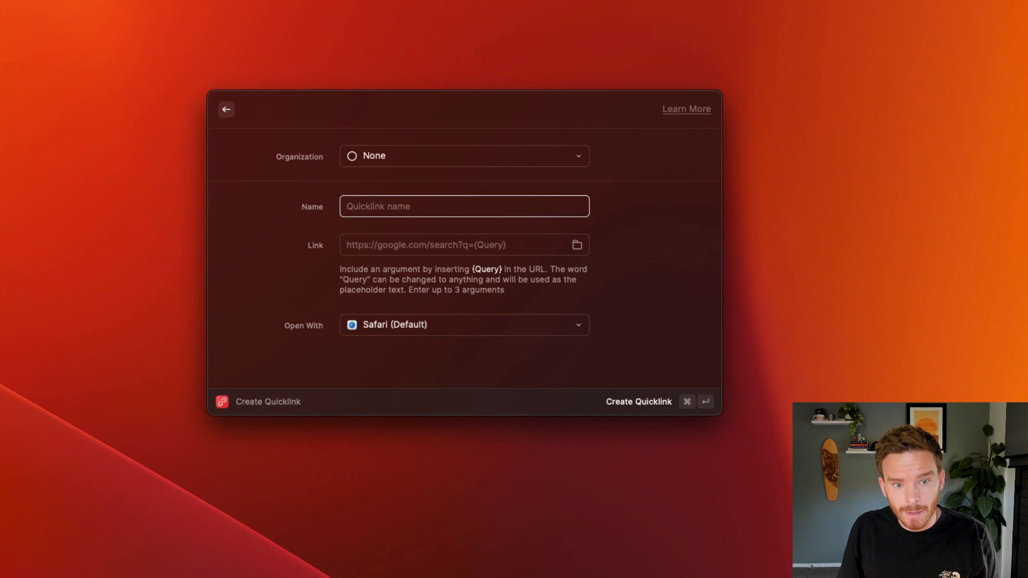
text(Search)
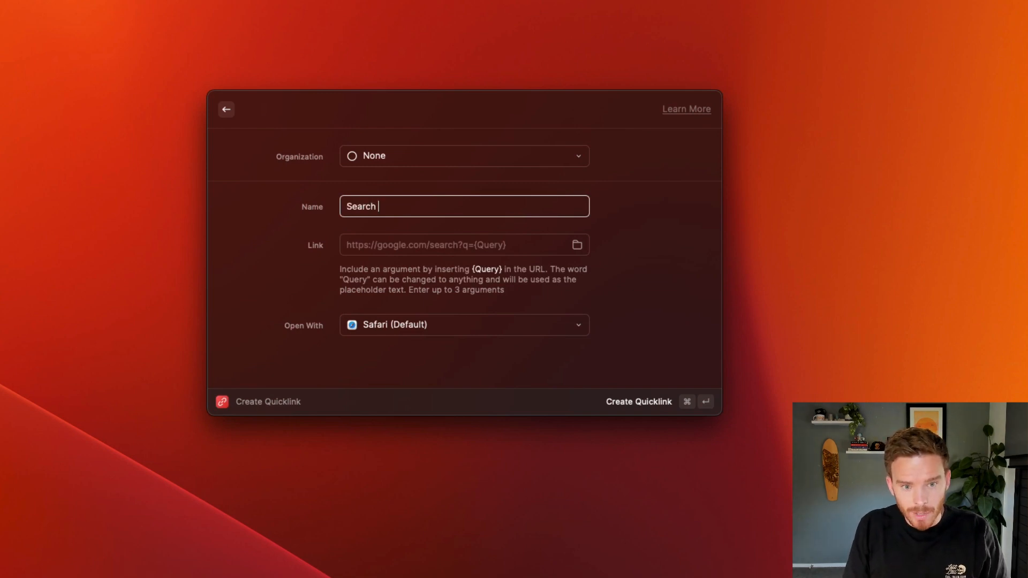
text(YouTube)
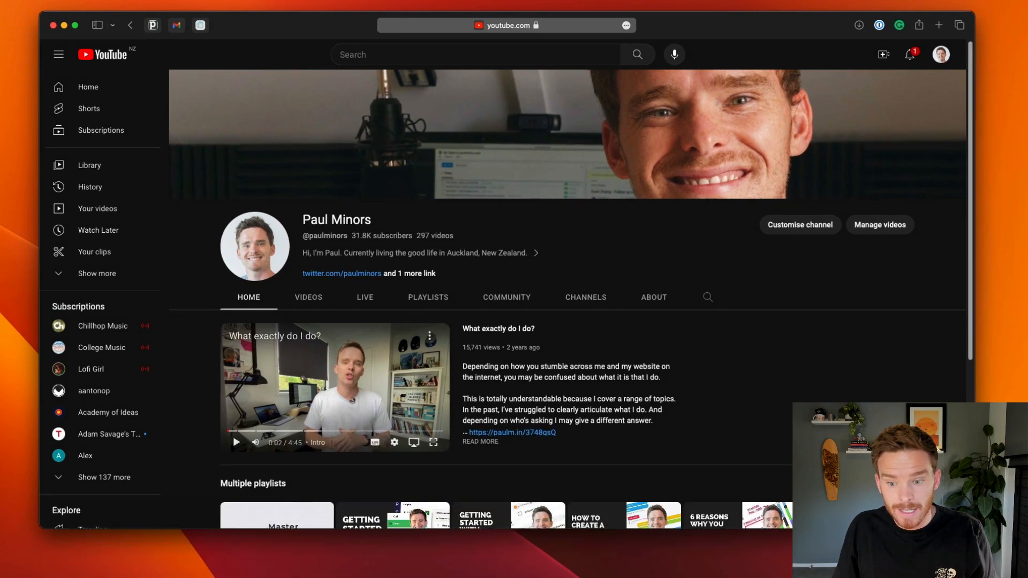
Search YouTube for 'asana' and select the results page address.
click(466, 55)
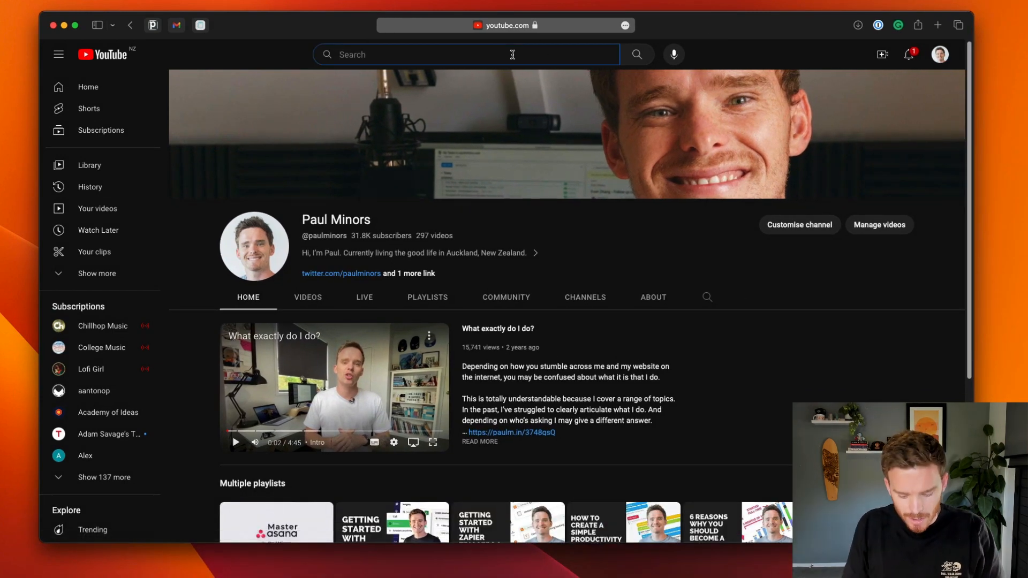
text(asana)
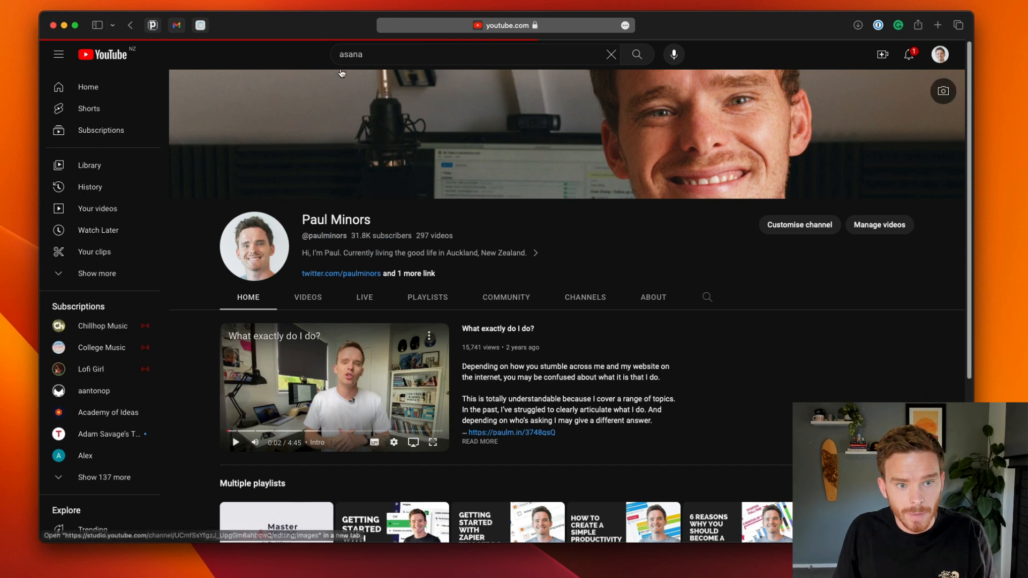
click(635, 54)
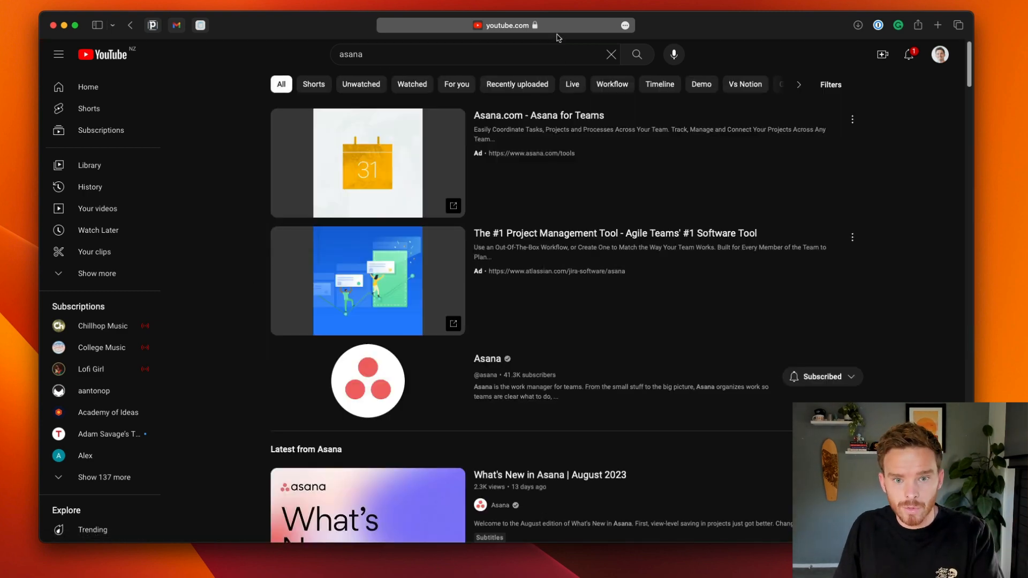
click(504, 25)
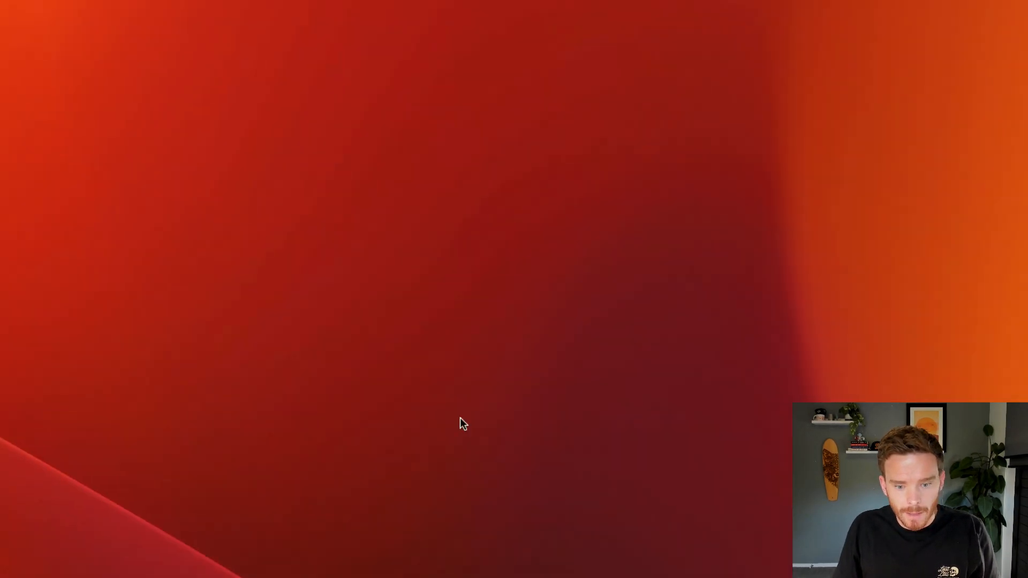
Start a new quicklink and name it 'Search YouTube'.
text(quick)
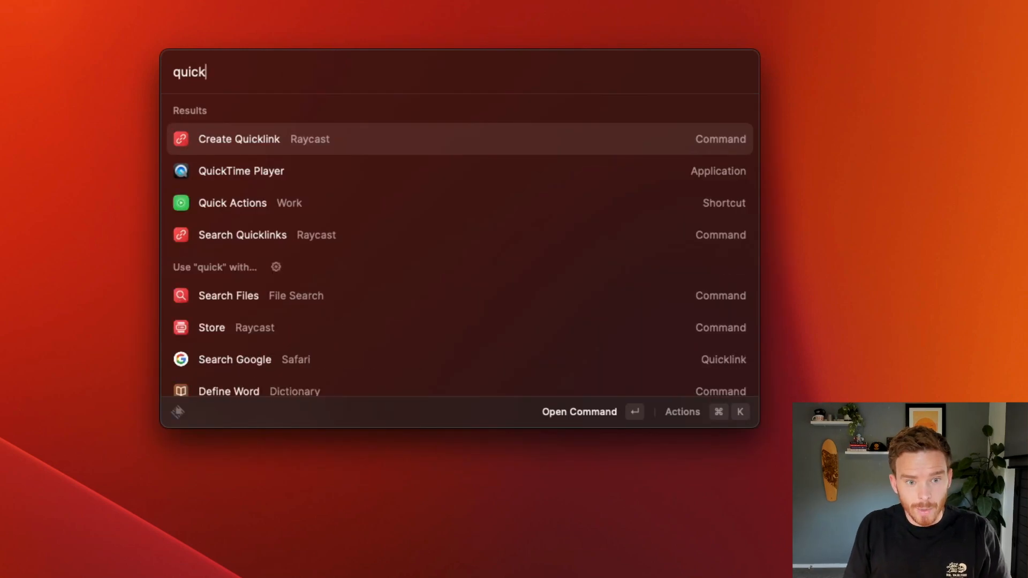
click(237, 138)
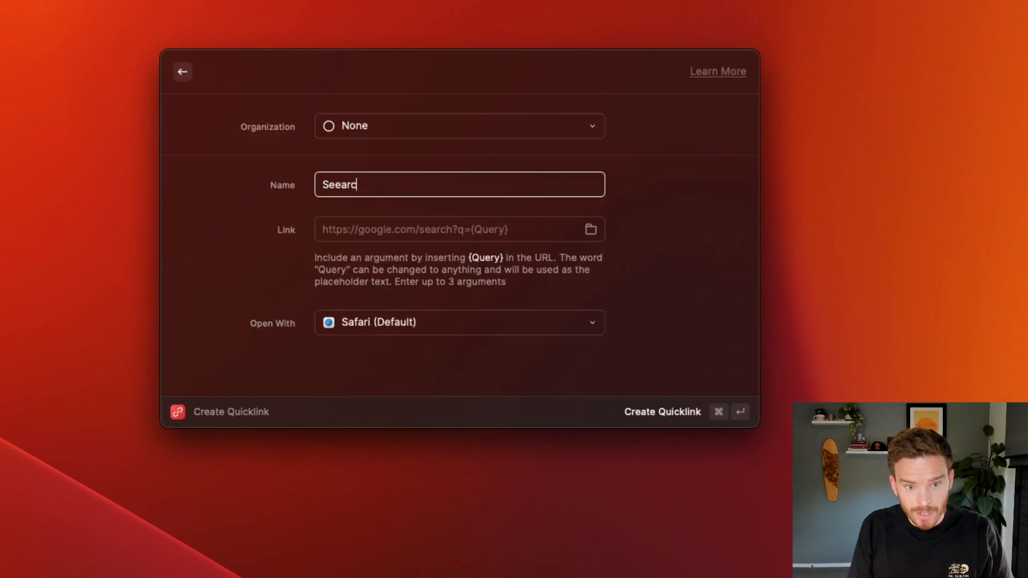
text(Search YouTube)
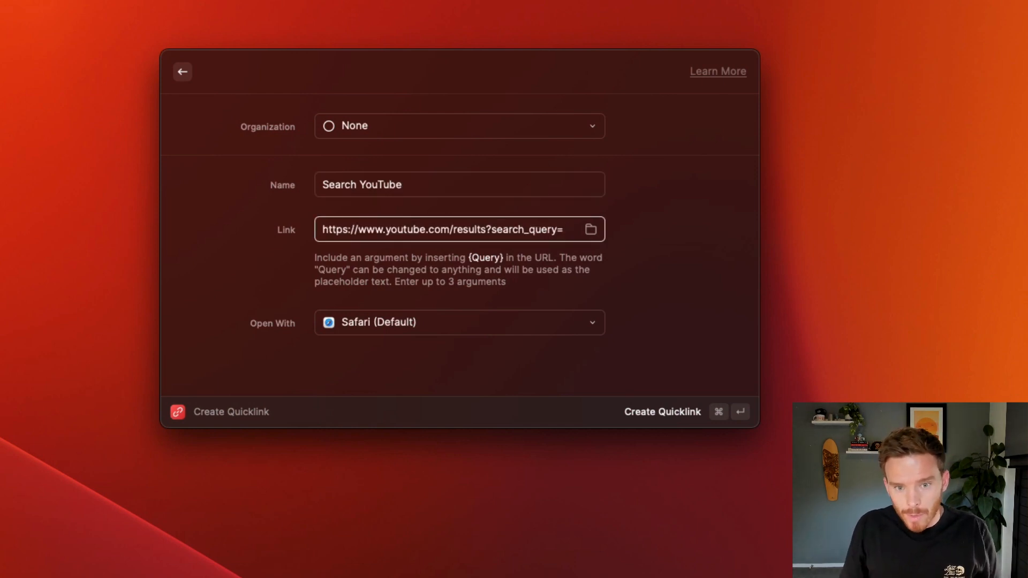
Set the link to youtube.com/results?search_query={query} and create the quicklink opening in Safari.
text({query)
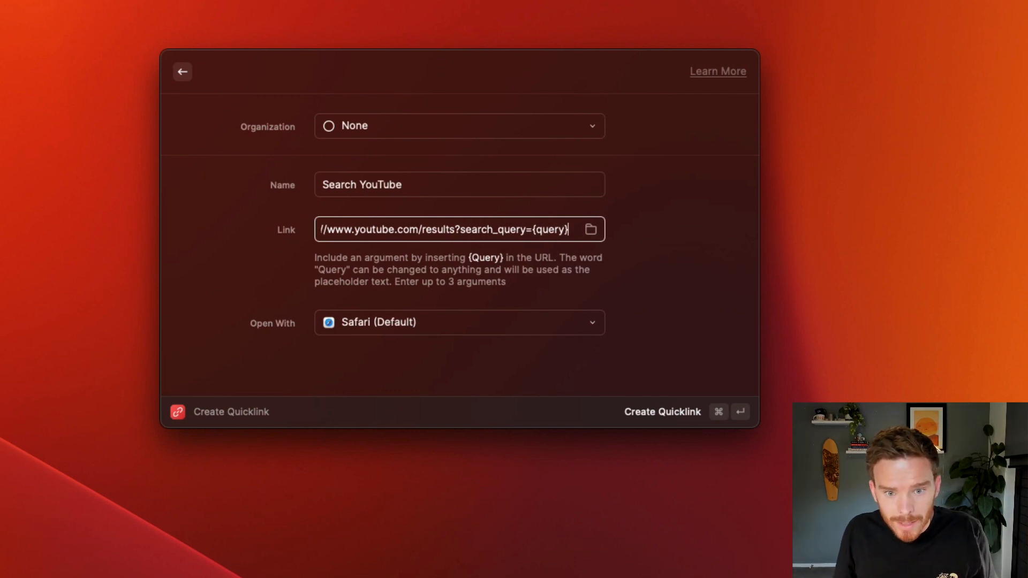
mouse_move(369, 274)
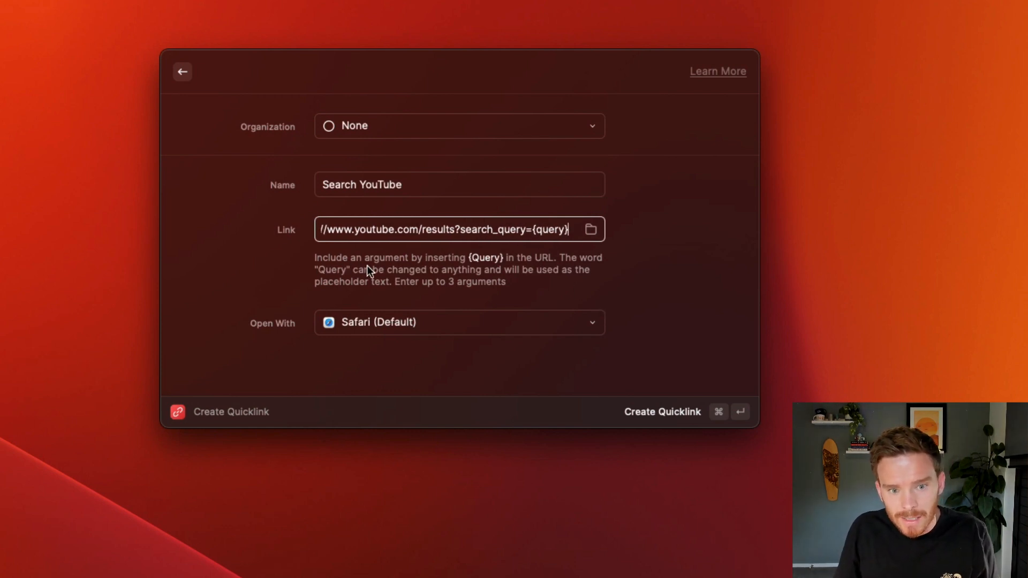
mouse_move(531, 265)
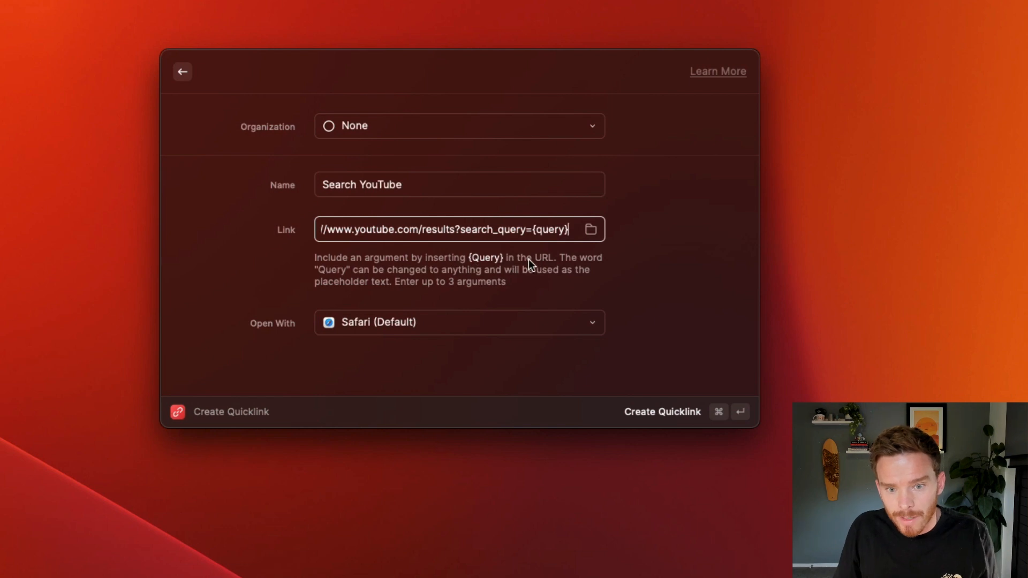
mouse_move(524, 297)
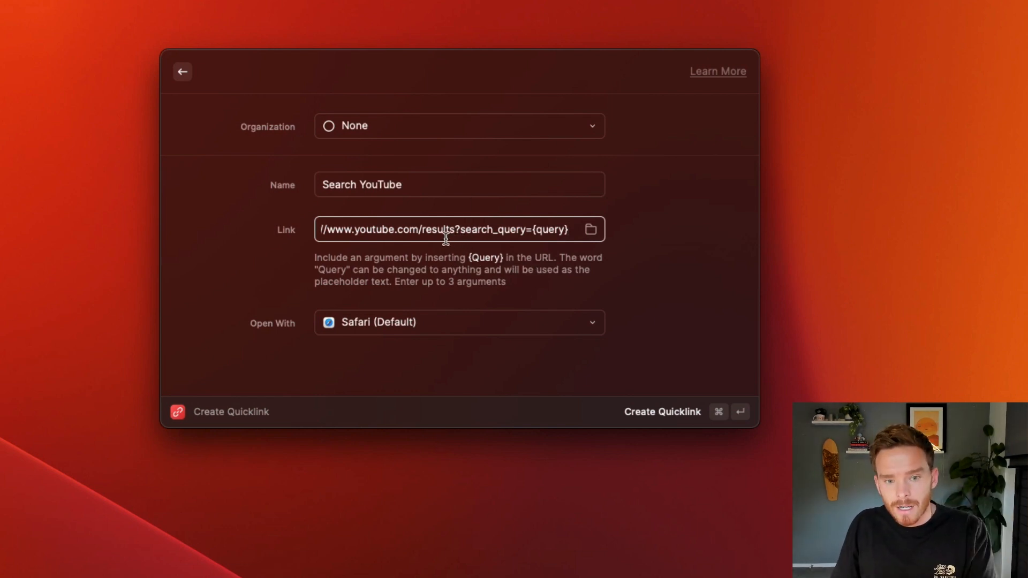
triple_click(444, 229)
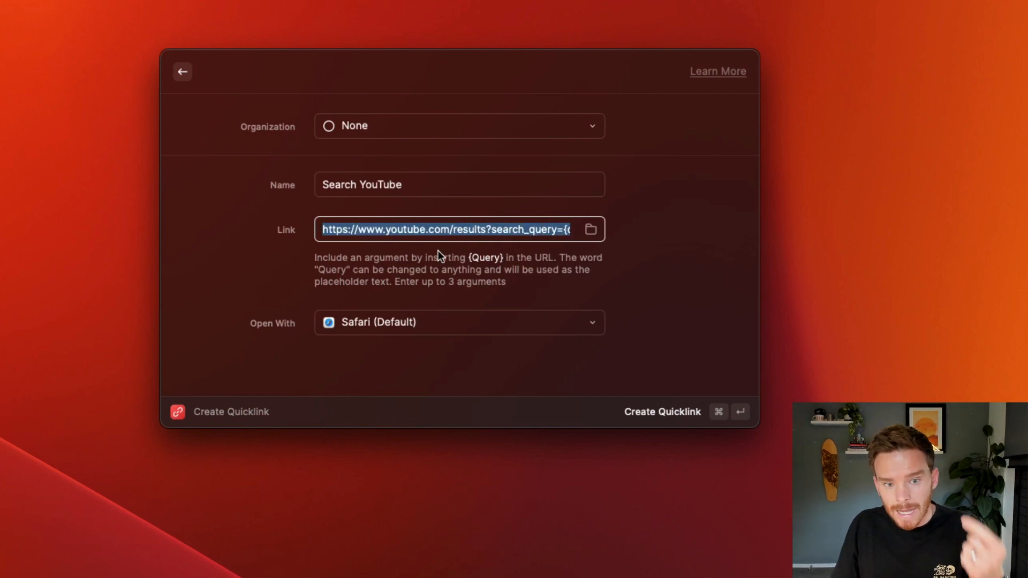
mouse_move(468, 337)
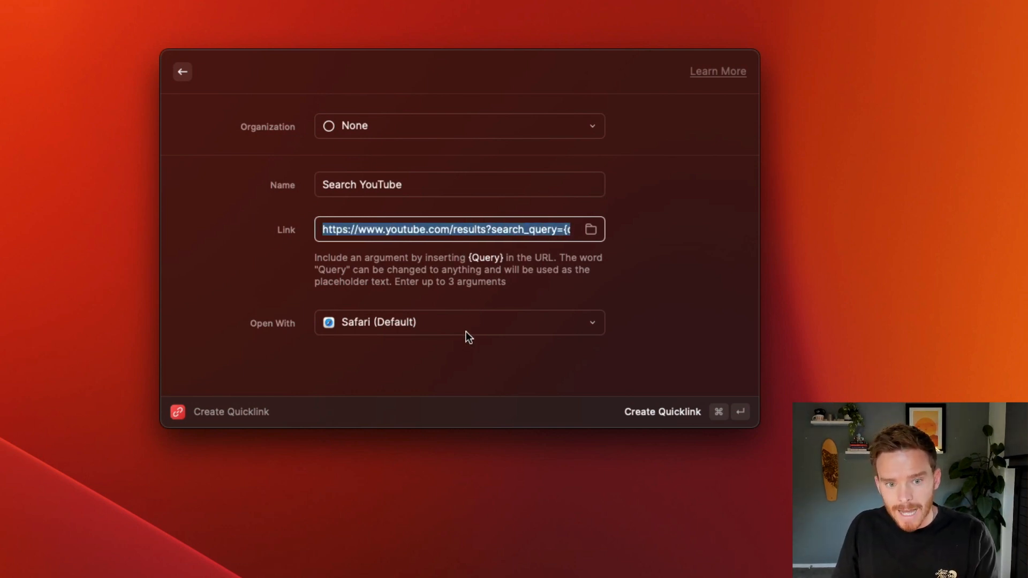
click(459, 322)
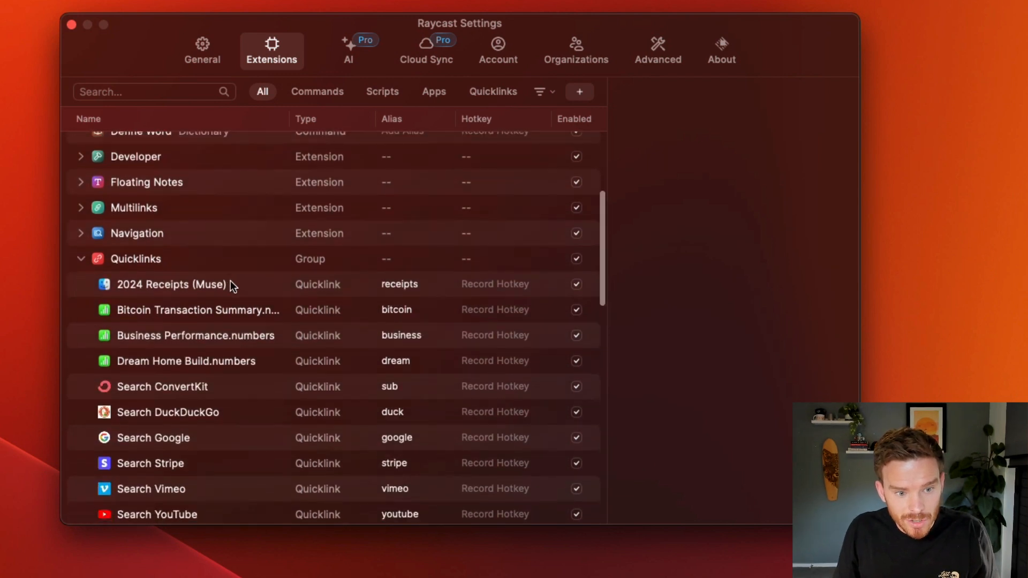
Run the youtube quicklink with the query 'pipedrive' to open YouTube's results in Safari.
click(157, 514)
text(yout)
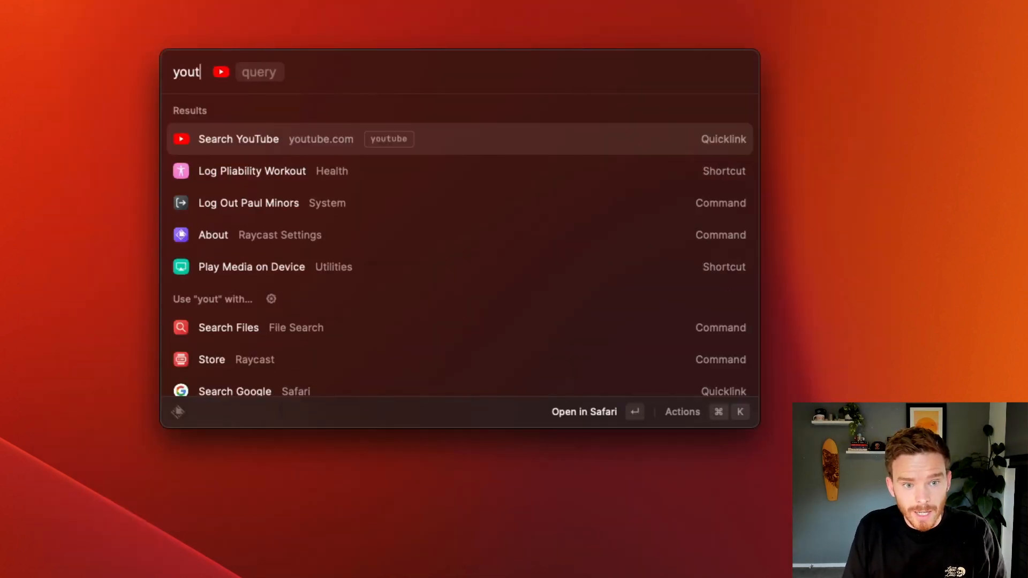
text(ube)
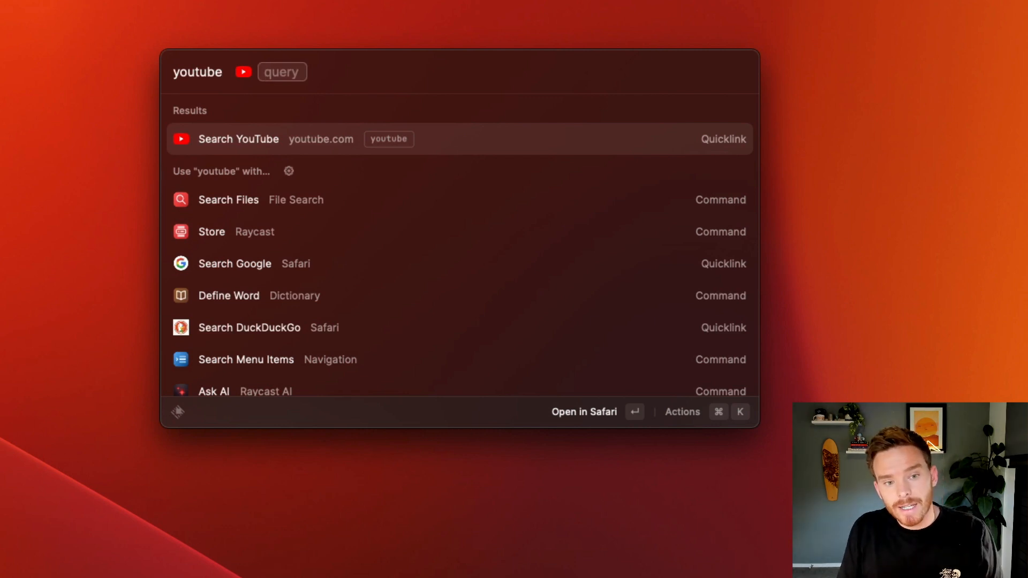
text(pipedri)
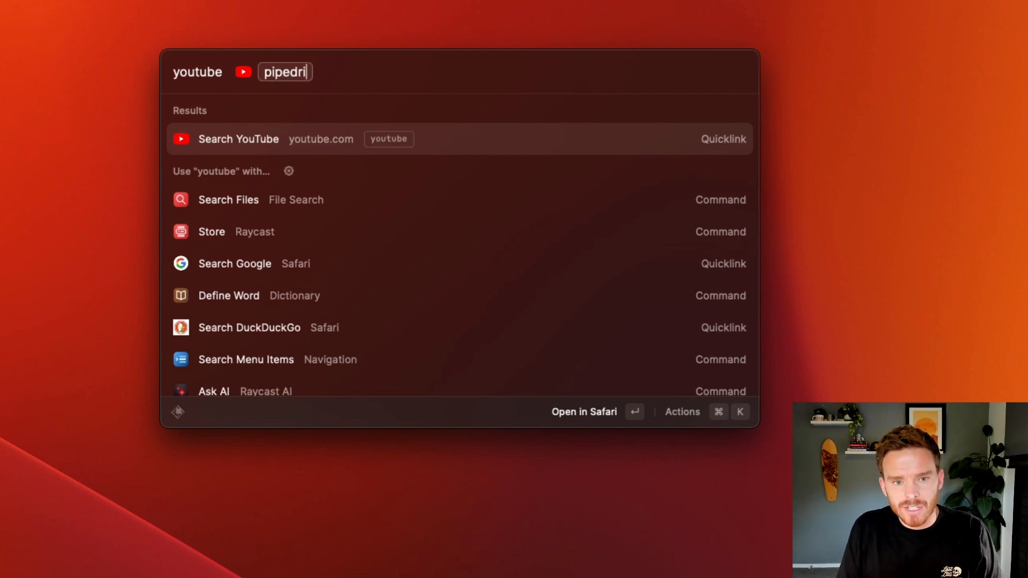
key(Return)
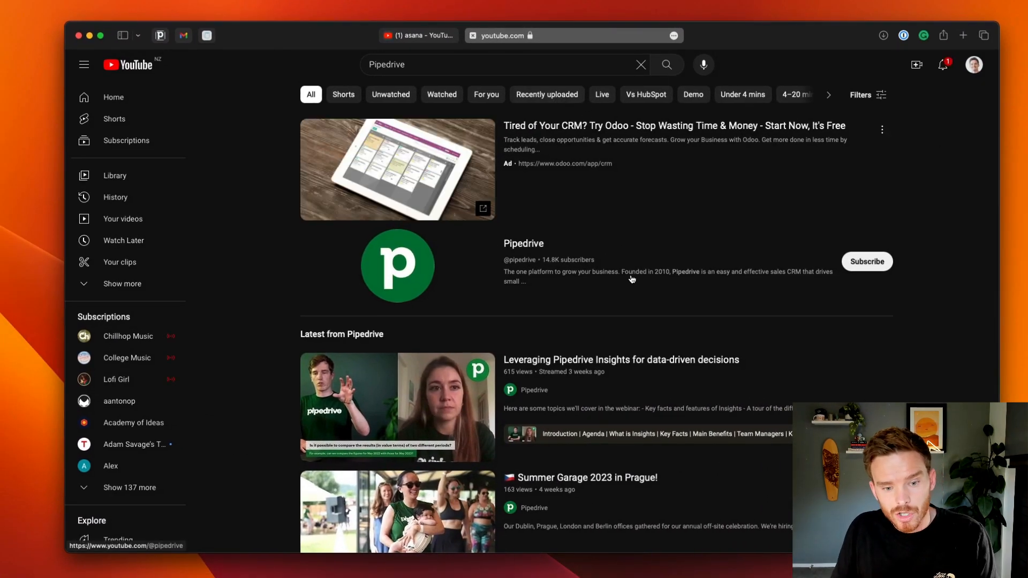
click(564, 35)
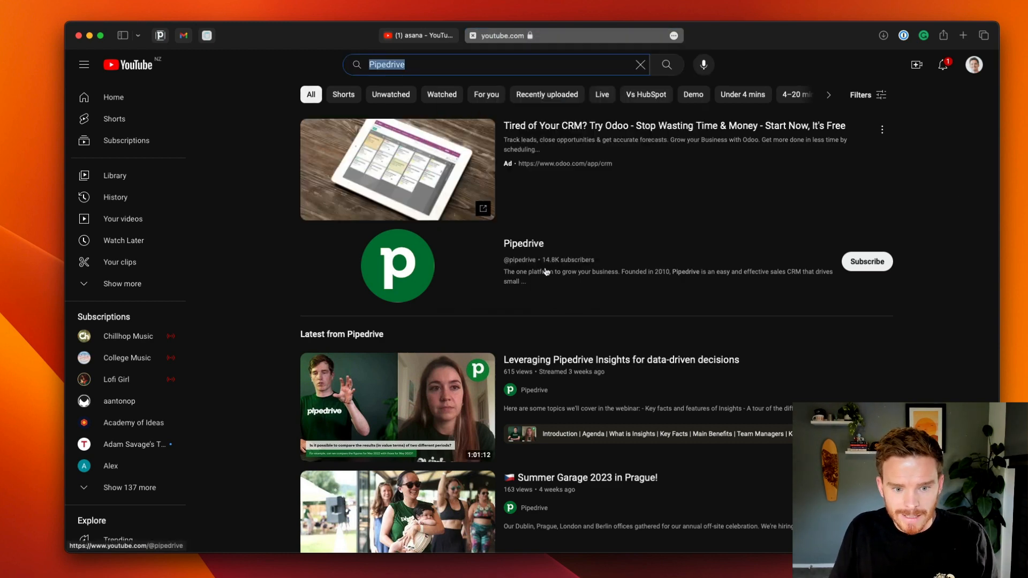
scroll(down, 3)
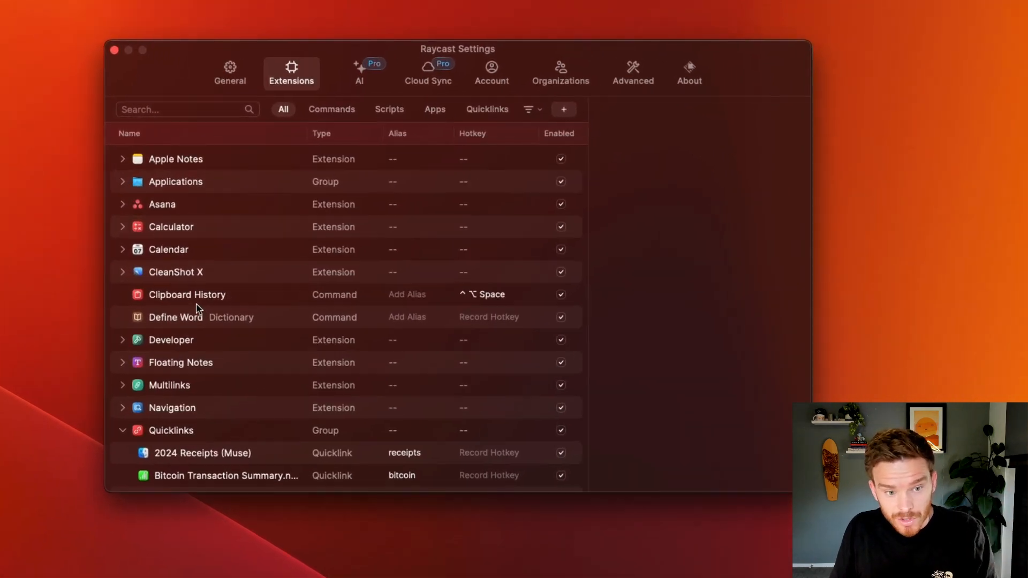
Browse the Quicklinks group and view the Search customers and Search ConvertKit quicklink details.
scroll(down, 3)
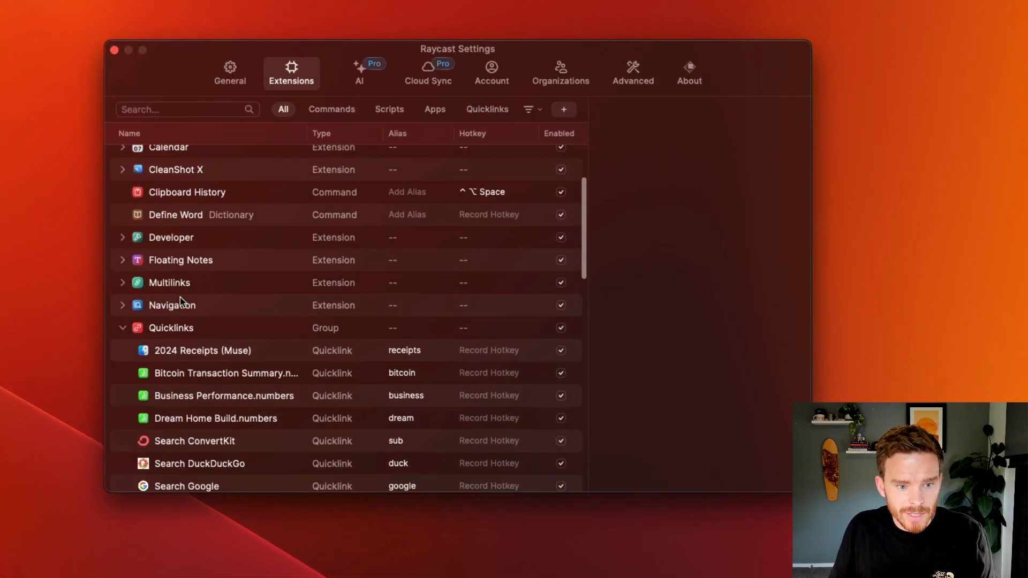
scroll(down, 3)
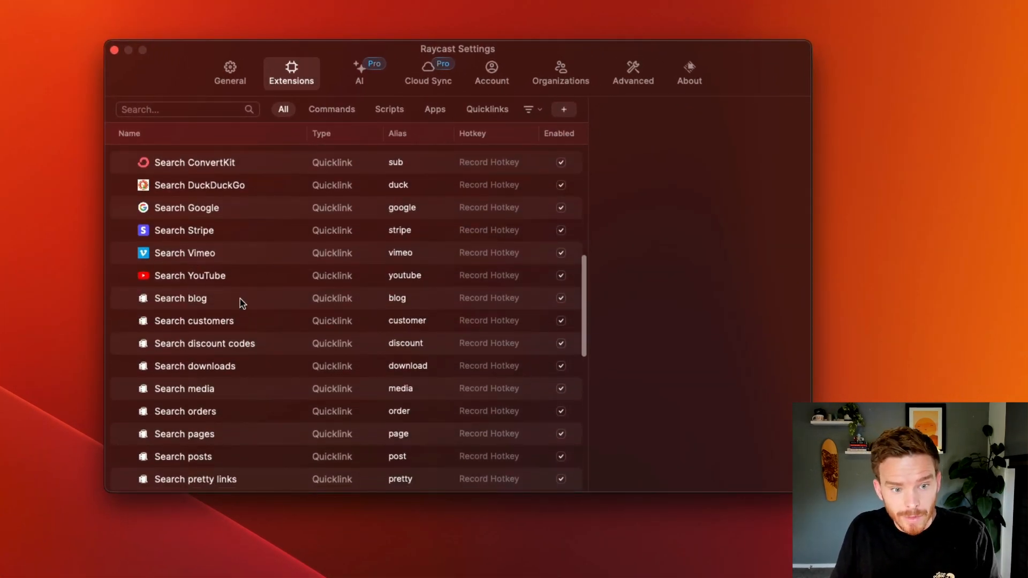
scroll(down, 3)
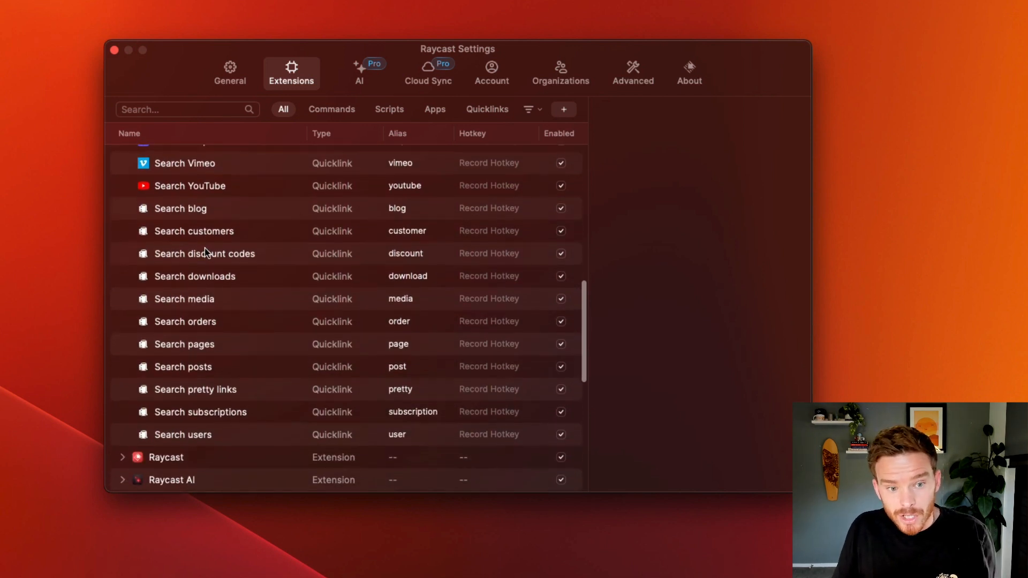
scroll(up, 3)
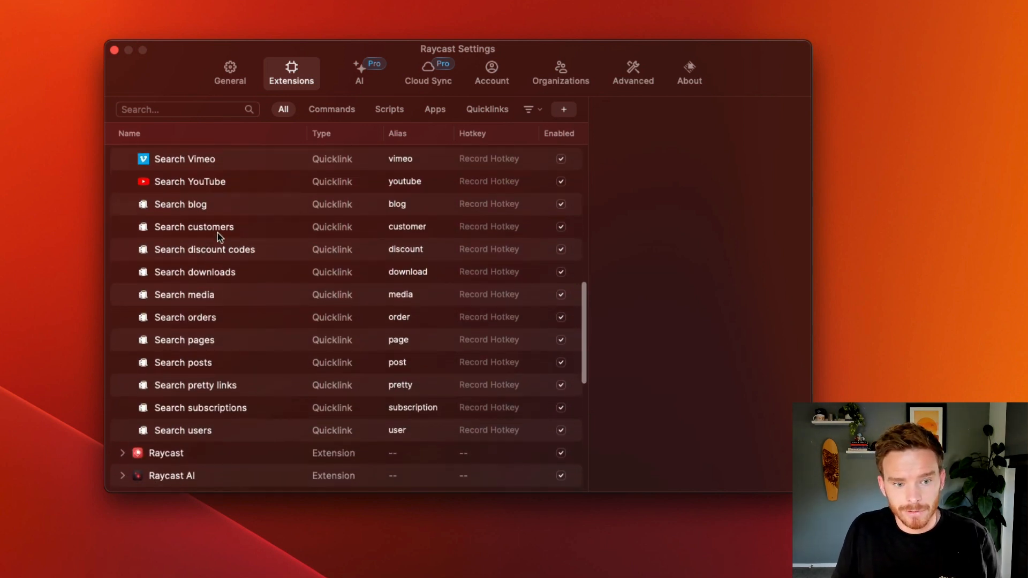
click(194, 226)
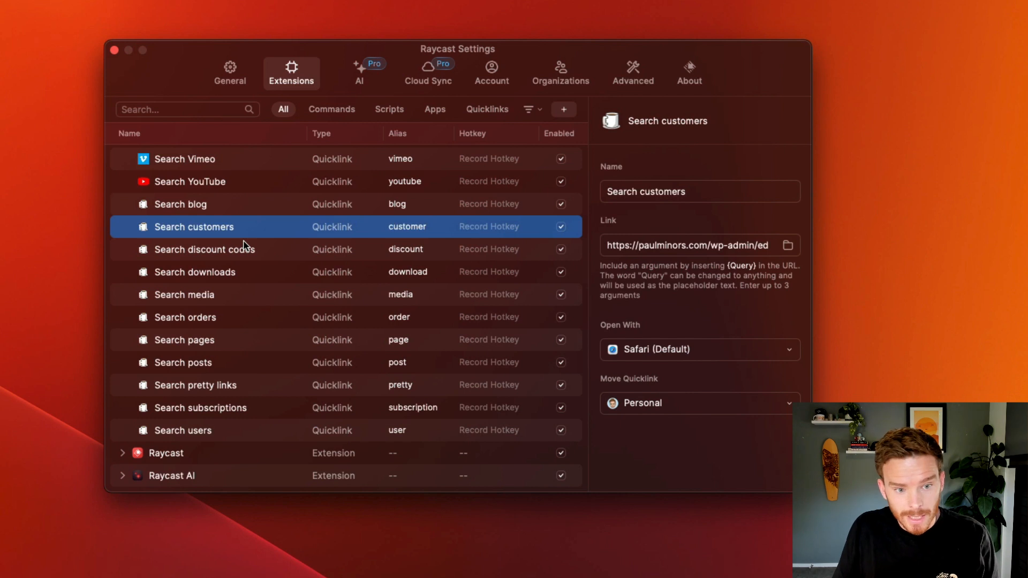
click(185, 317)
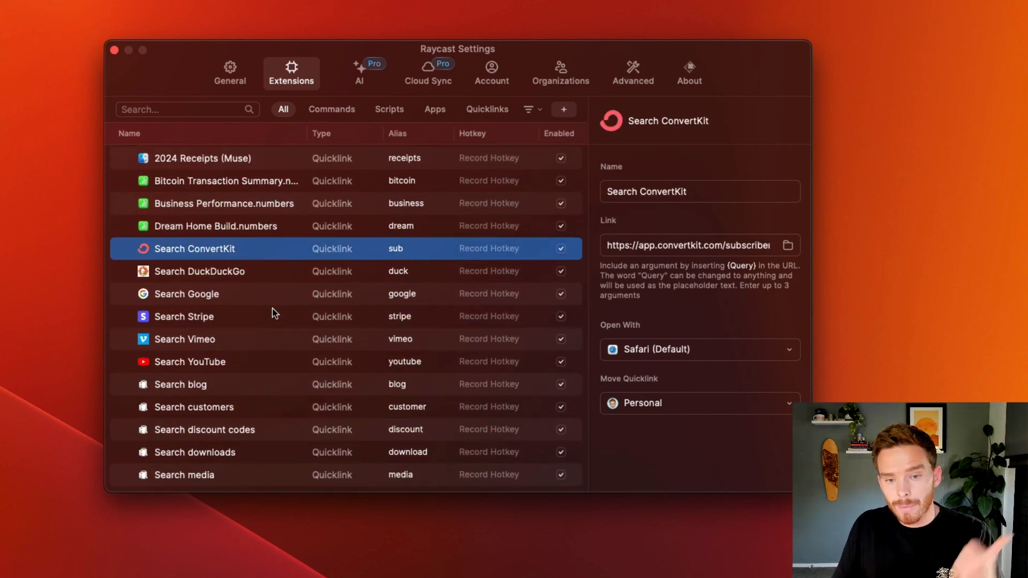
mouse_move(346, 331)
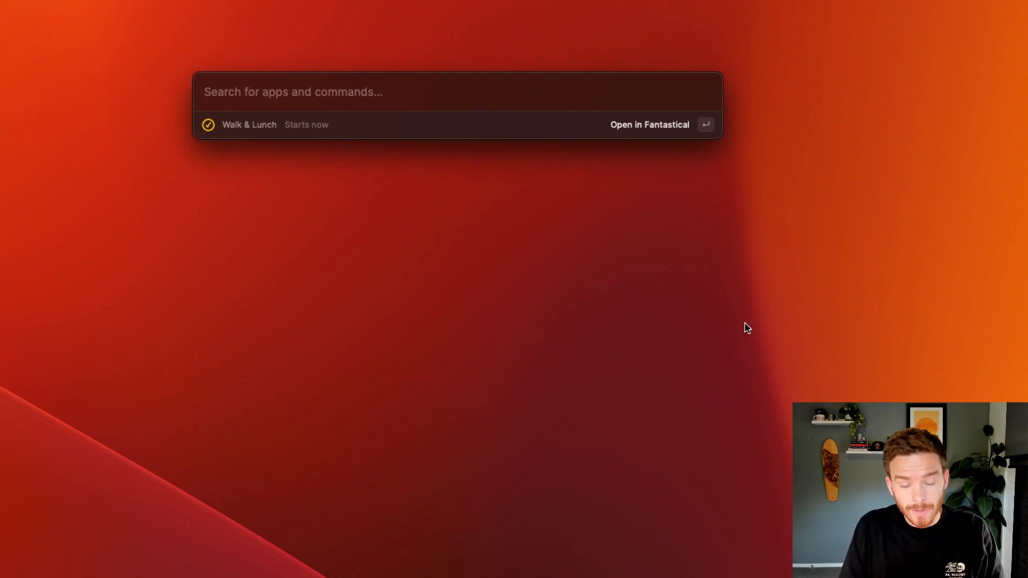
Search files for 'asana proposal template' and save Asana Proposal Template.pages as a quicklink.
text(asana)
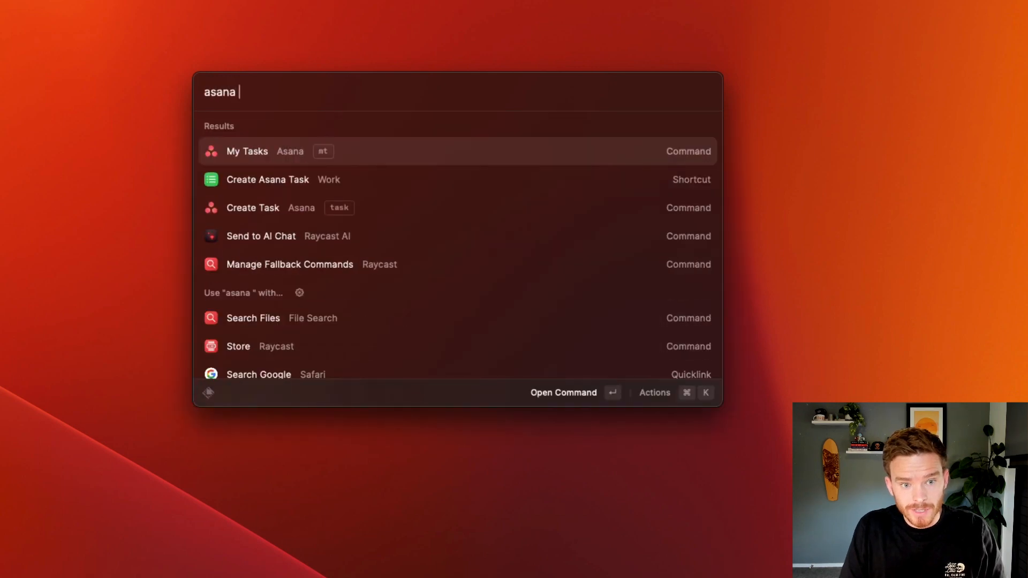
text(proposal template)
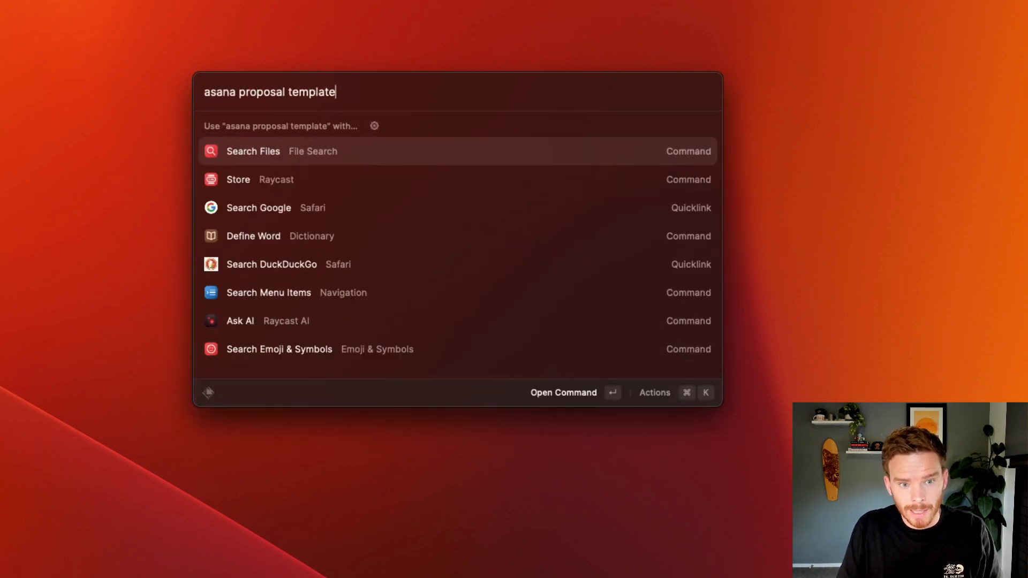
click(253, 151)
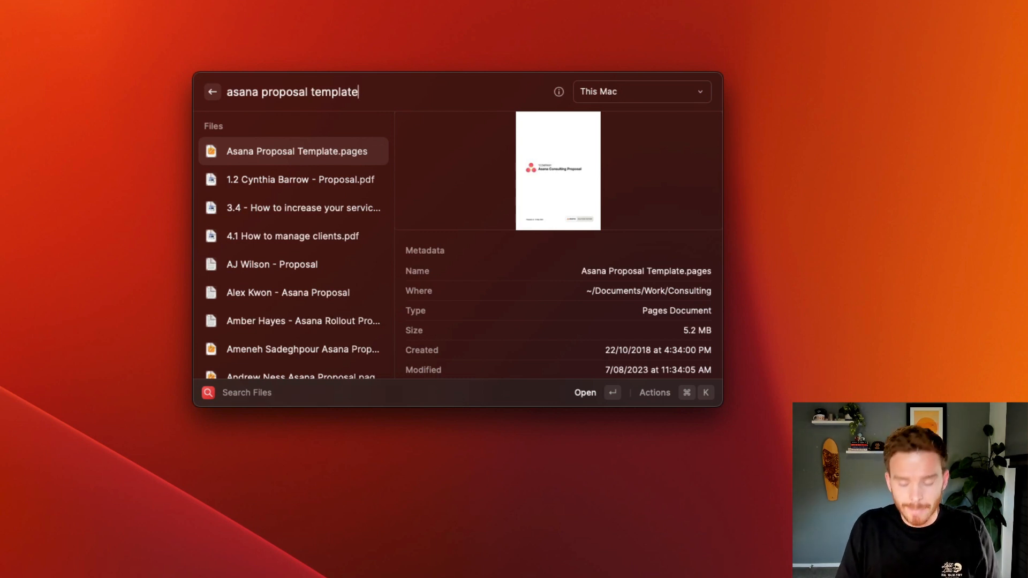
click(653, 391)
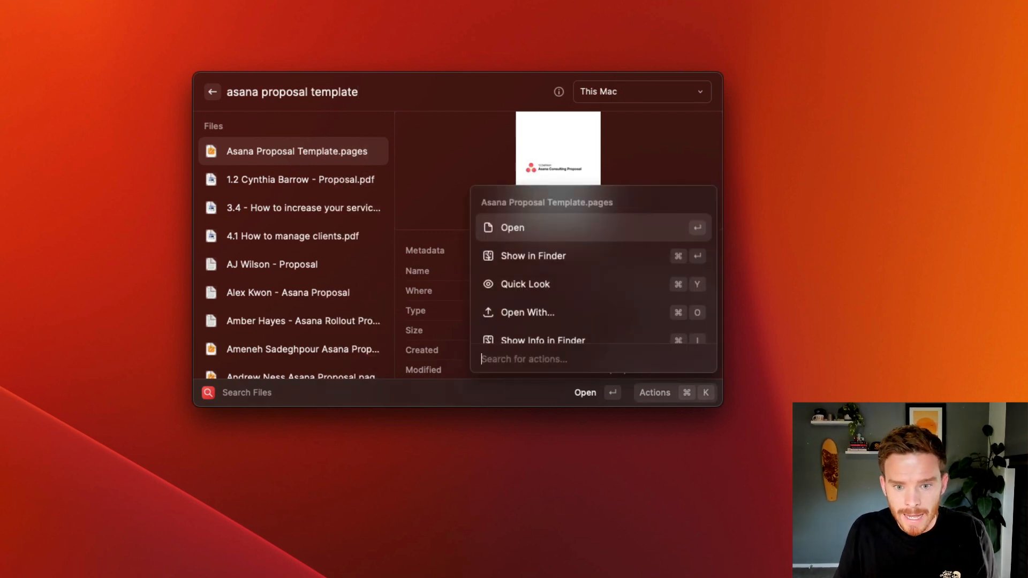
scroll(down, 3)
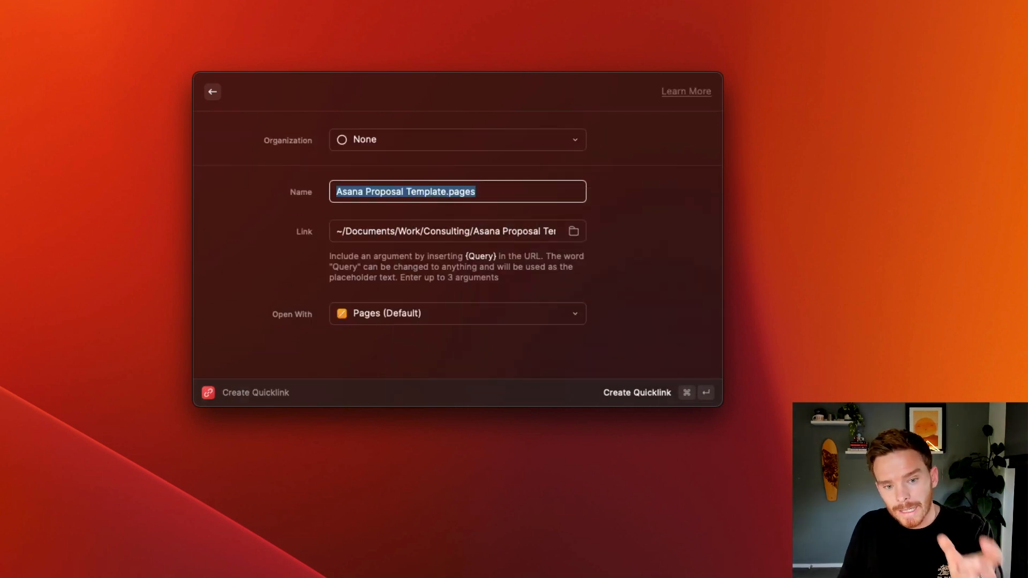
mouse_move(698, 364)
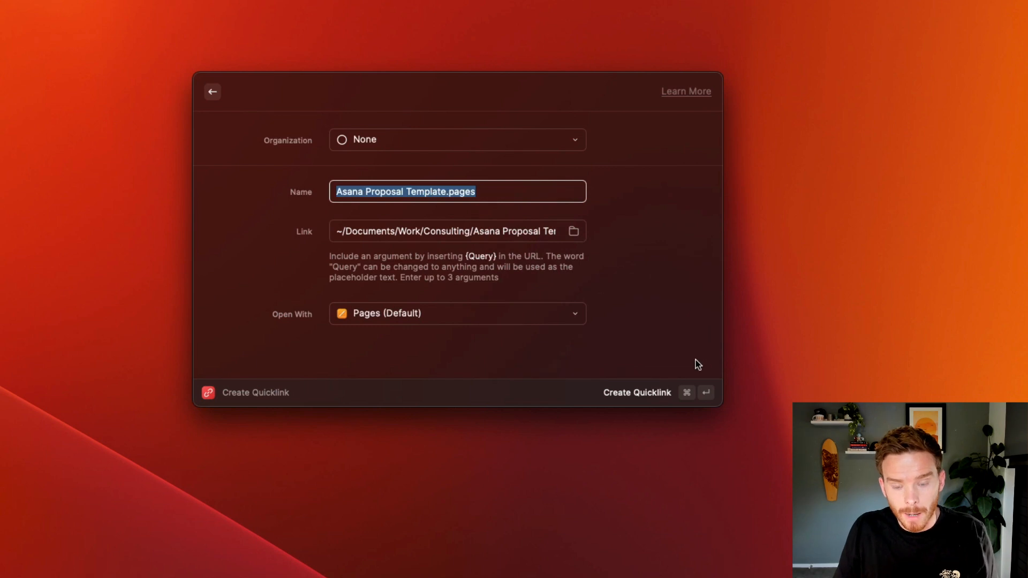
click(635, 392)
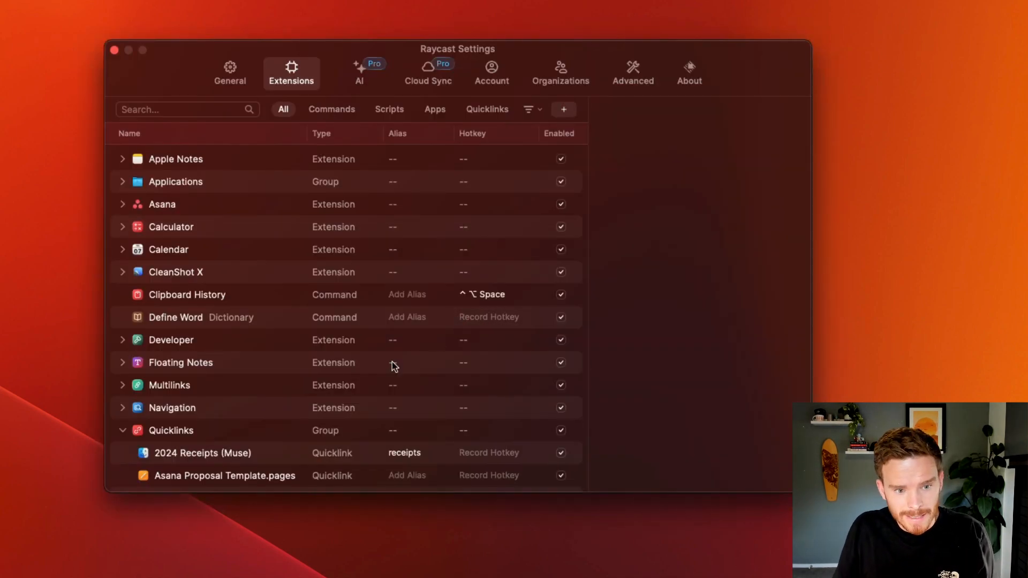
Give the Asana Proposal Template.pages quicklink the alias 'template'.
click(224, 476)
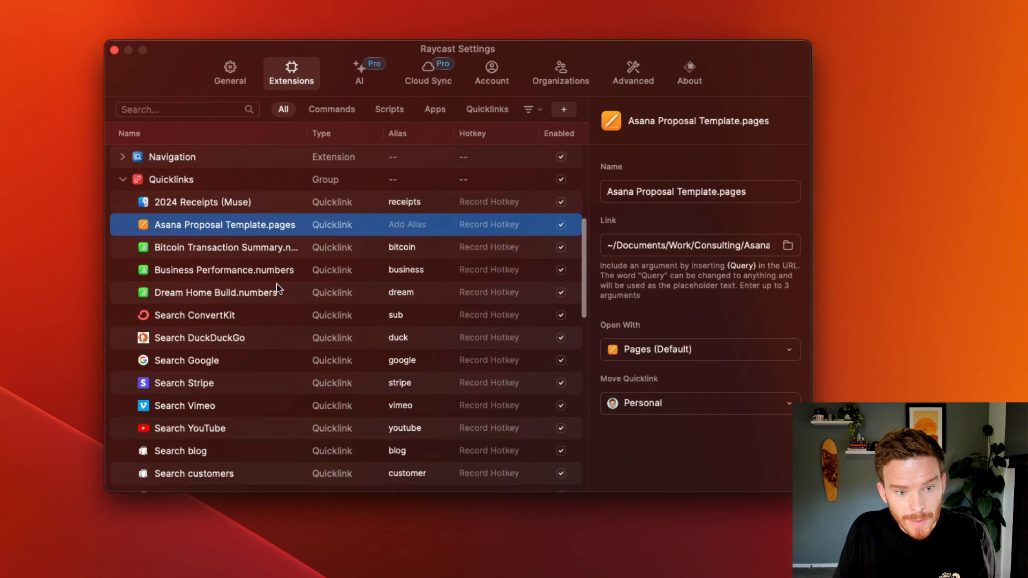
mouse_move(346, 229)
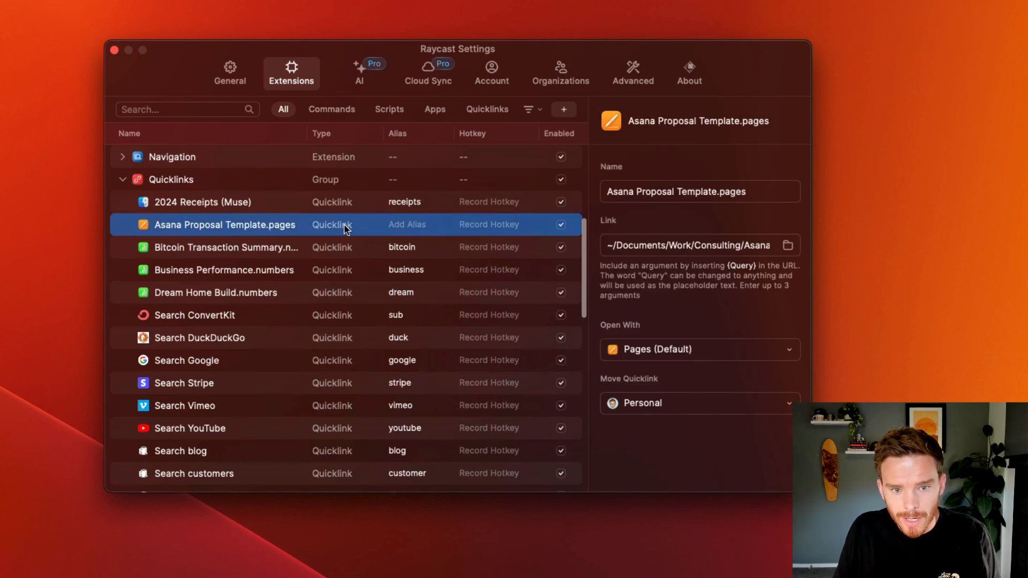
click(406, 224)
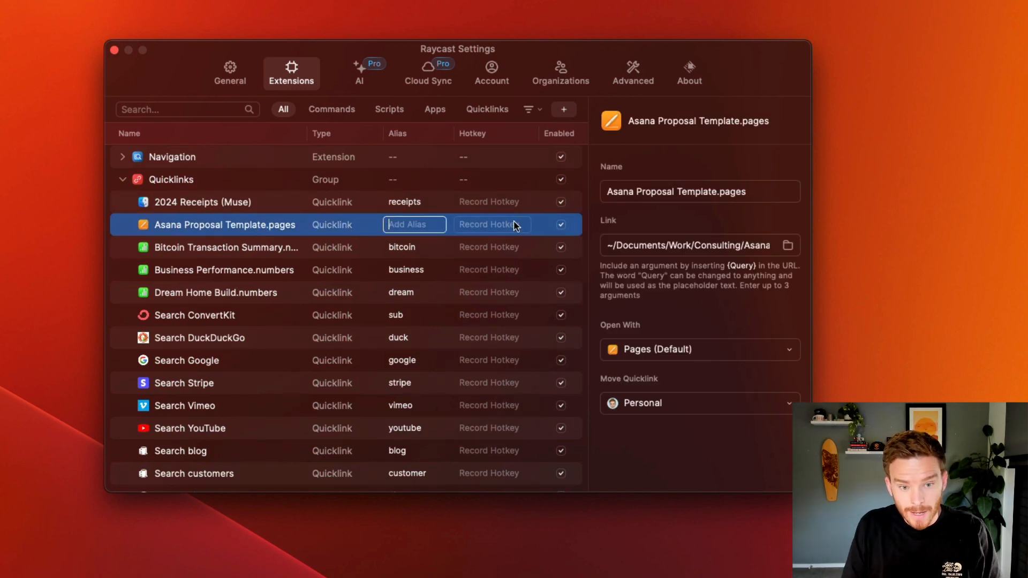
text(template)
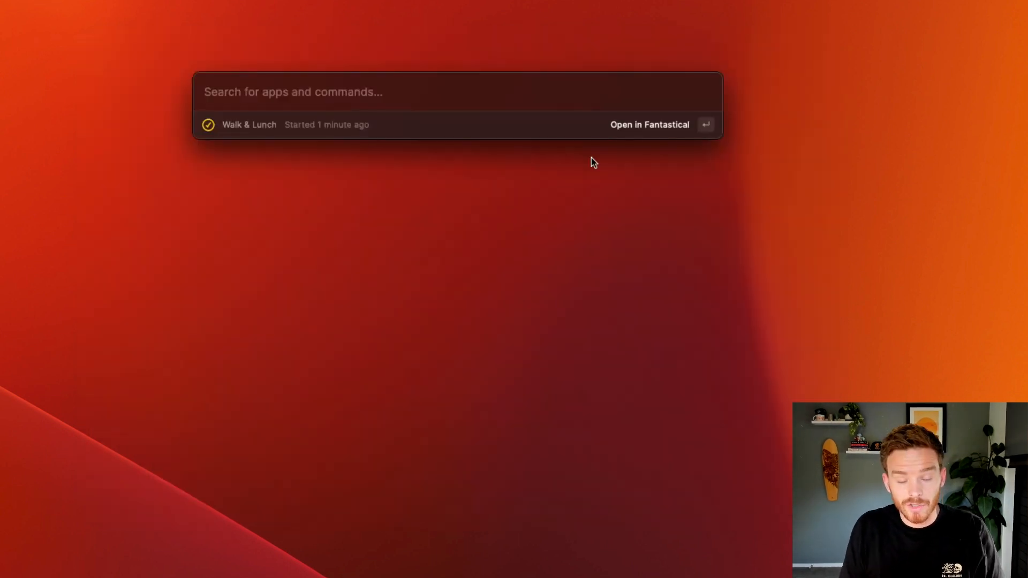
text(template)
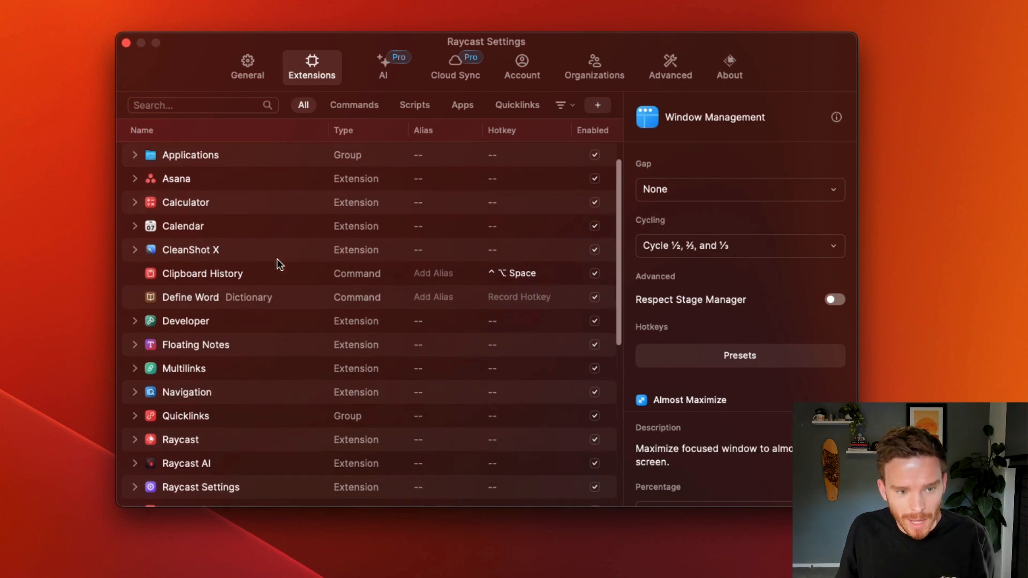
scroll(down, 3)
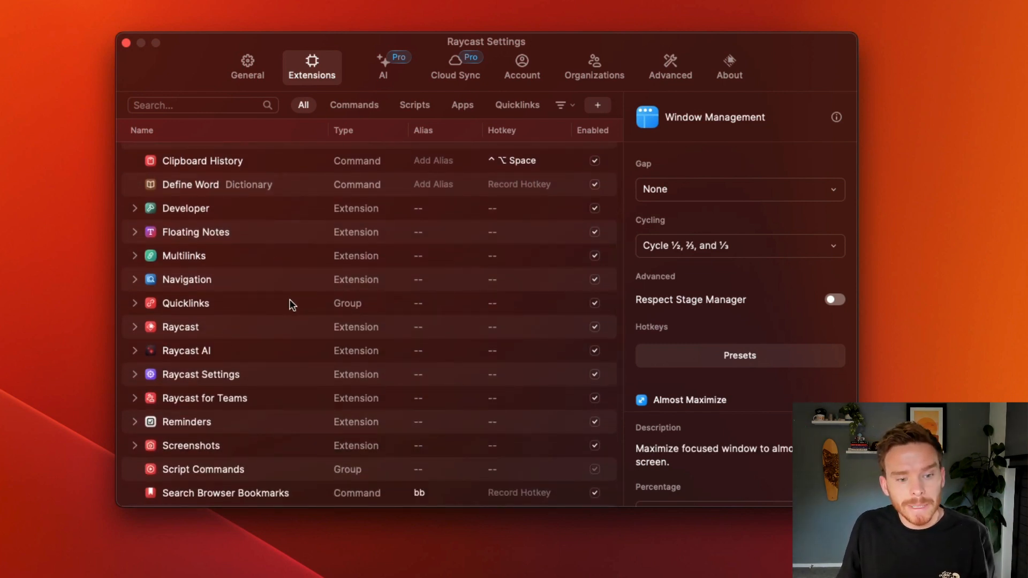
scroll(down, 3)
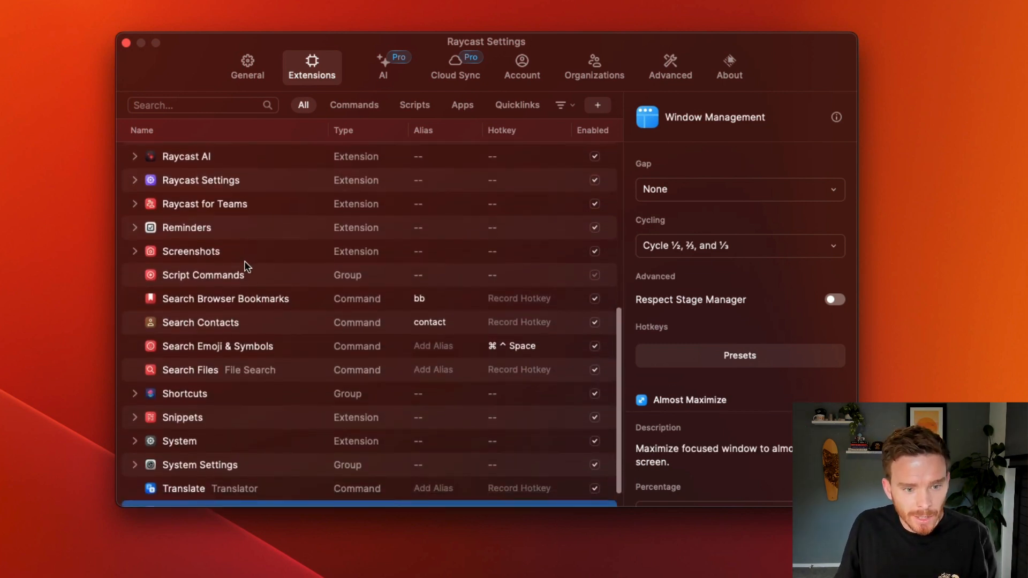
click(135, 251)
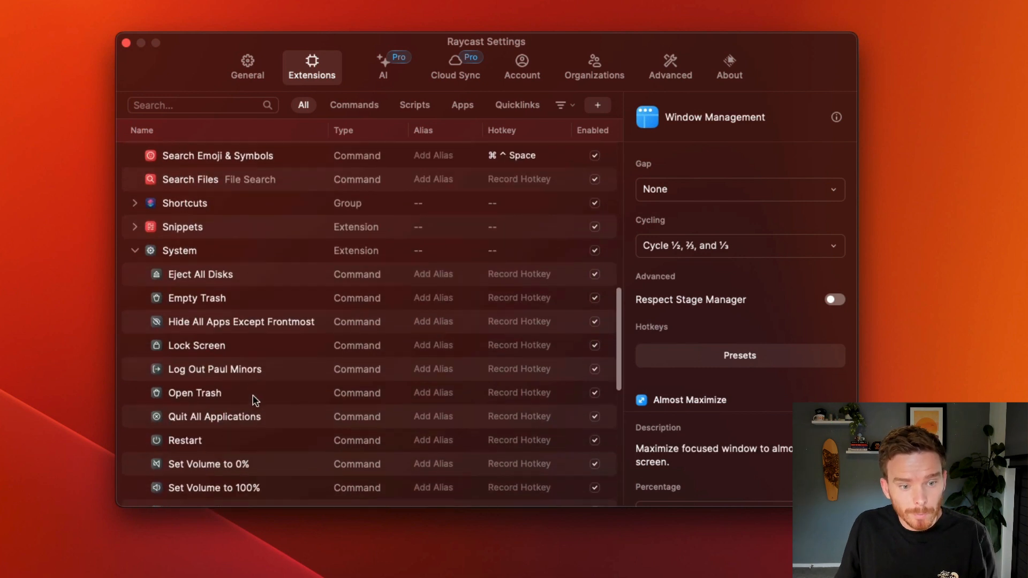
scroll(down, 3)
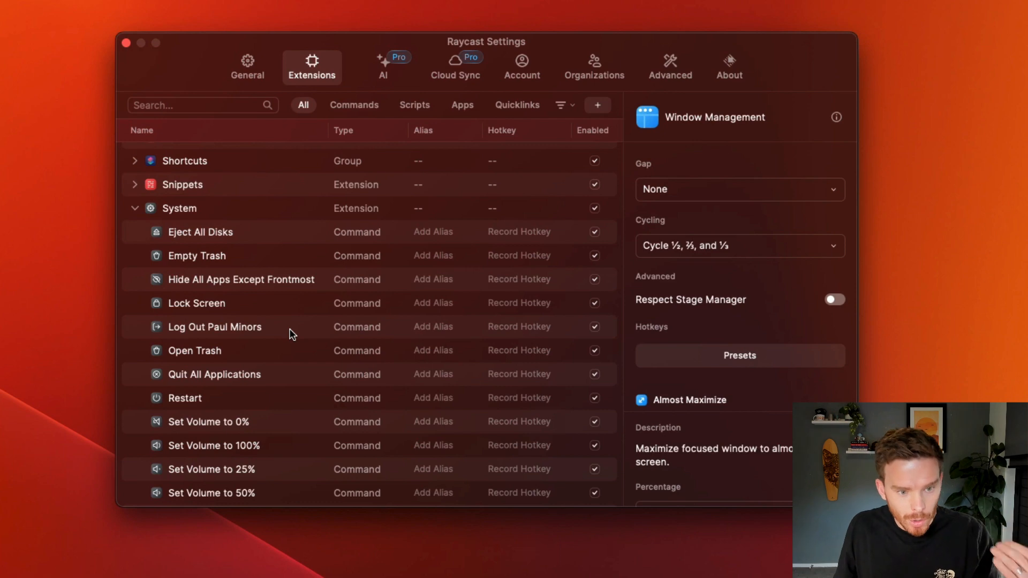
mouse_move(261, 385)
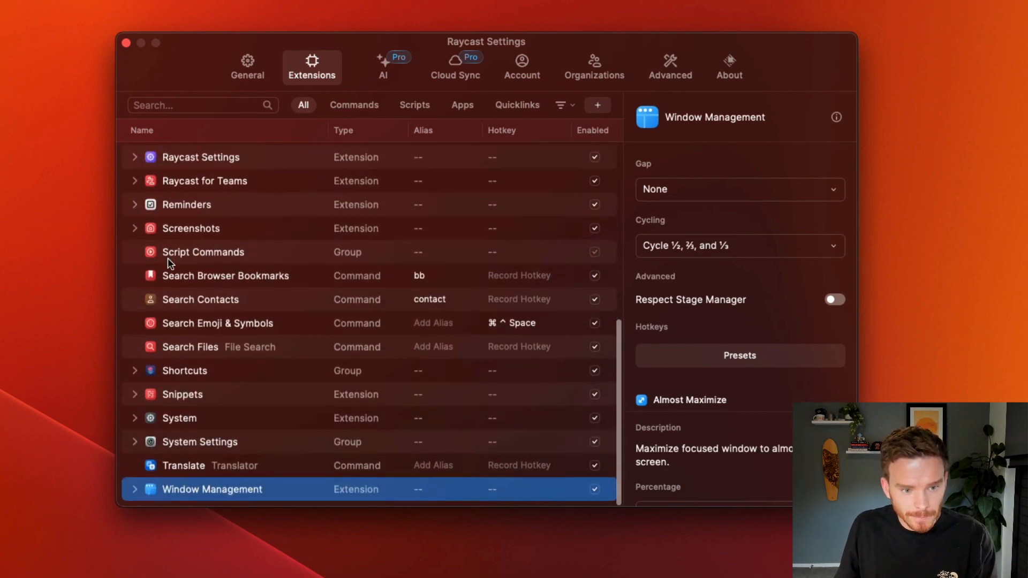
mouse_move(135, 490)
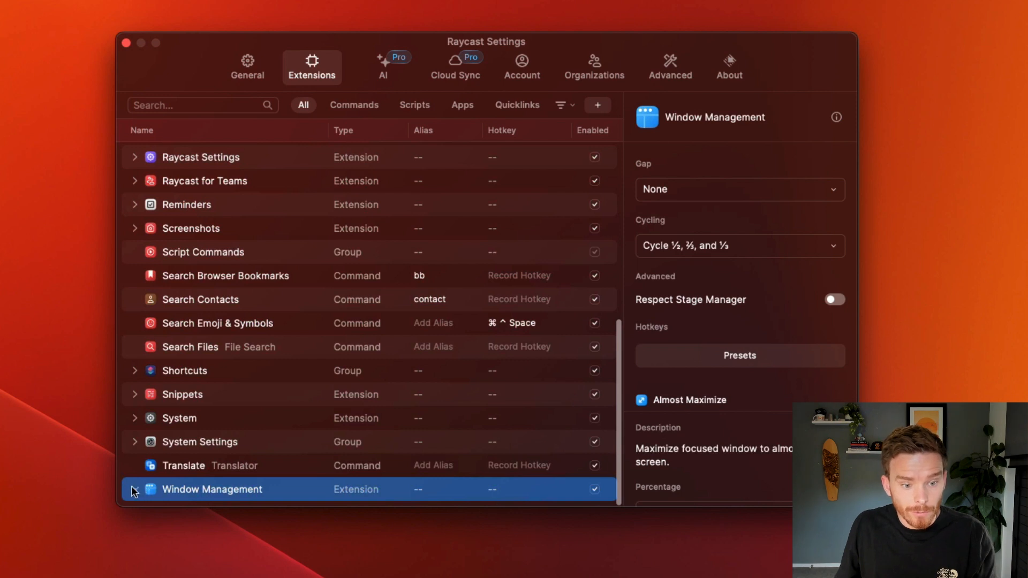
click(135, 490)
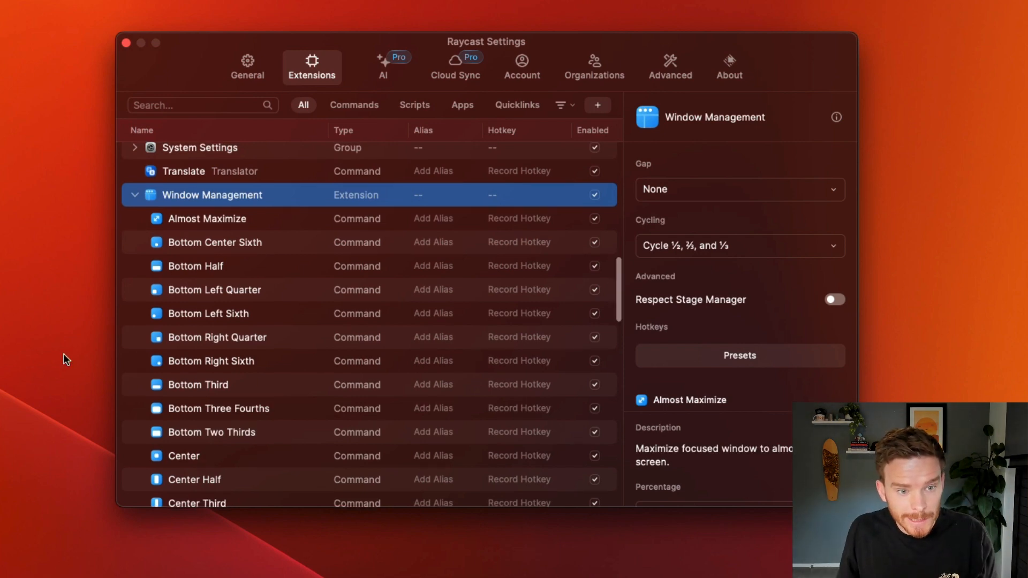
click(135, 195)
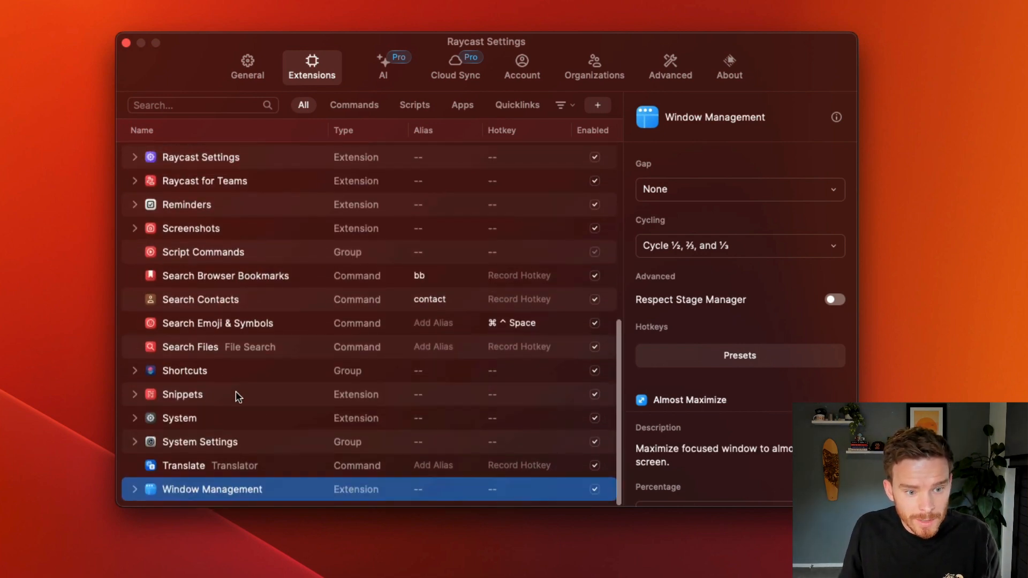
click(135, 394)
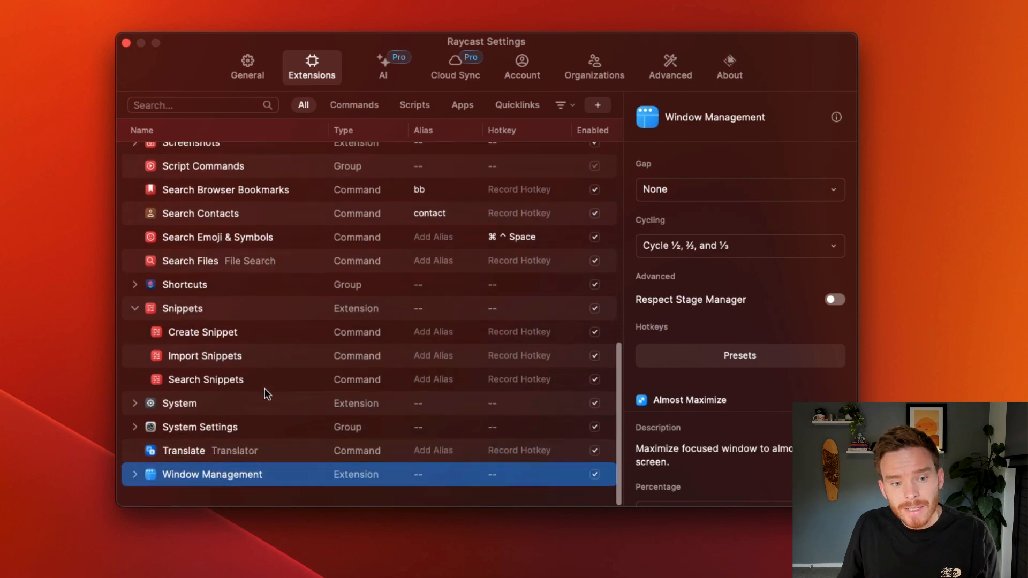
scroll(up, 3)
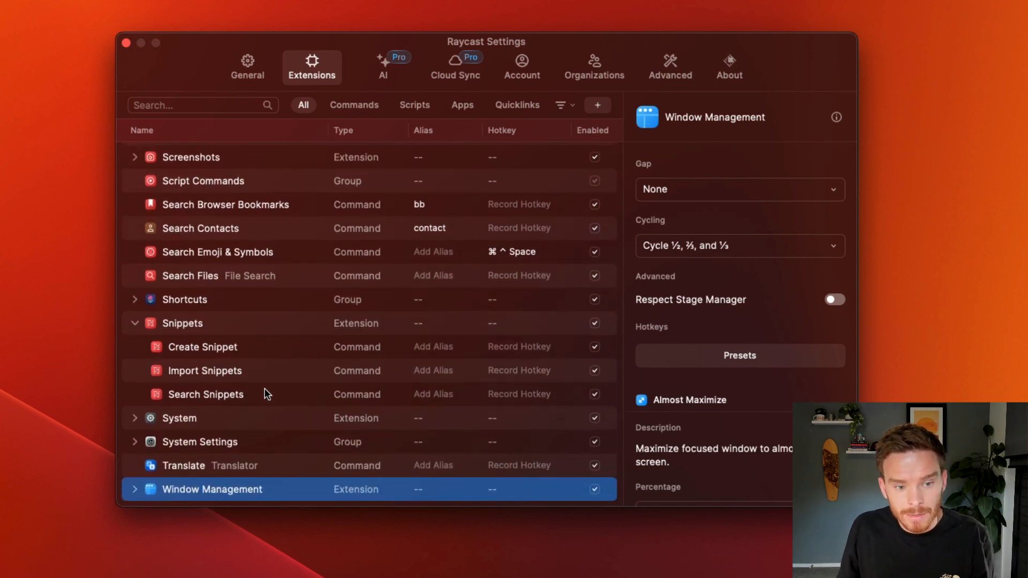
click(202, 347)
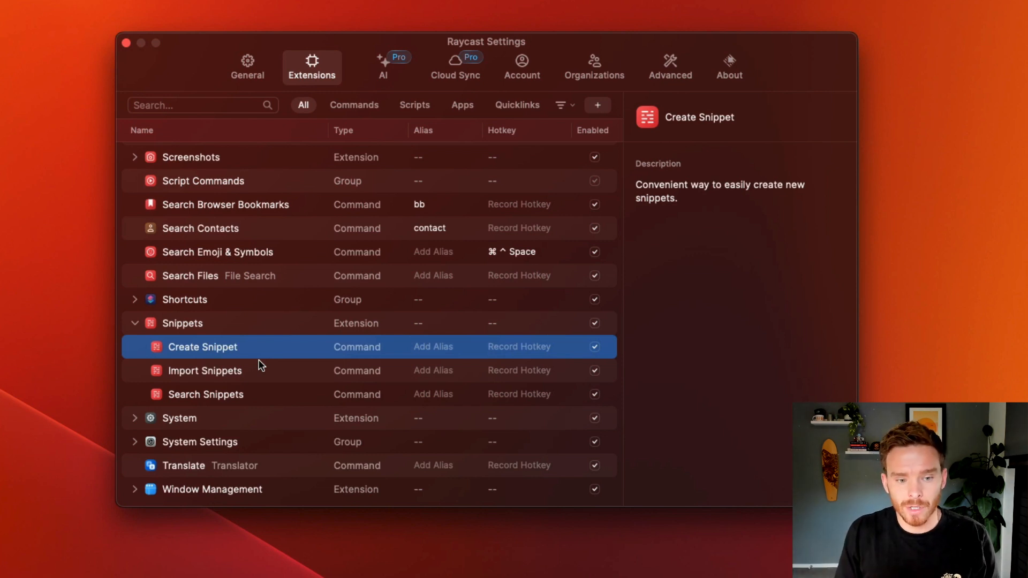
scroll(up, 3)
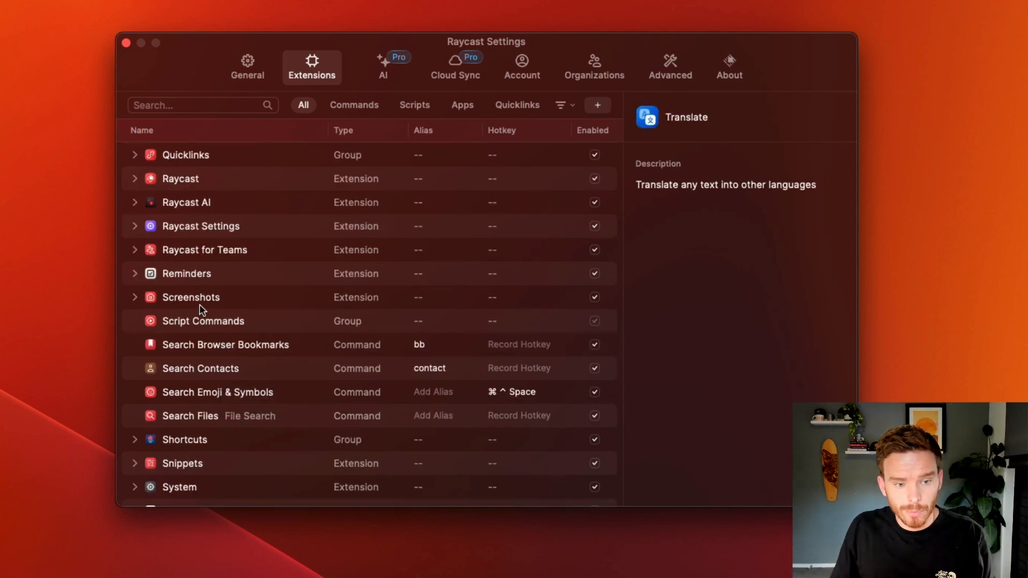
scroll(down, 3)
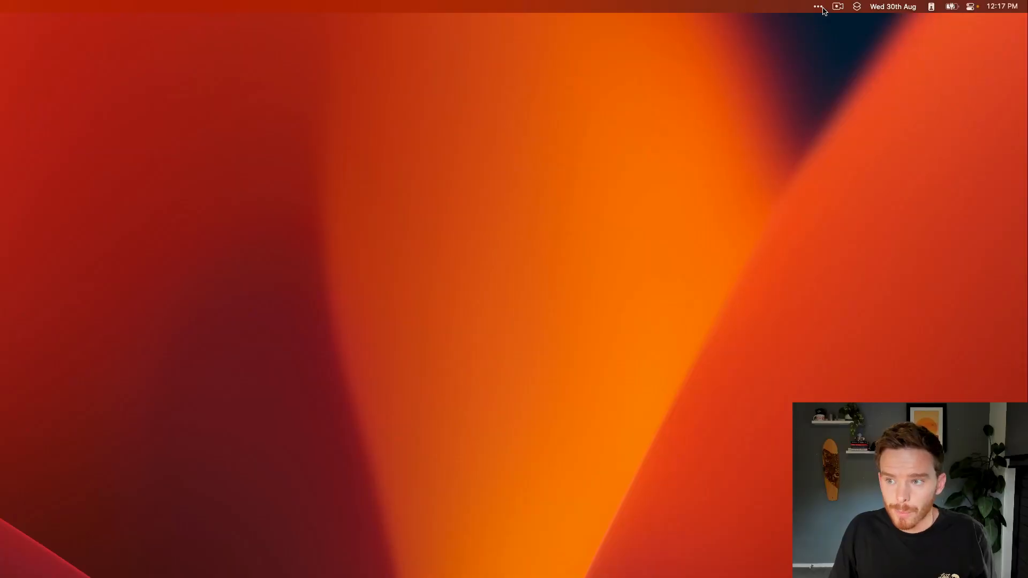
Reveal the hidden menu bar items and show CleanShot X's capture menu.
click(817, 6)
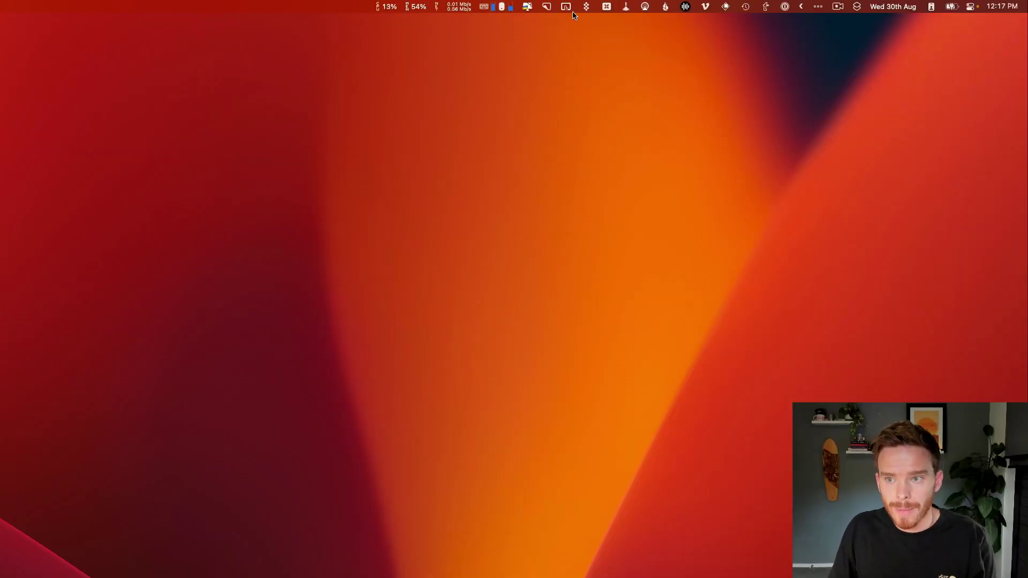
click(547, 7)
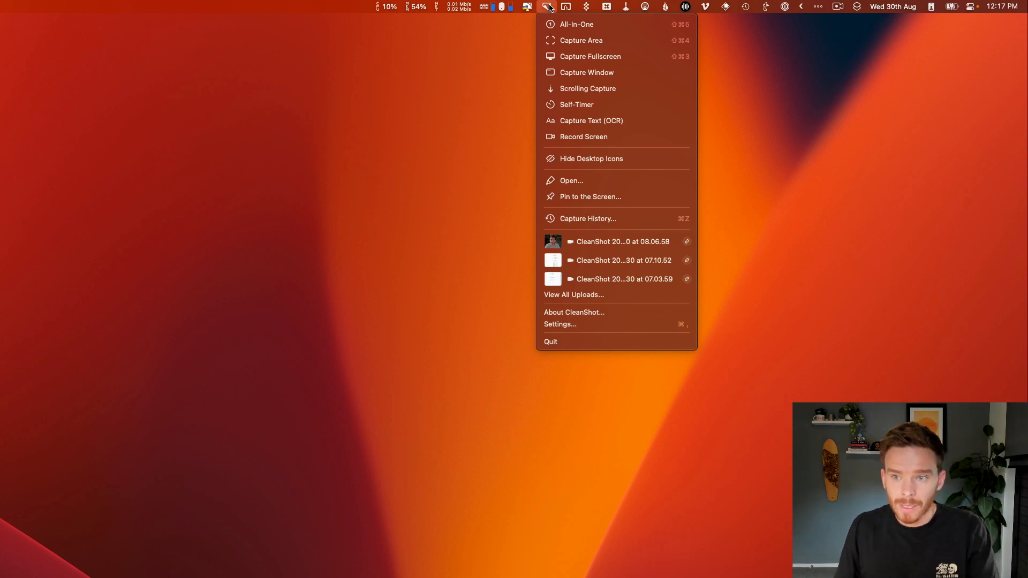
mouse_move(616, 121)
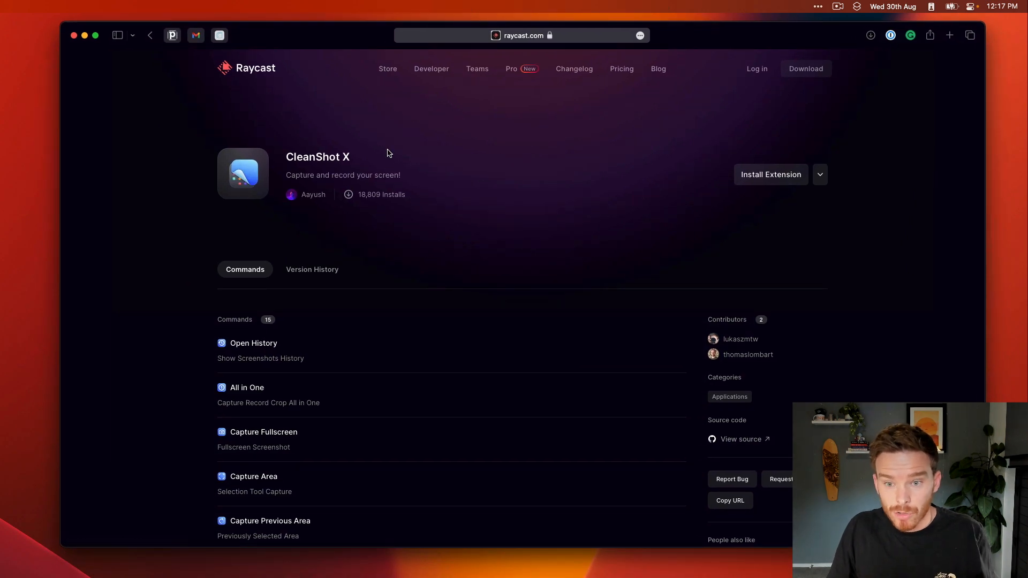
mouse_move(376, 252)
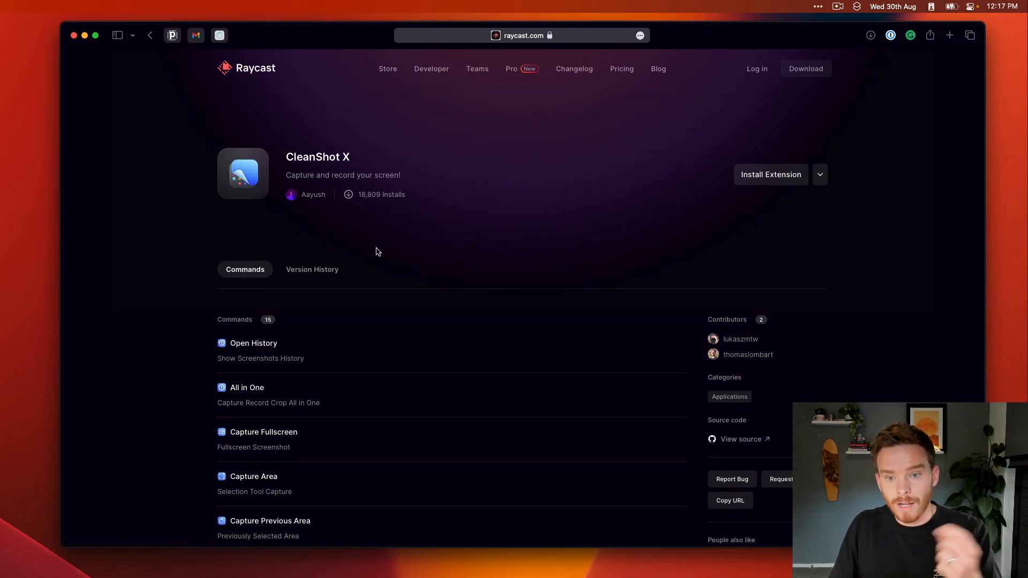
mouse_move(377, 281)
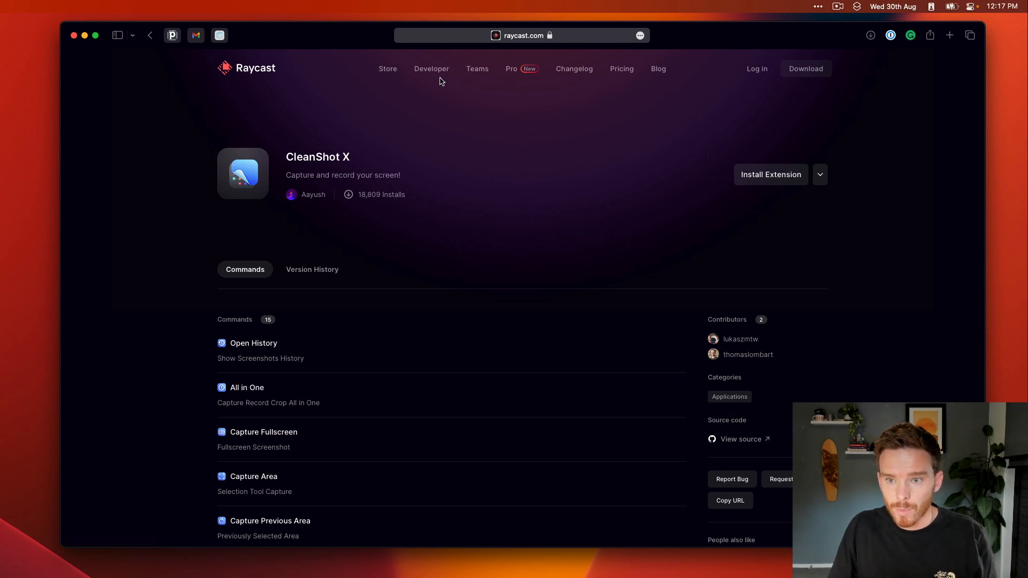
mouse_move(431, 68)
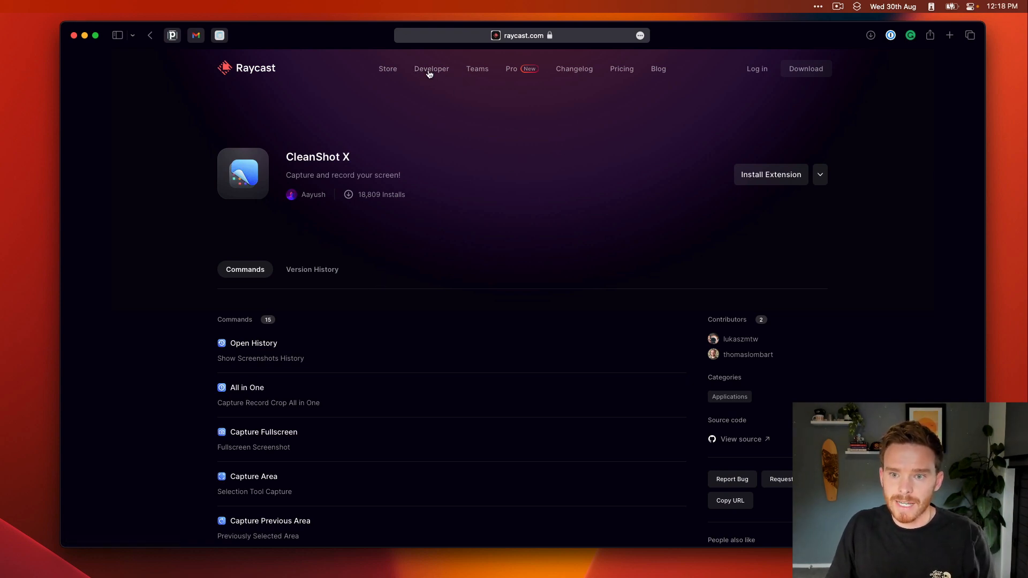
mouse_move(347, 193)
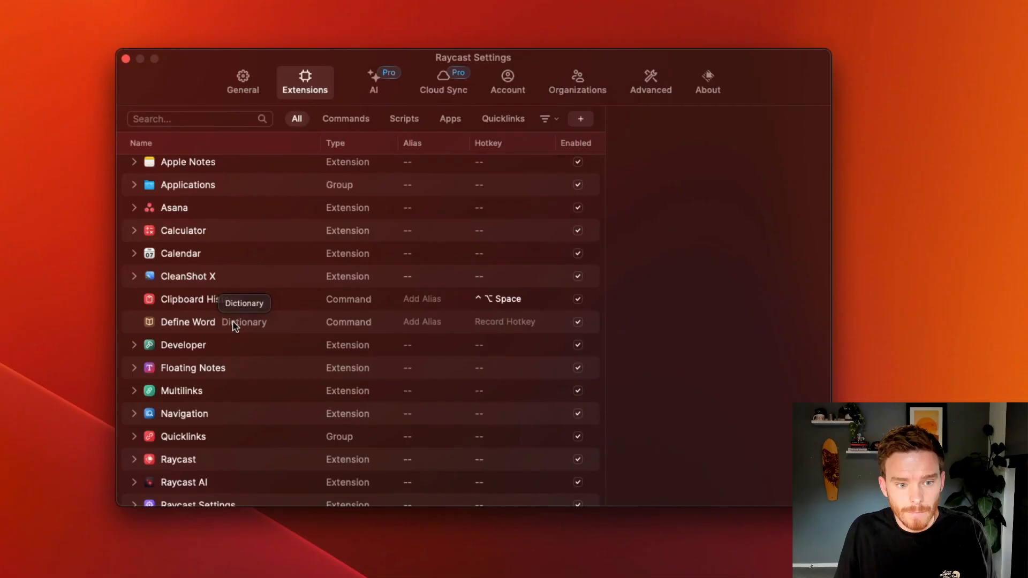
Expand the CleanShot X extension to list its commands, including Record Screen with alias 'cs'.
click(188, 276)
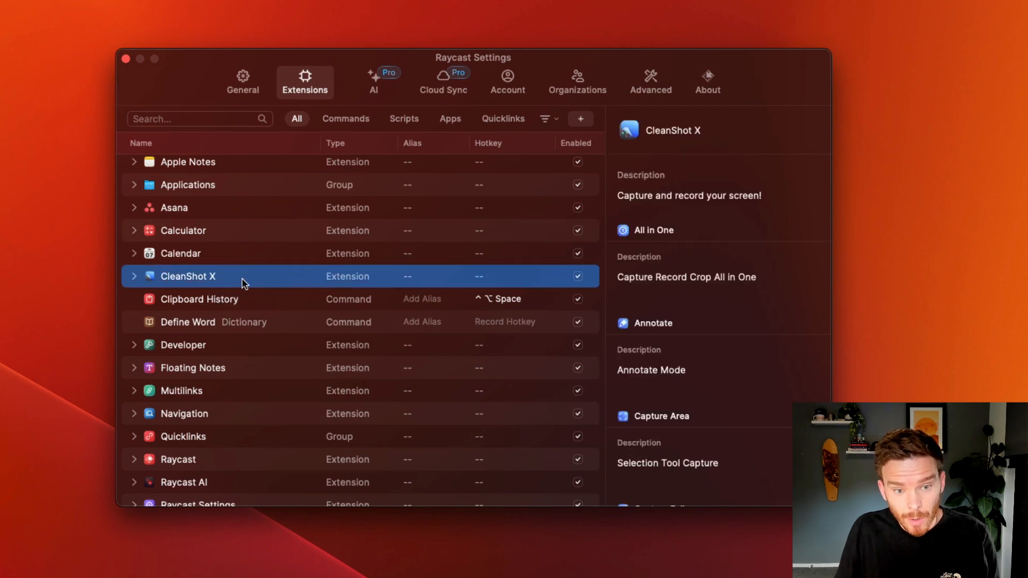
mouse_move(274, 113)
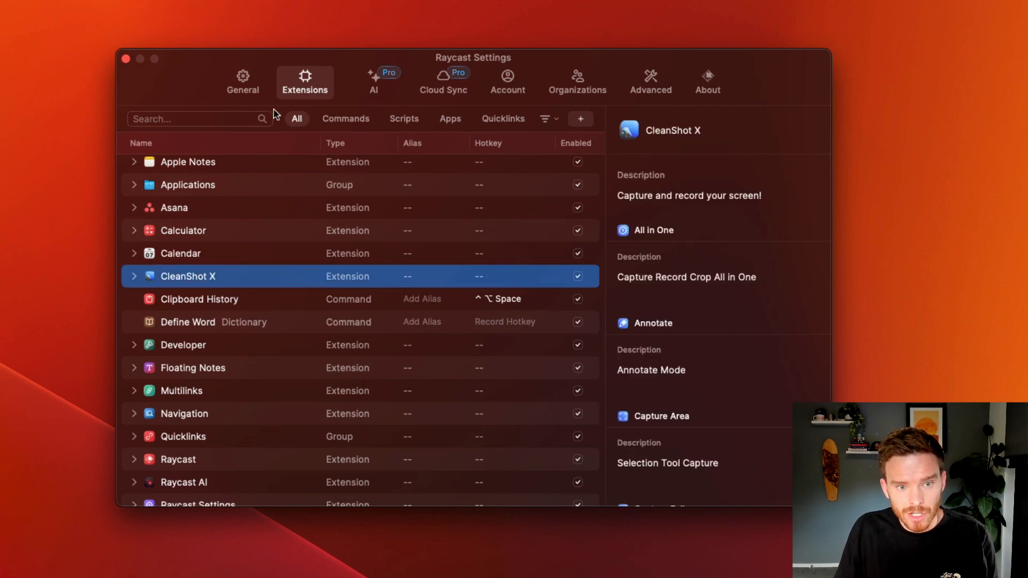
click(134, 277)
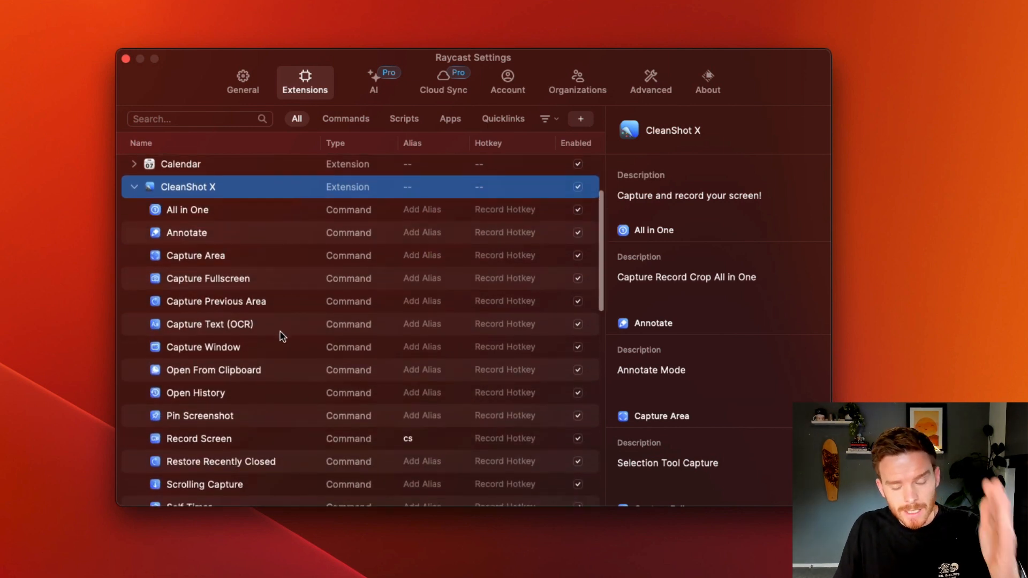
scroll(down, 3)
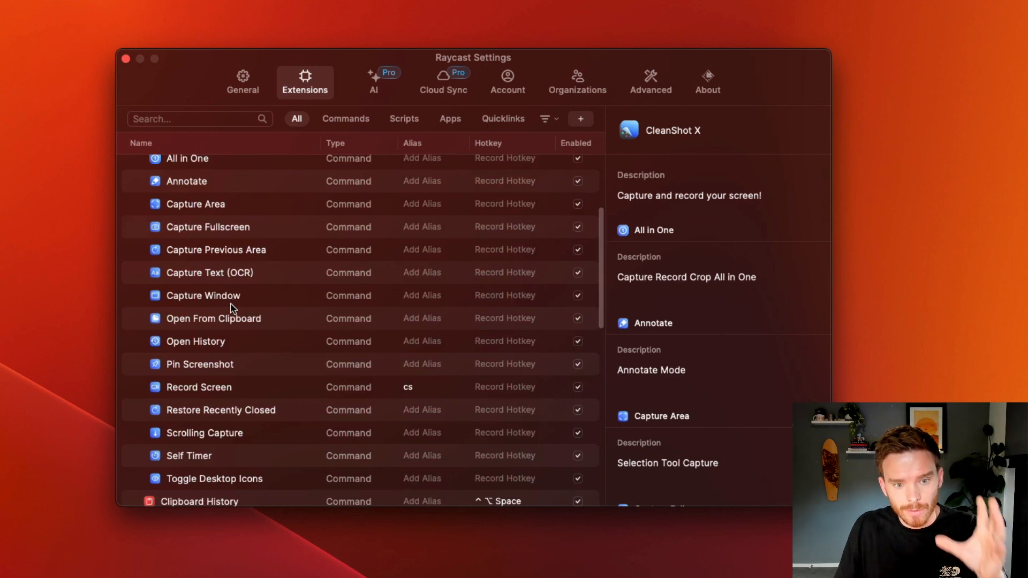
click(429, 387)
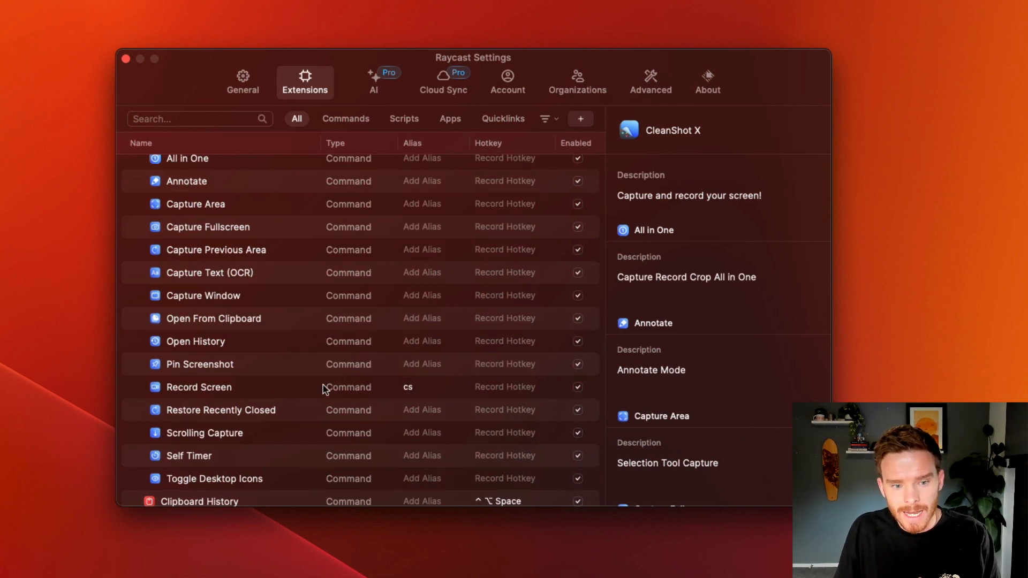
click(199, 386)
text(cs)
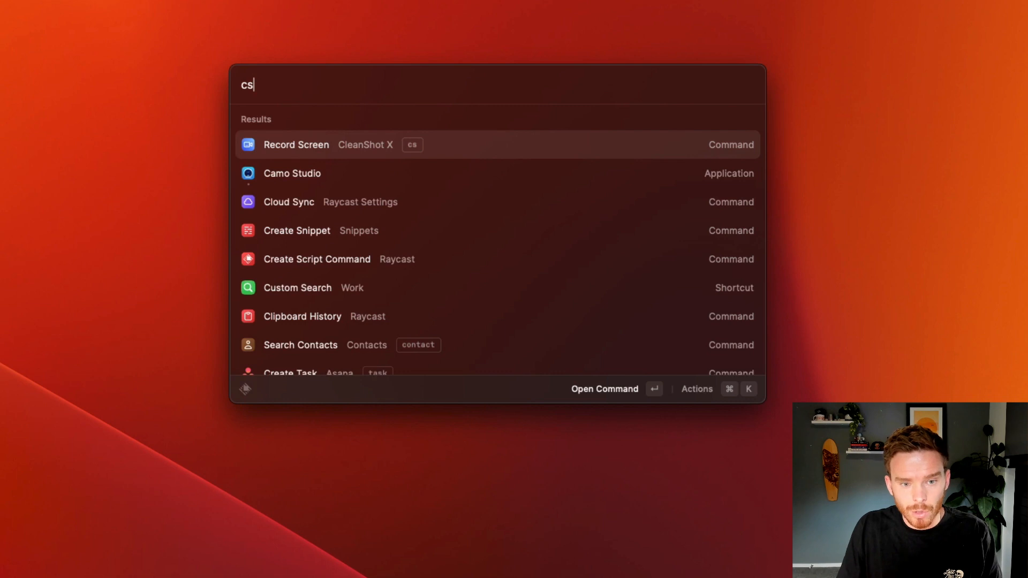
Run Record Screen via the cs alias and start recording video of the chosen area.
key(Return)
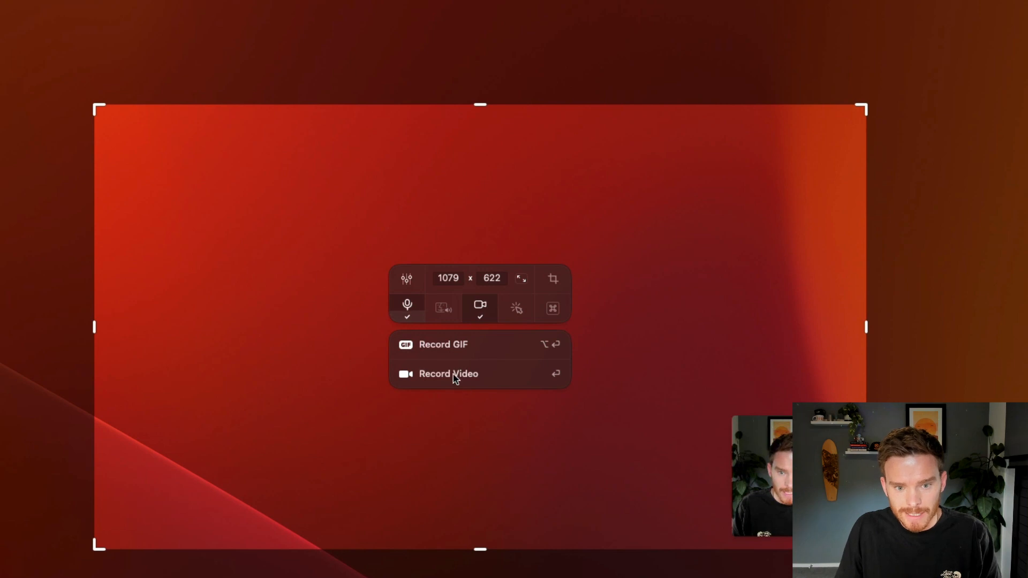
click(449, 374)
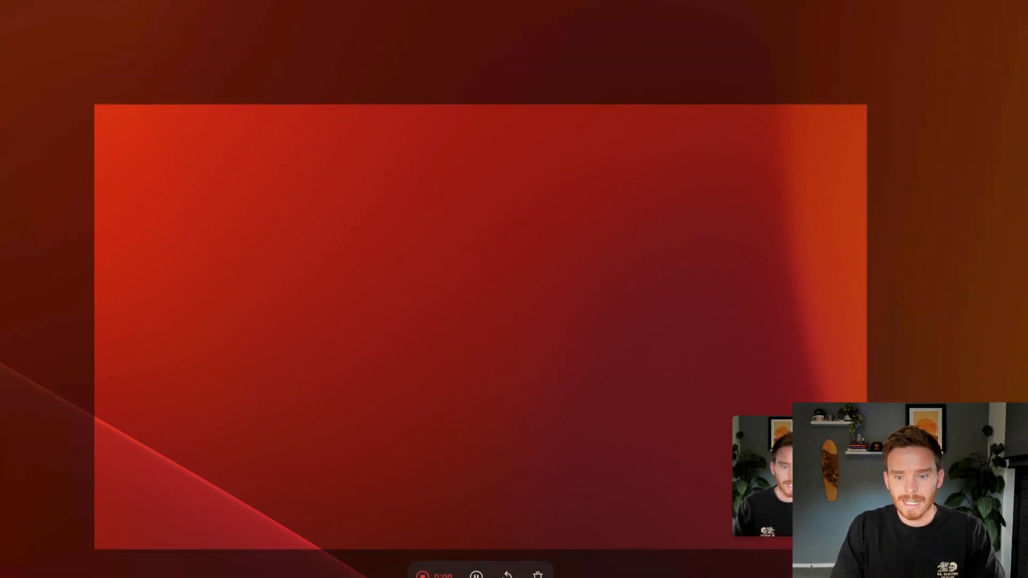